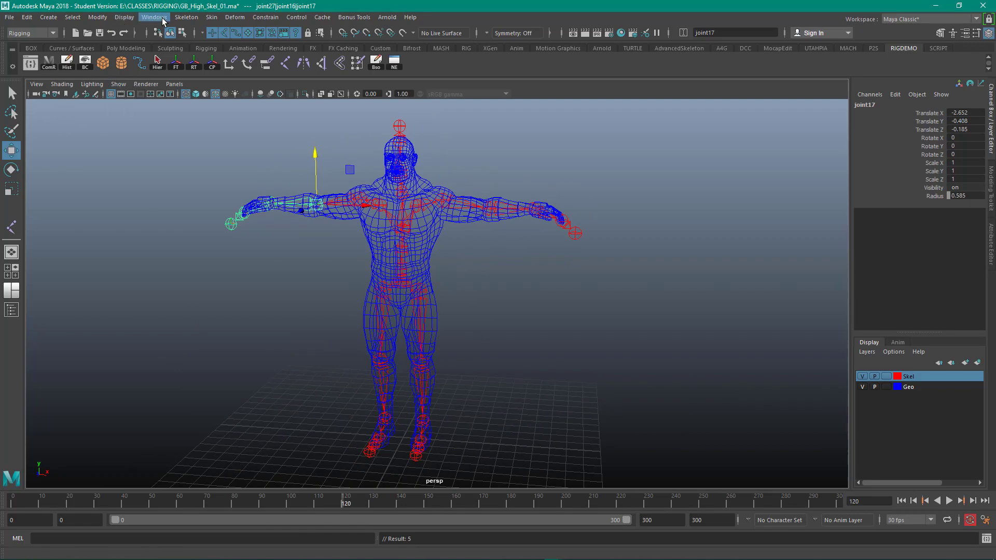
- Show the Outliner listing cameras, lights, mesh and the Hips skeleton root
{"action": "left_click", "coordinate": [153, 18]}
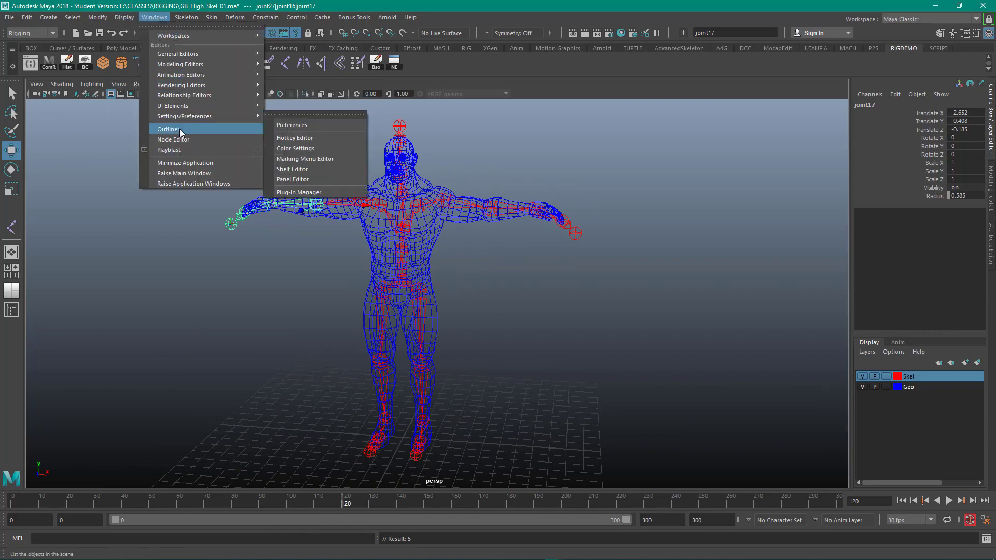
{"action": "left_click", "coordinate": [168, 129]}
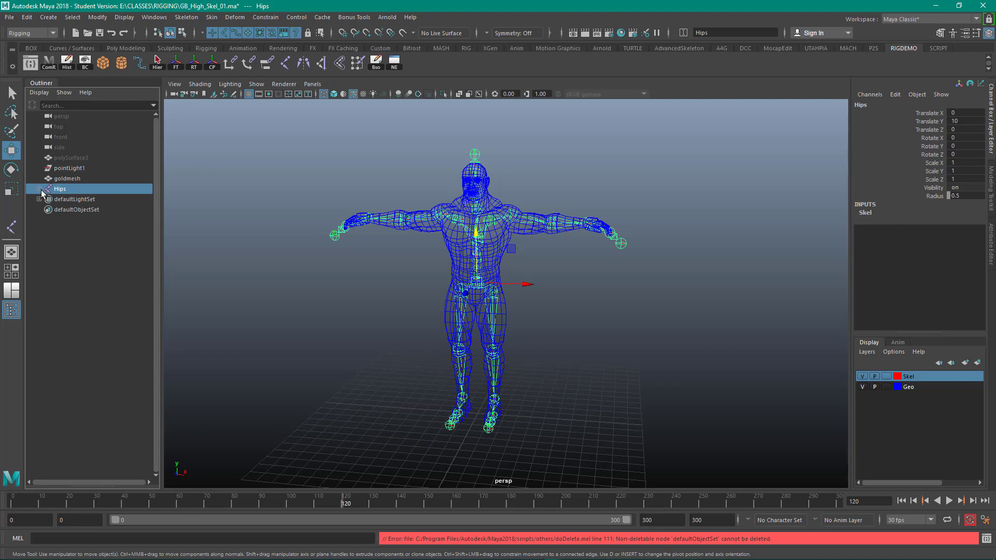
- Expand Hips and inspect joint15, joint16 and L_Leg chains, ending on joint15
{"action": "left_click", "coordinate": [41, 189]}
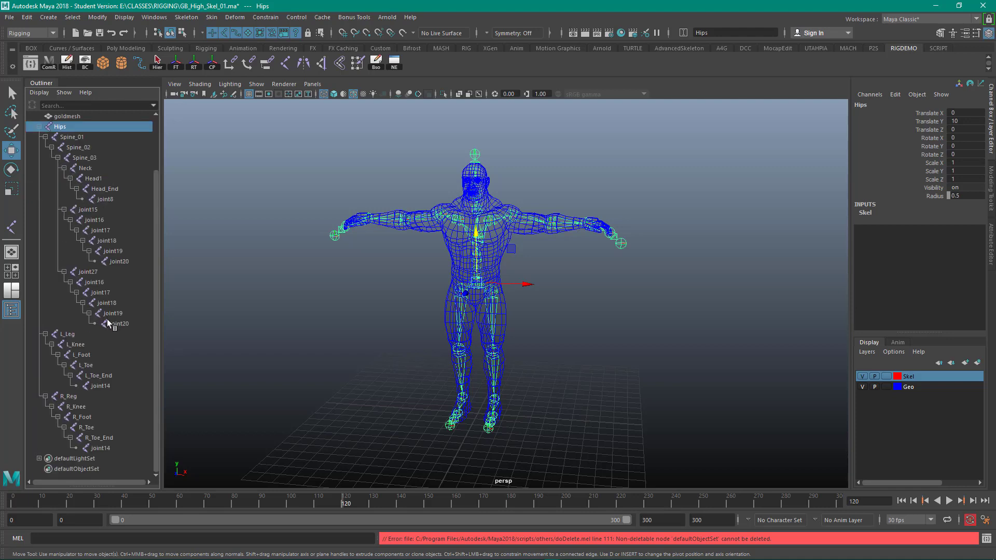
{"action": "mouse_move", "coordinate": [109, 310]}
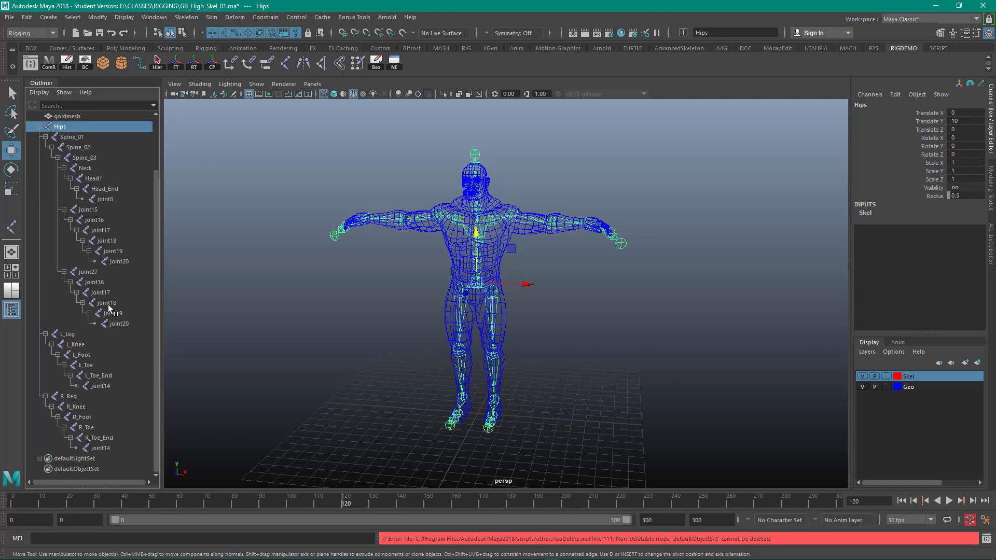
{"action": "left_click", "coordinate": [89, 209]}
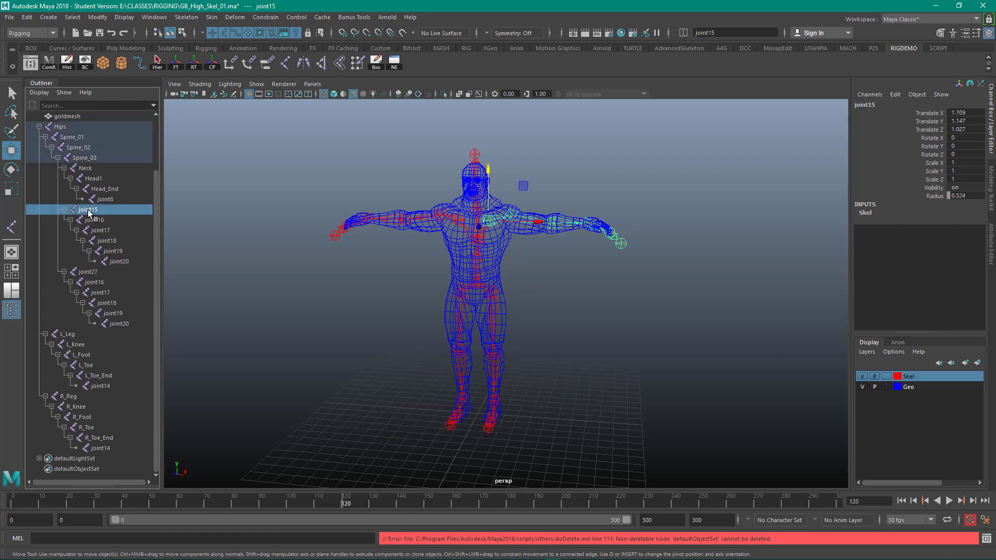
{"action": "left_click", "coordinate": [94, 220]}
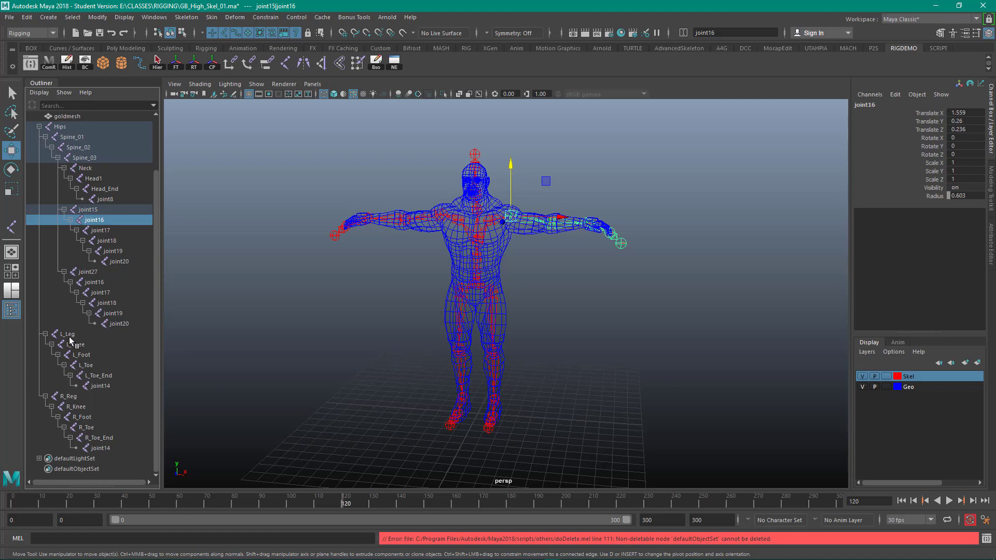
{"action": "left_click", "coordinate": [66, 395]}
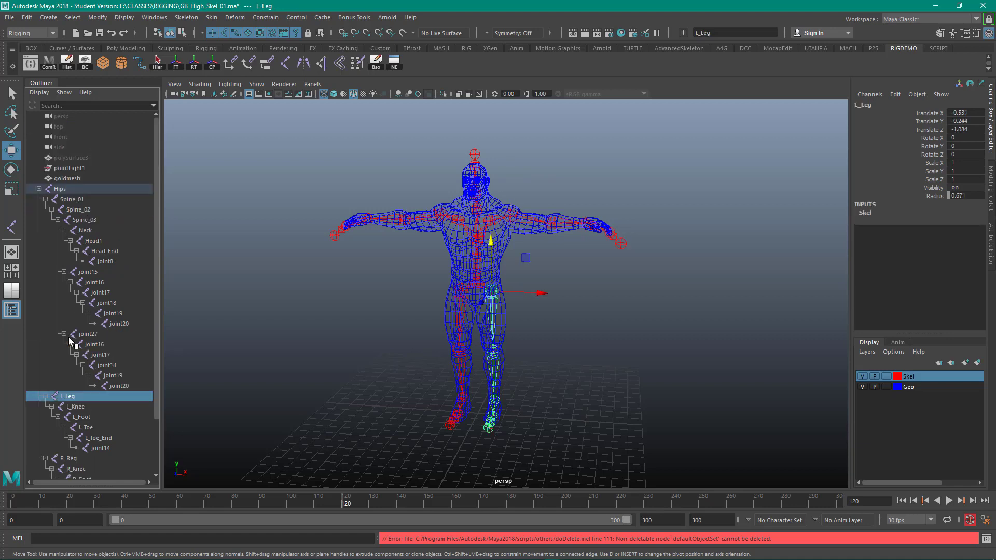
{"action": "mouse_move", "coordinate": [112, 325]}
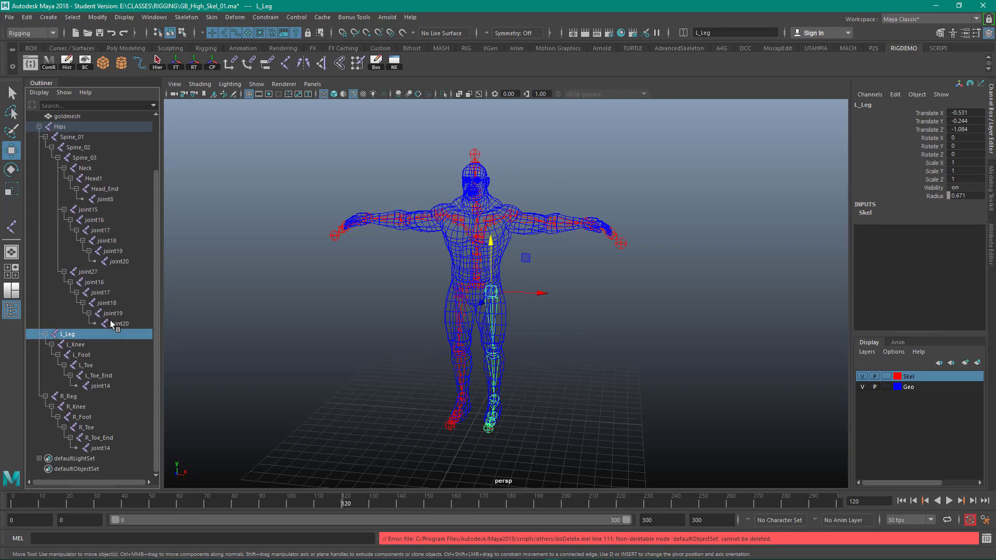
{"action": "left_click", "coordinate": [88, 210]}
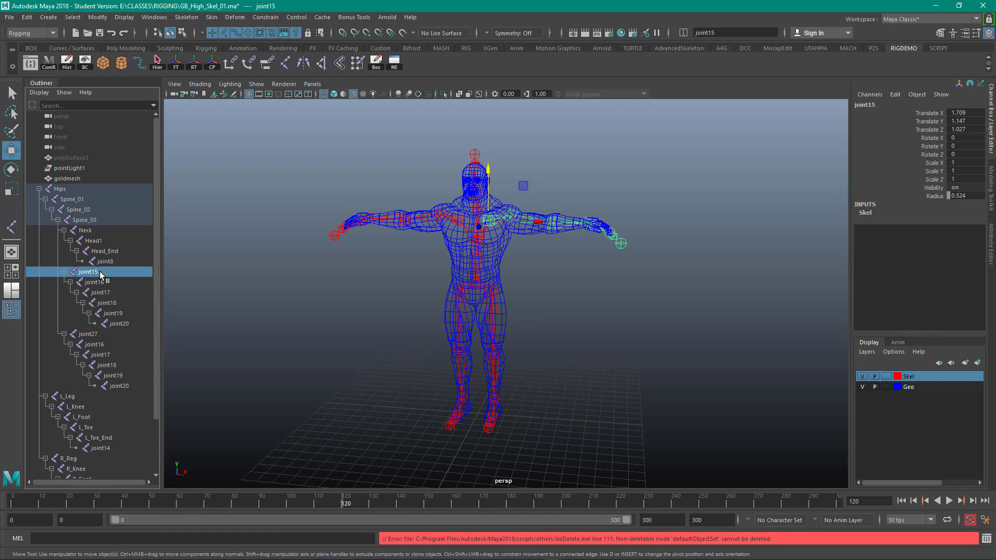
- Delete the duplicate joint27 chain and rename joint15 to L_Collar
{"action": "double_click", "coordinate": [88, 272]}
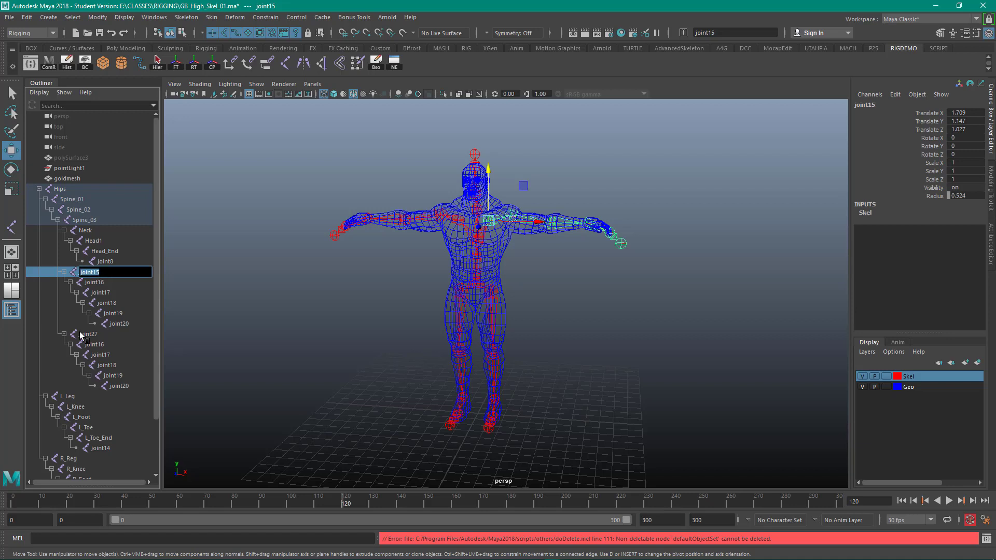
{"action": "left_click", "coordinate": [89, 333]}
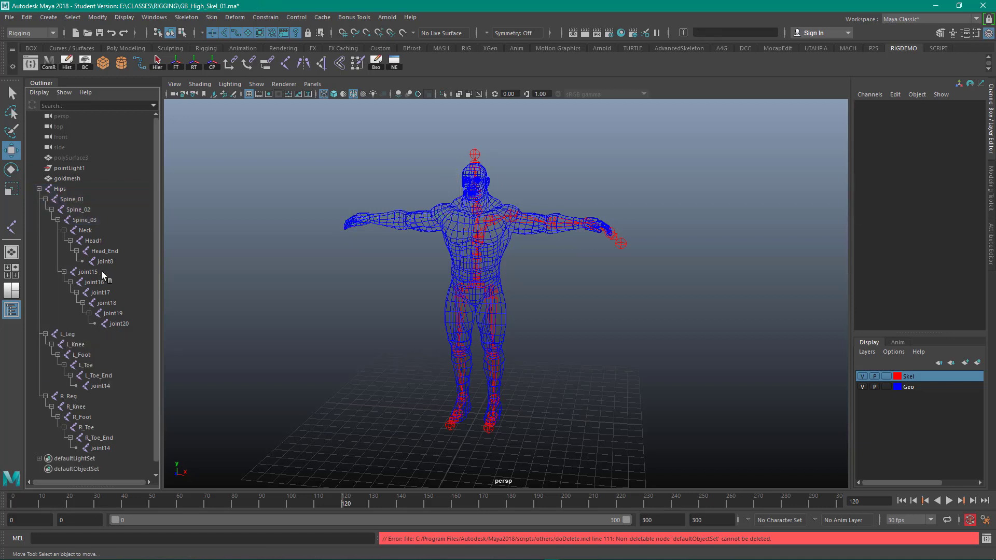
{"action": "left_click", "coordinate": [88, 271]}
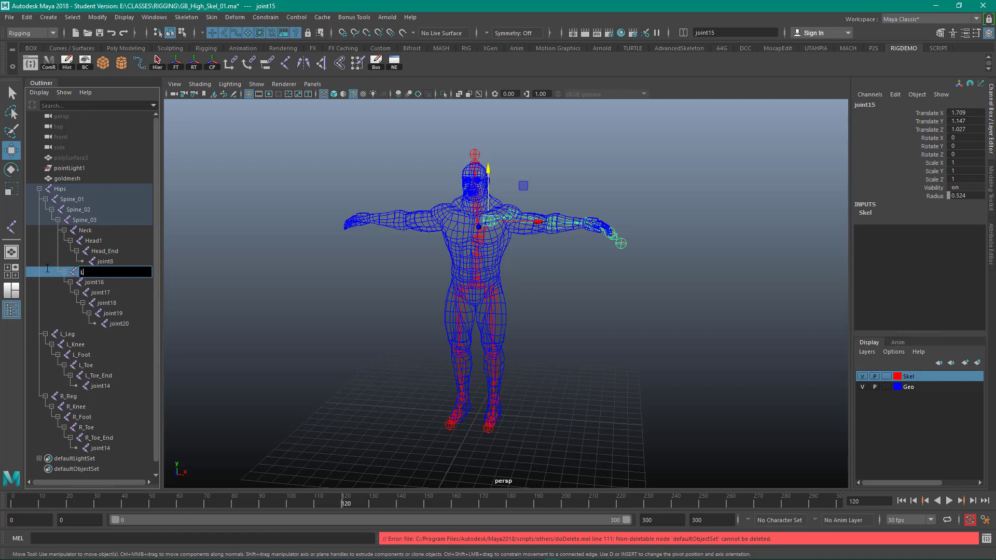
{"action": "type", "text": "L"}
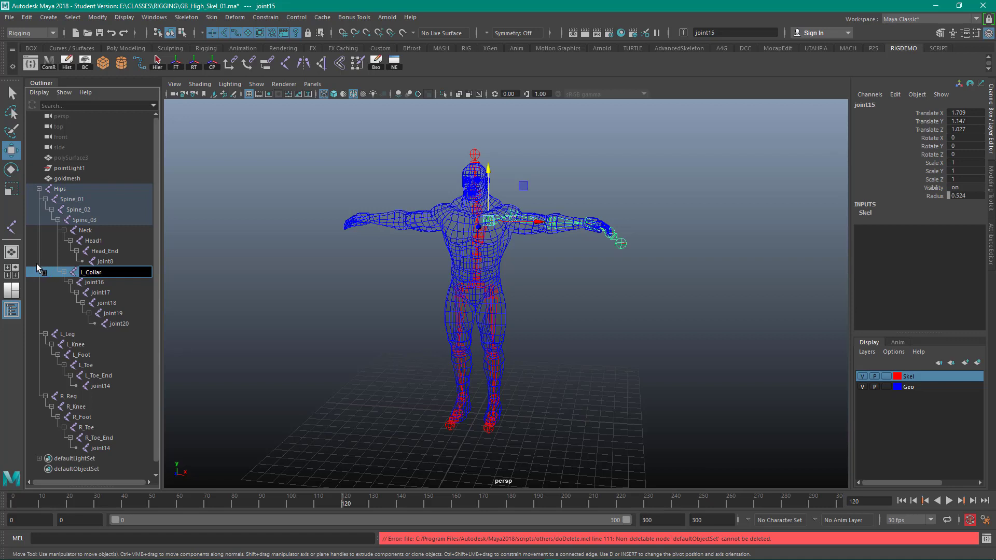
{"action": "left_click", "coordinate": [119, 312]}
{"action": "type", "text": "L_Hand_End"}
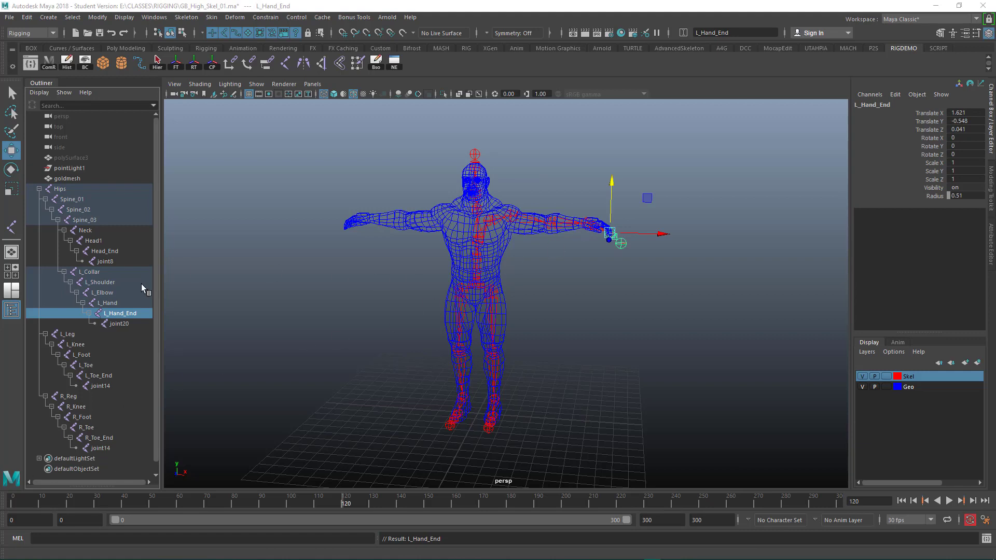
{"action": "mouse_move", "coordinate": [460, 259]}
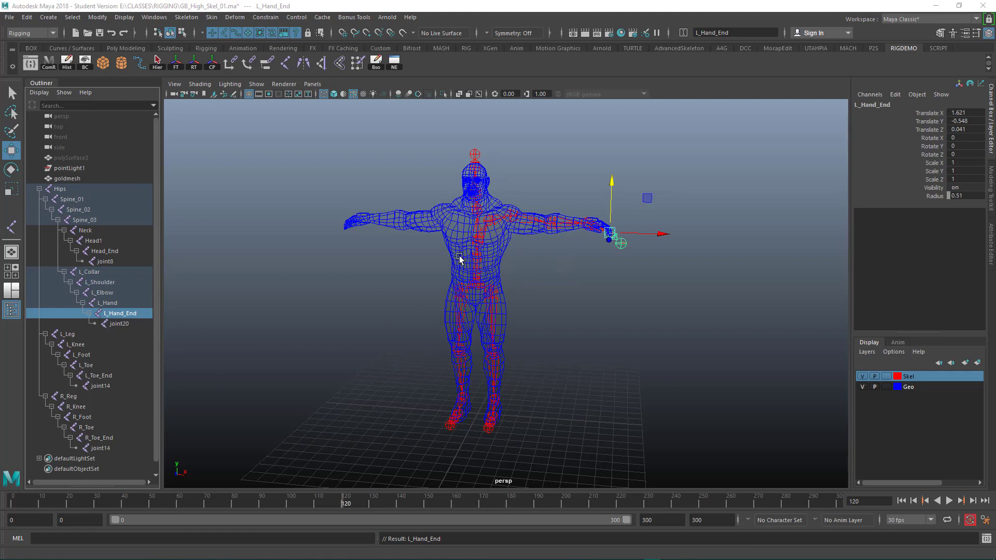
- Mirror L_Collar across YZ with orientation, producing an R_Collar chain, and expand it
{"action": "left_click", "coordinate": [89, 271]}
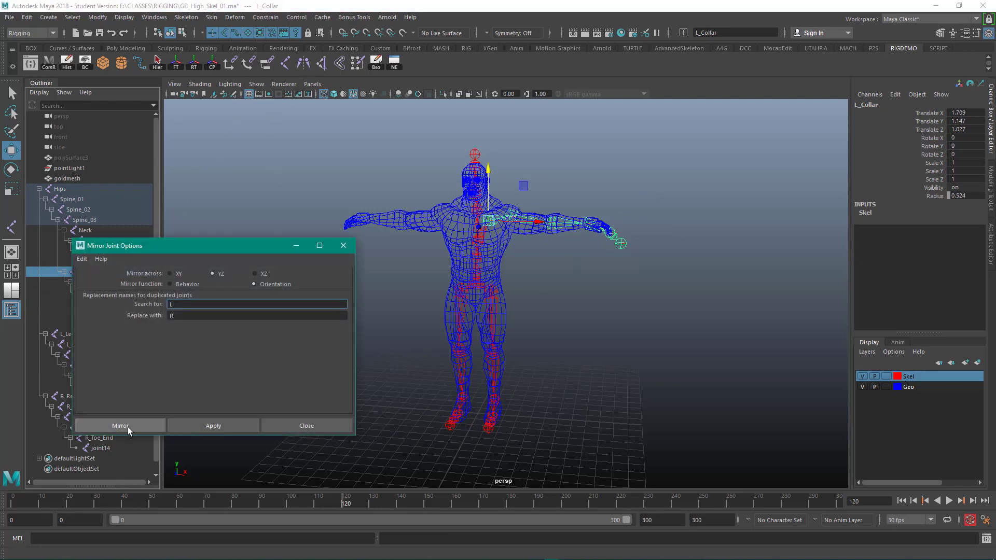
{"action": "left_click", "coordinate": [120, 425]}
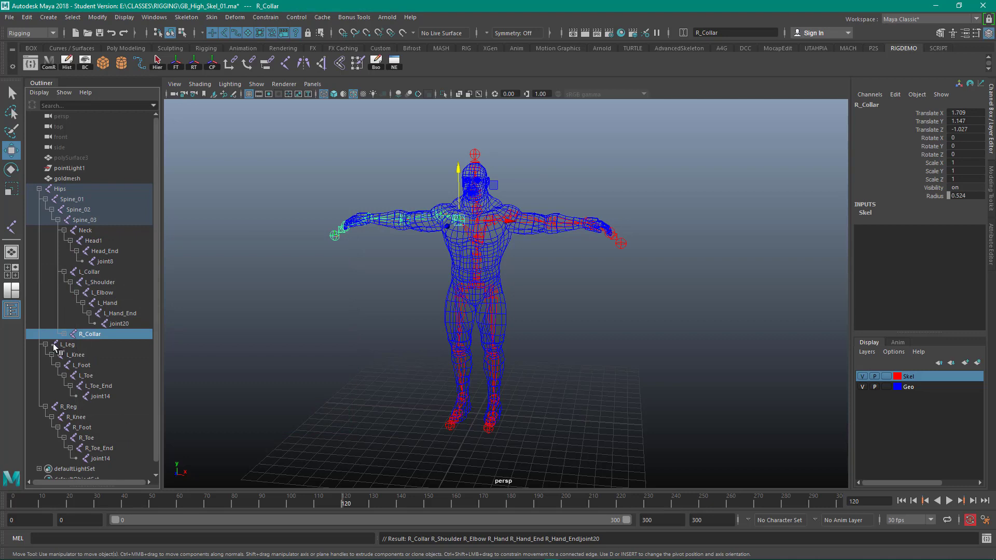
{"action": "mouse_move", "coordinate": [120, 248]}
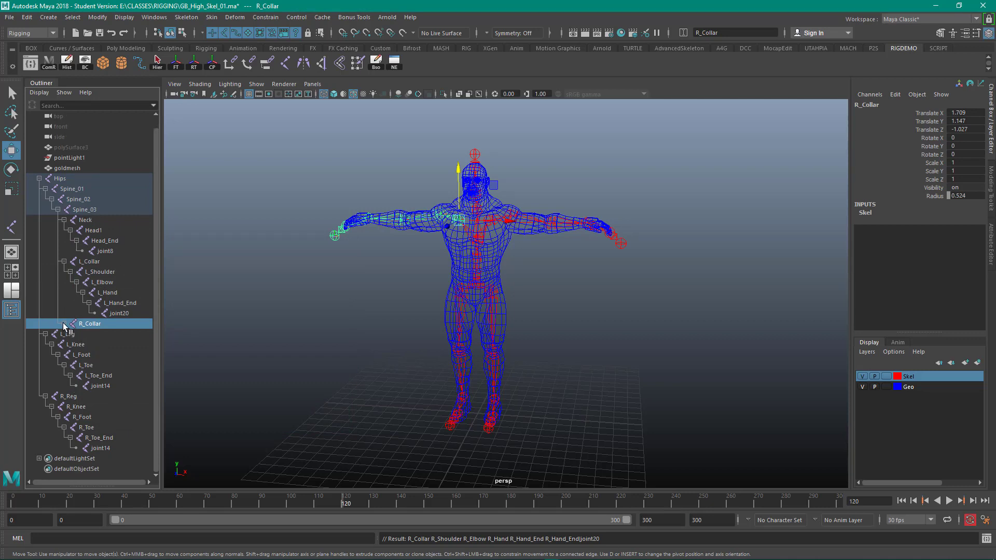
{"action": "left_click", "coordinate": [54, 324]}
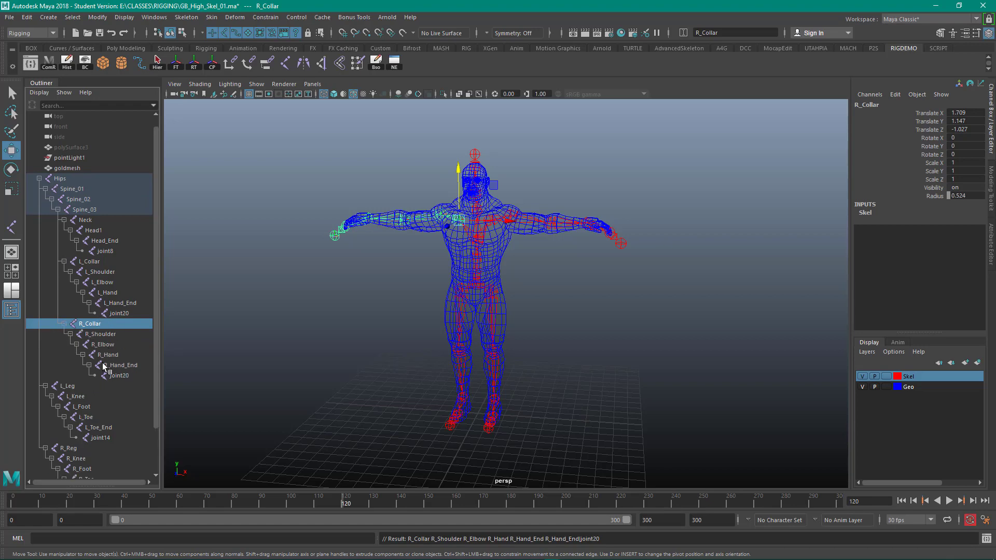
{"action": "left_click", "coordinate": [362, 332]}
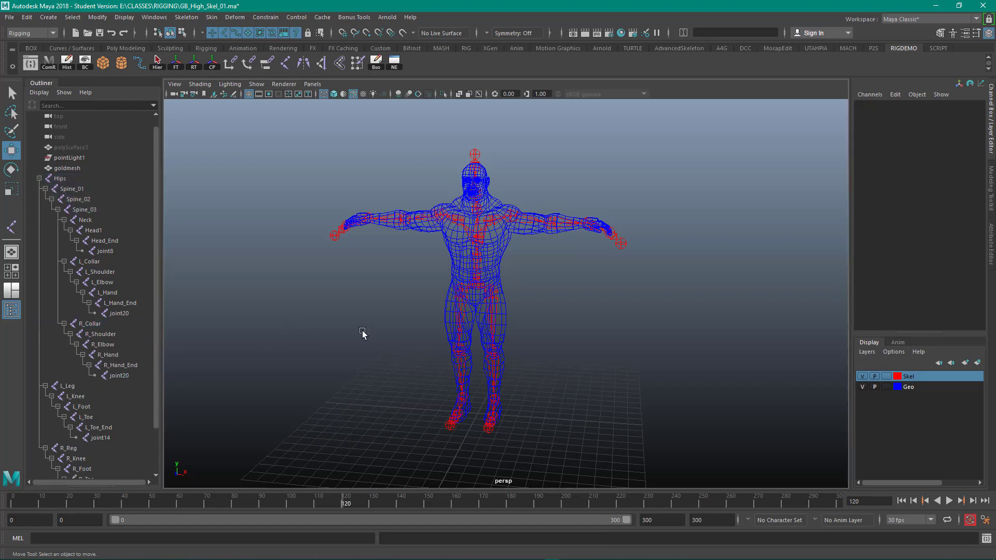
{"action": "left_click_drag", "start_coordinate": [362, 332], "coordinate": [324, 304]}
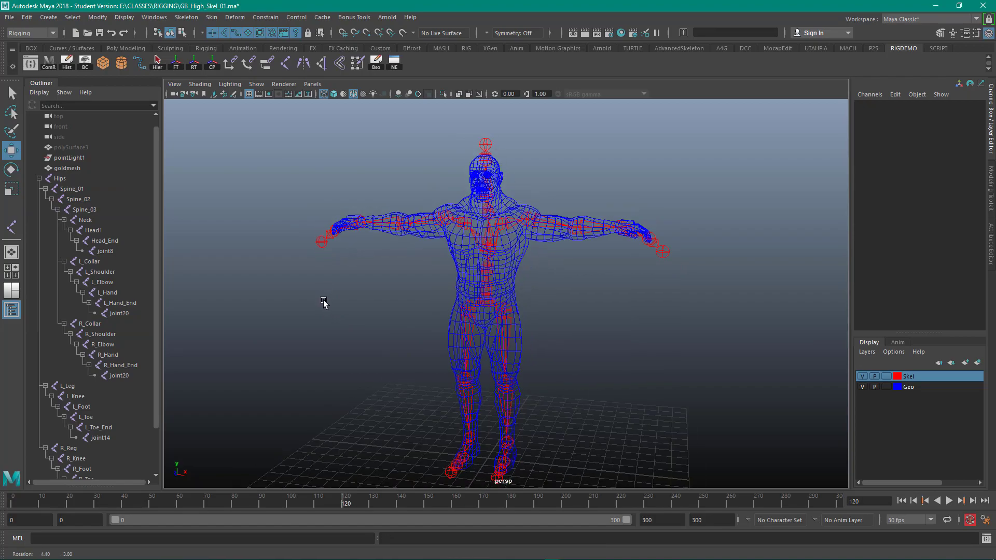
{"action": "left_click_drag", "start_coordinate": [323, 304], "coordinate": [320, 292]}
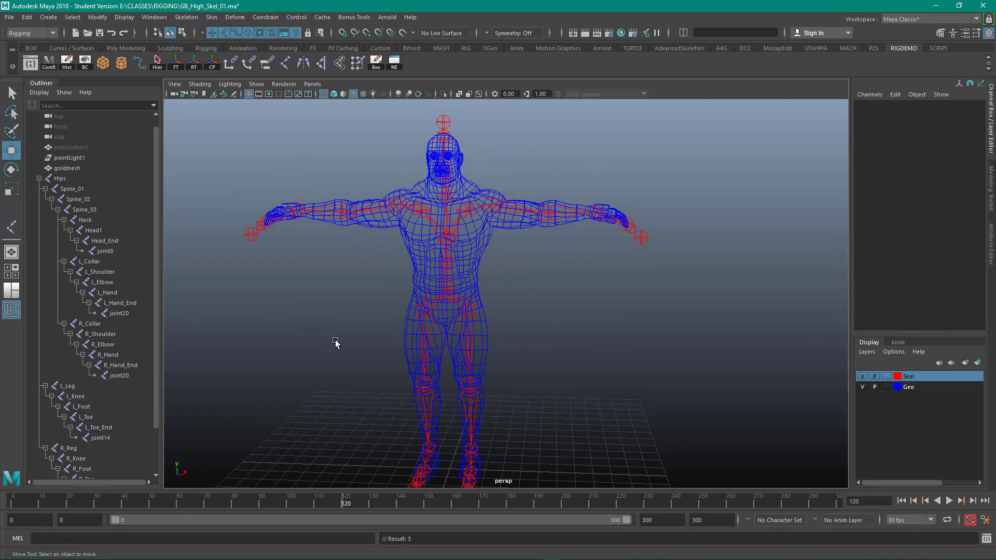
{"action": "left_click_drag", "start_coordinate": [335, 343], "coordinate": [293, 335]}
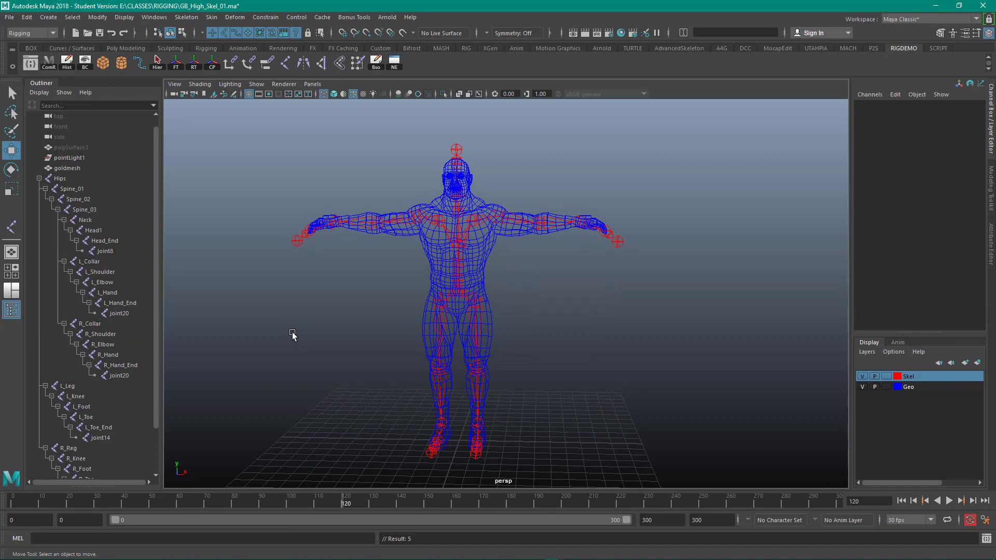
{"action": "left_click_drag", "start_coordinate": [293, 333], "coordinate": [355, 308]}
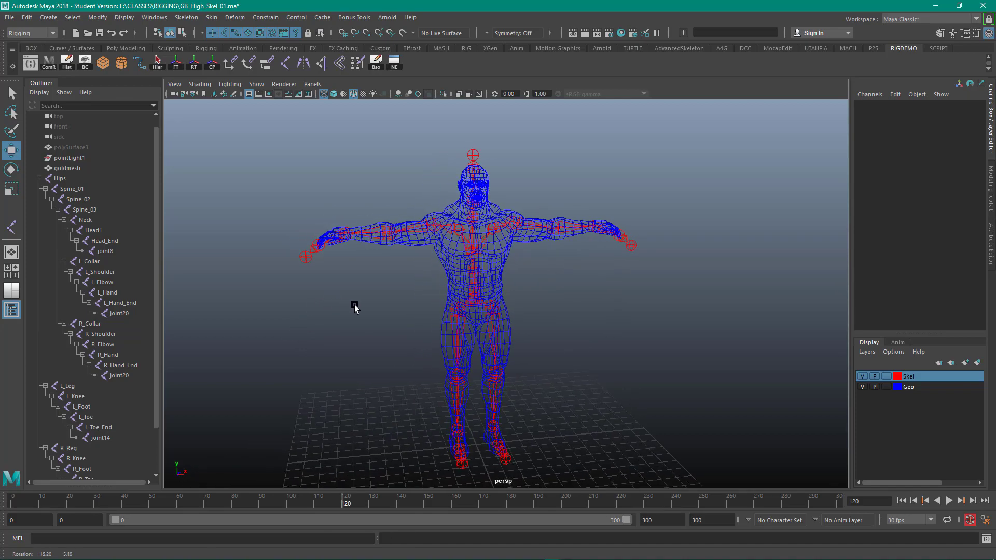
{"action": "left_click_drag", "start_coordinate": [355, 308], "coordinate": [331, 300]}
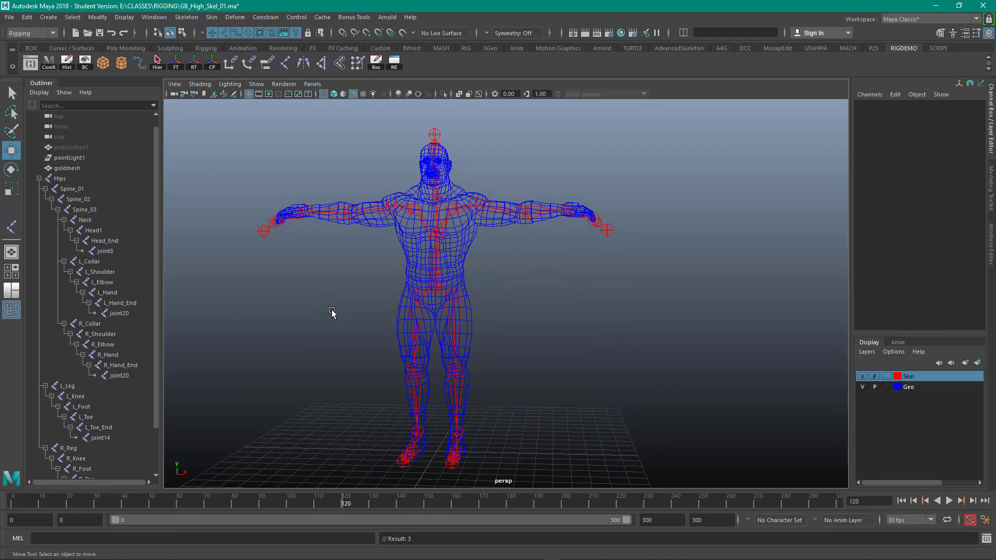
{"action": "mouse_move", "coordinate": [870, 392]}
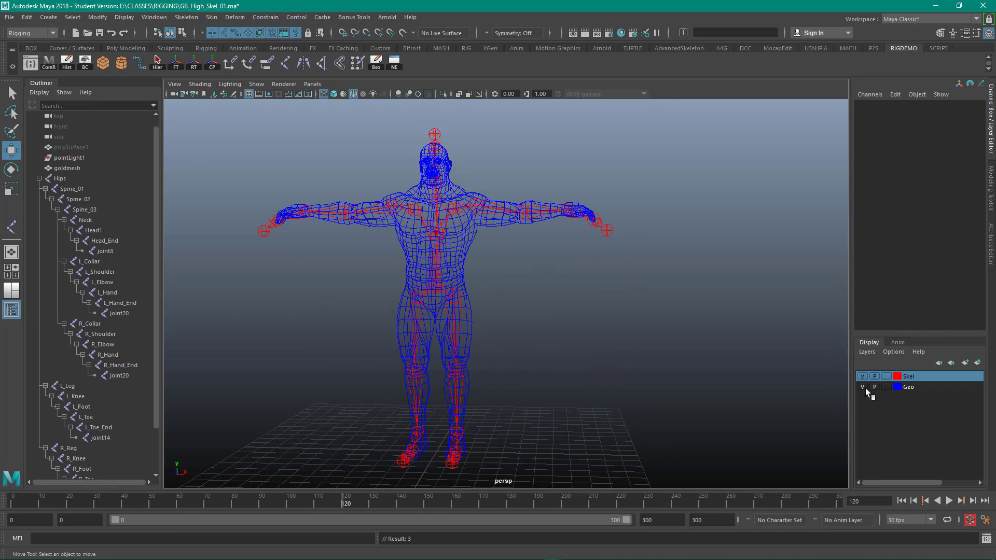
- Hide the Geo display layer so only the skeleton joints show
{"action": "left_click", "coordinate": [862, 386]}
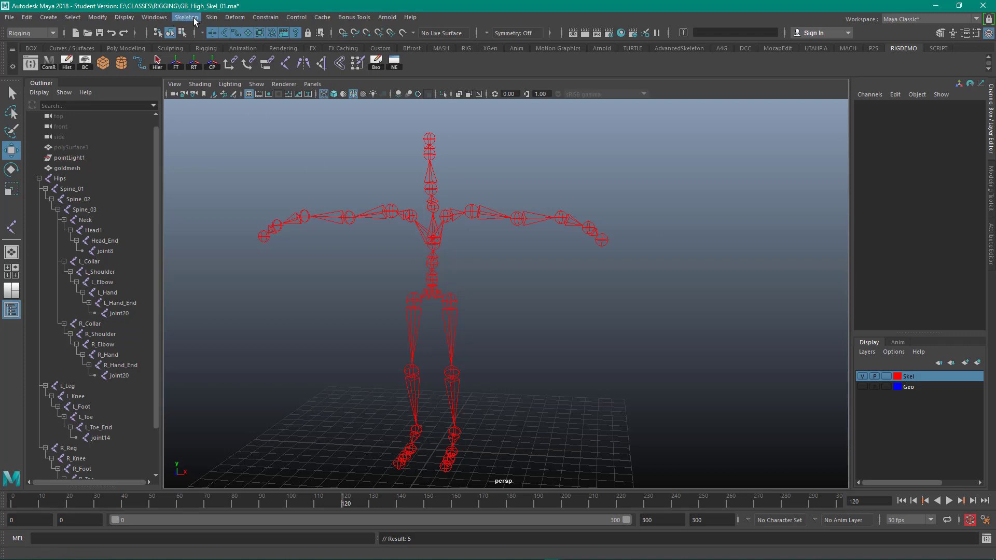
{"action": "left_click", "coordinate": [186, 17]}
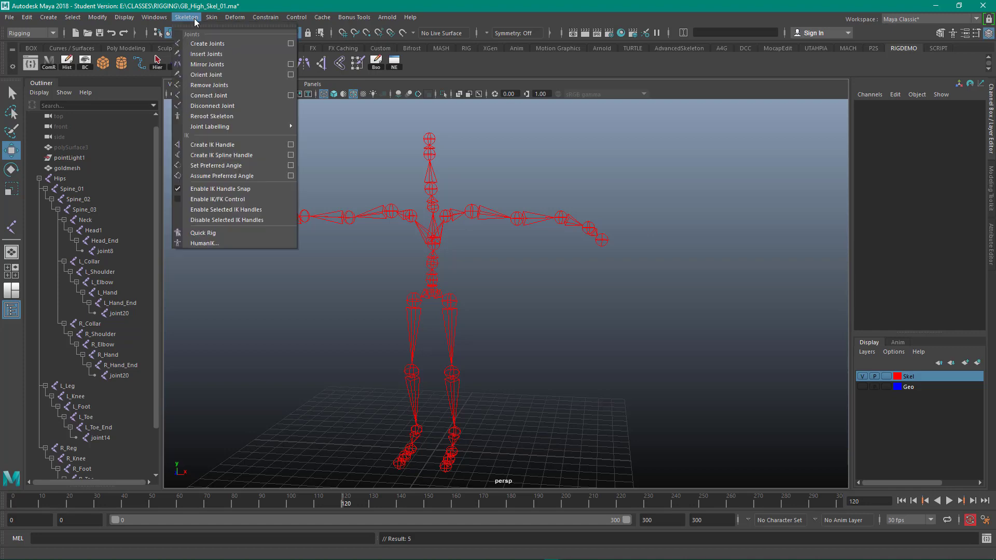
{"action": "mouse_move", "coordinate": [236, 52]}
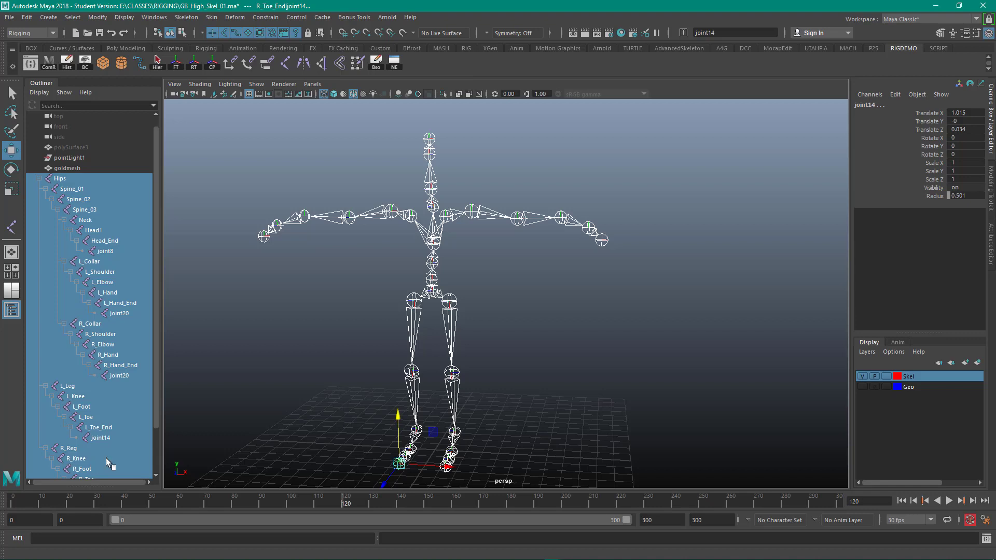
{"action": "mouse_move", "coordinate": [389, 380]}
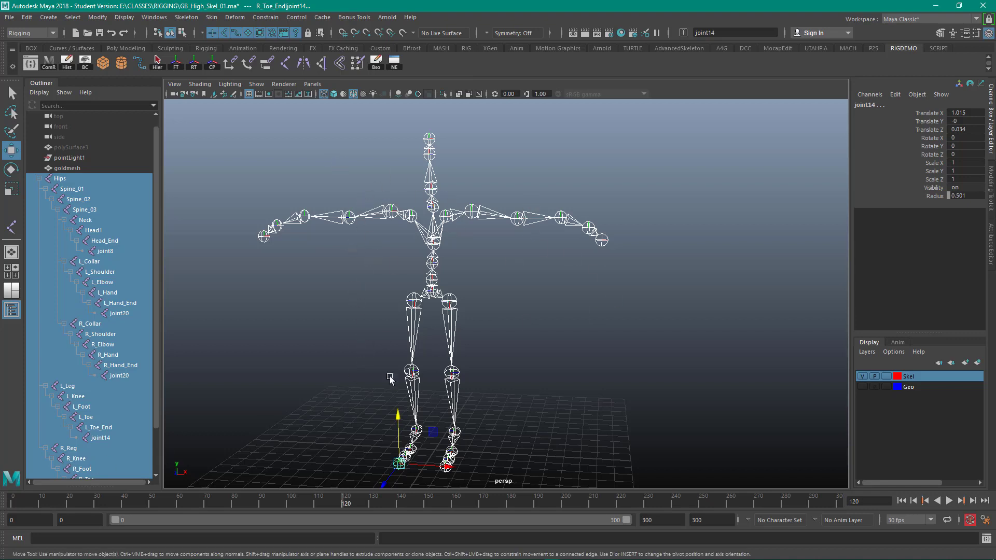
{"action": "mouse_move", "coordinate": [413, 343]}
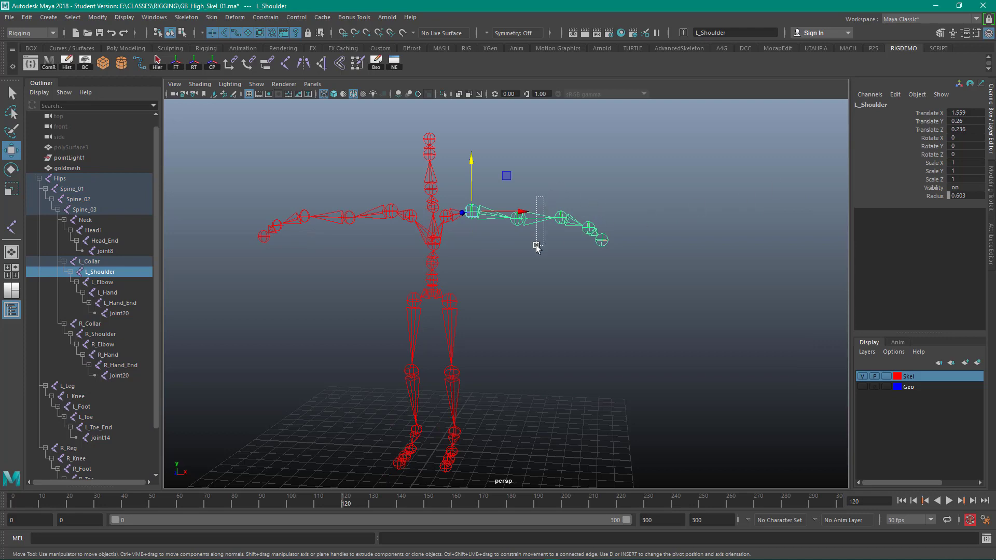
{"action": "left_click", "coordinate": [102, 281]}
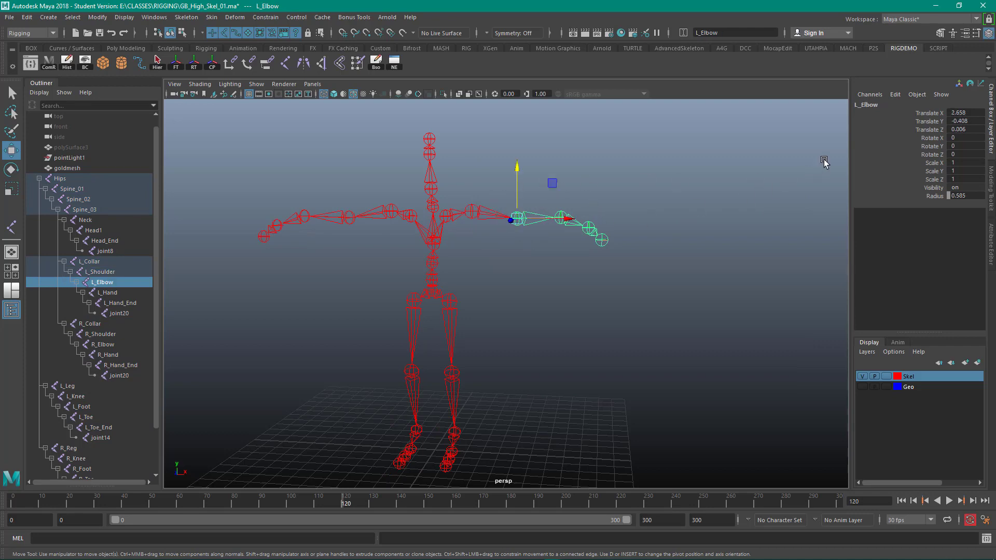
{"action": "mouse_move", "coordinate": [633, 239]}
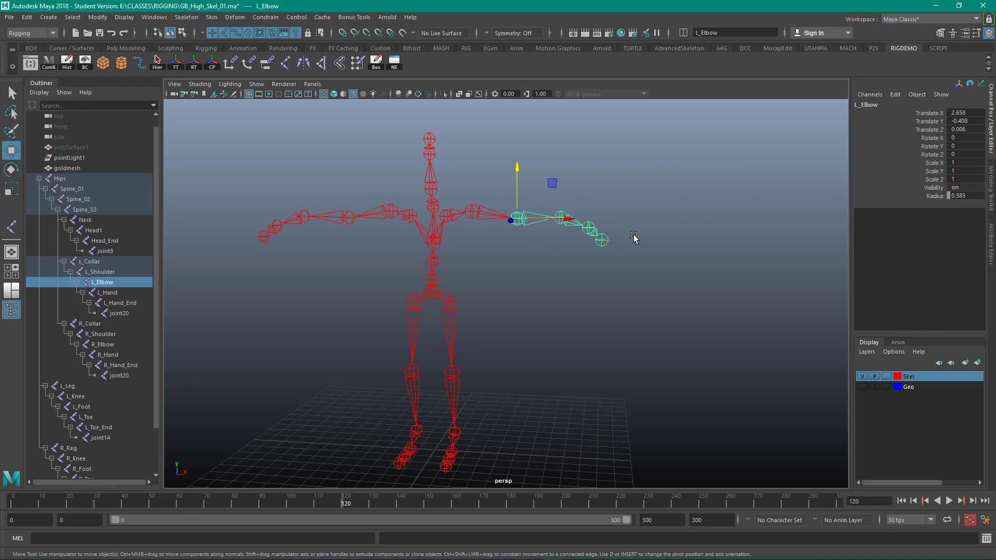
{"action": "left_click", "coordinate": [88, 262]}
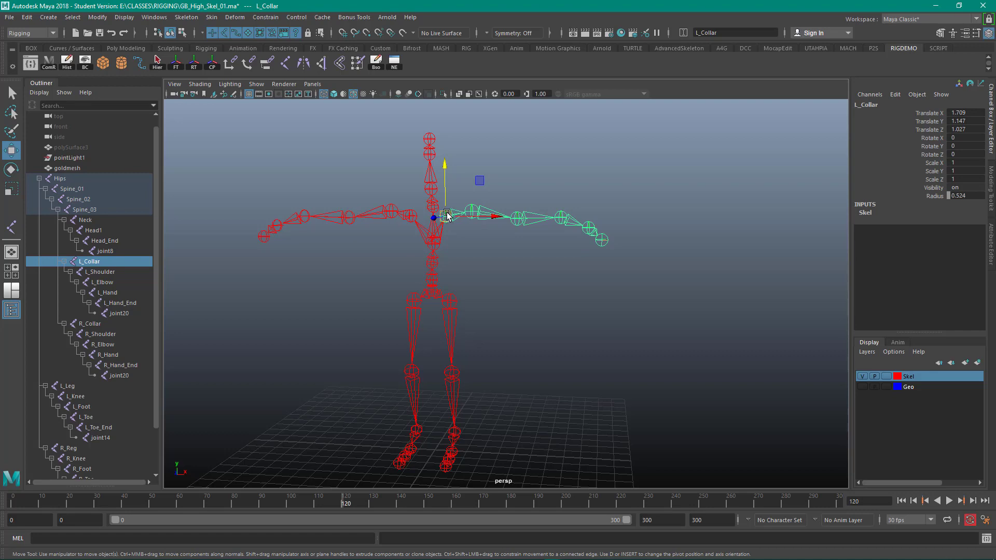
{"action": "left_click", "coordinate": [67, 386]}
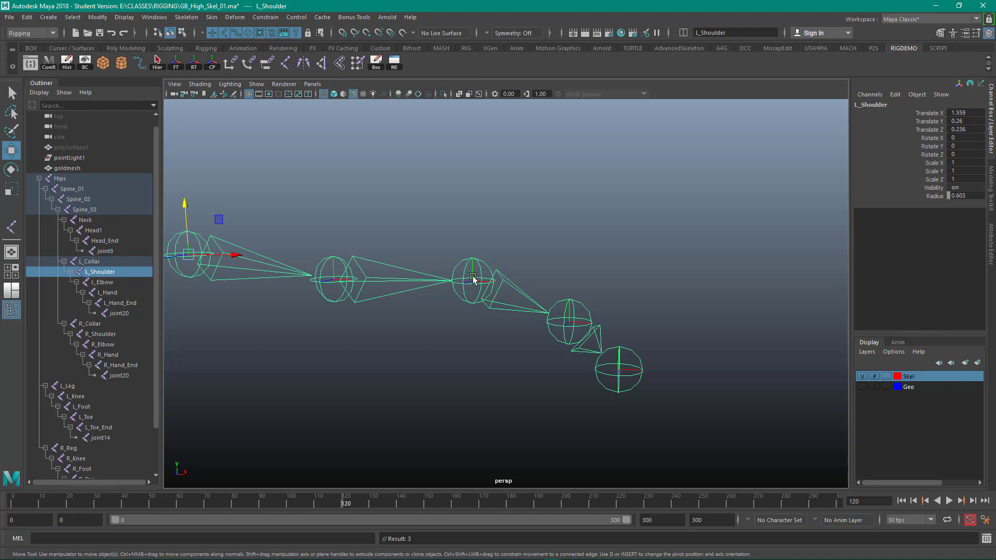
{"action": "mouse_move", "coordinate": [572, 312]}
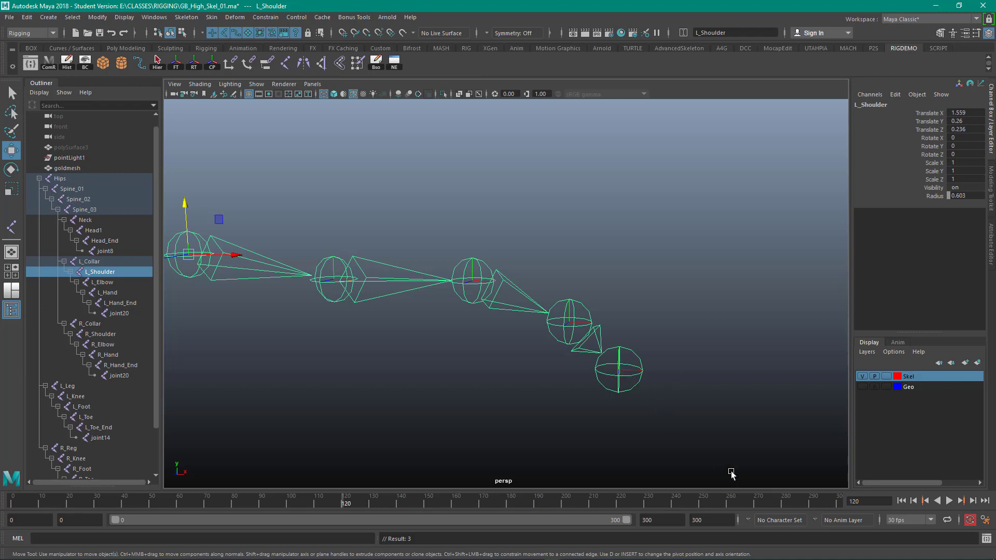
{"action": "mouse_move", "coordinate": [565, 335]}
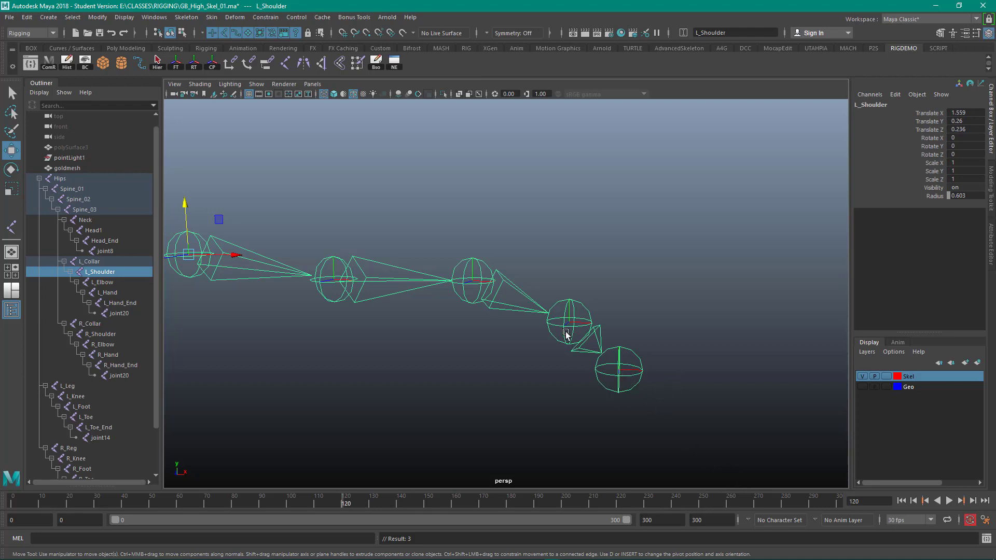
{"action": "mouse_move", "coordinate": [454, 279]}
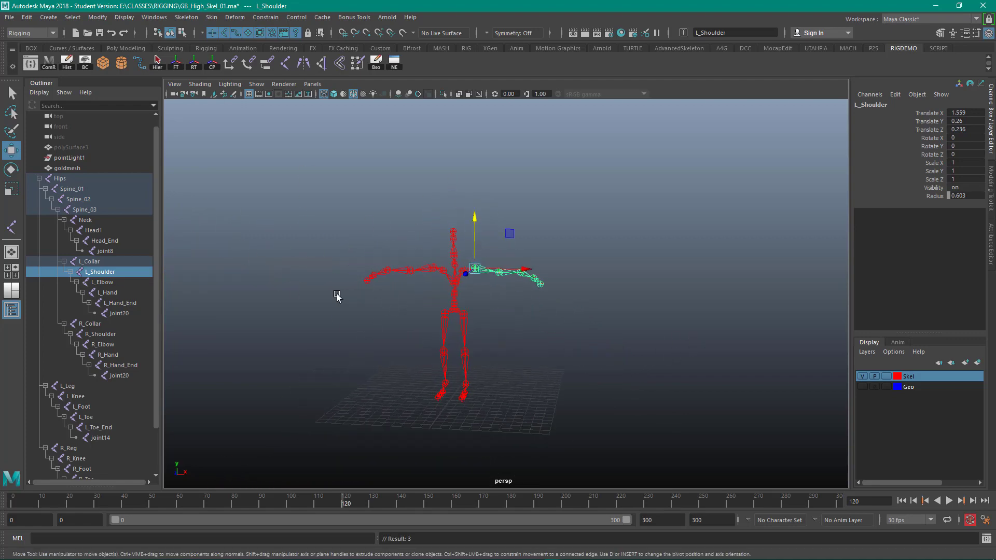
{"action": "left_click_drag", "start_coordinate": [337, 298], "coordinate": [418, 323]}
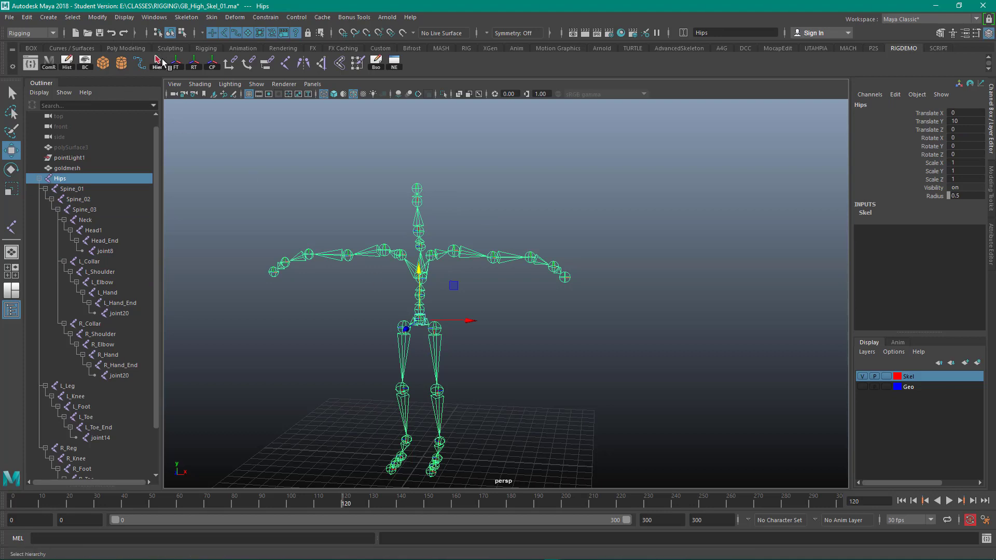
{"action": "mouse_move", "coordinate": [168, 95]}
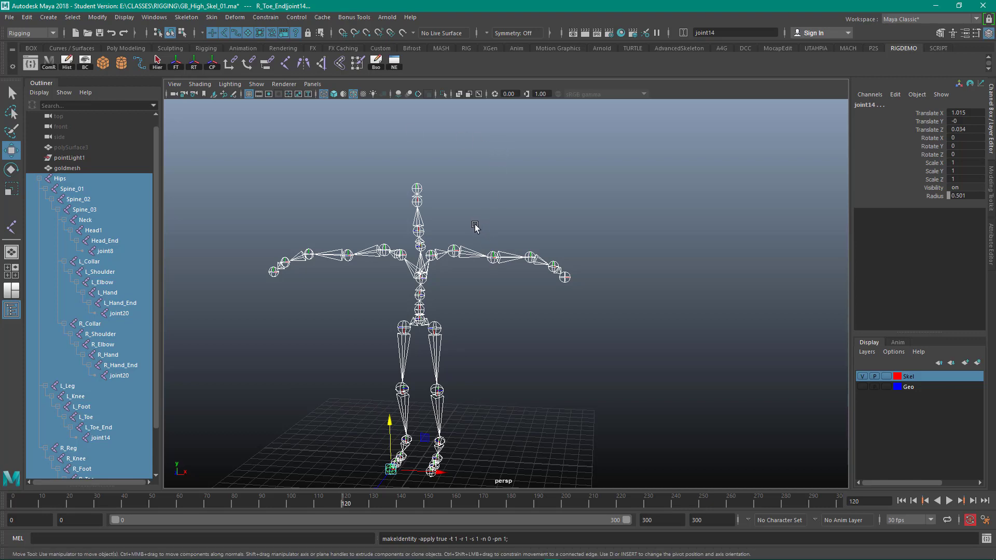
- Check the left hand joint after freezing, then reselect the Hips hierarchy
{"action": "left_click", "coordinate": [435, 259]}
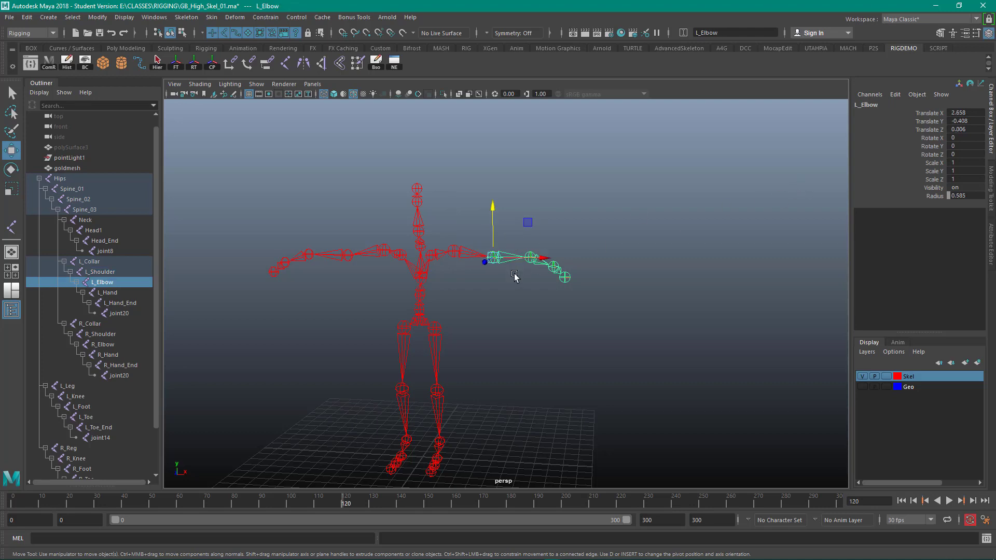
{"action": "left_click", "coordinate": [107, 293]}
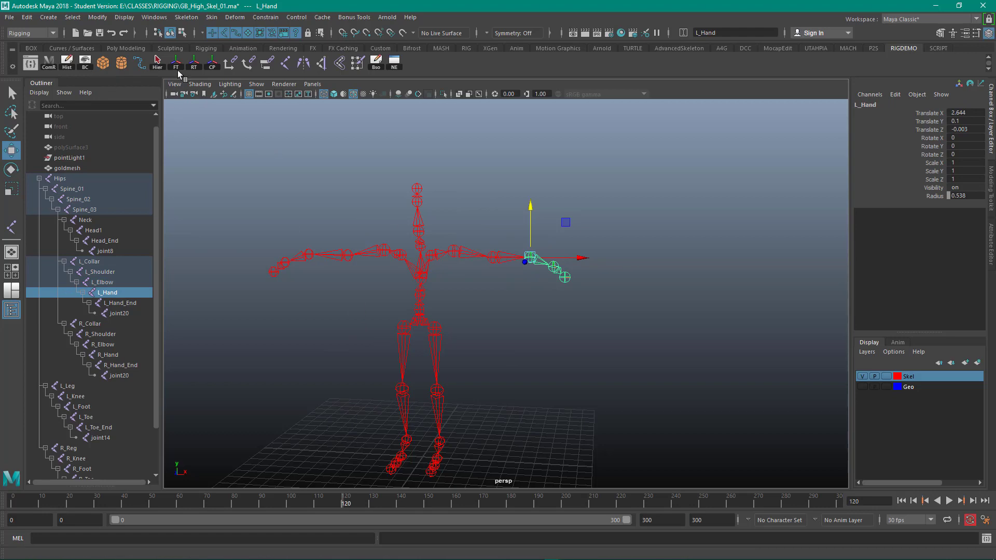
{"action": "left_click", "coordinate": [515, 306]}
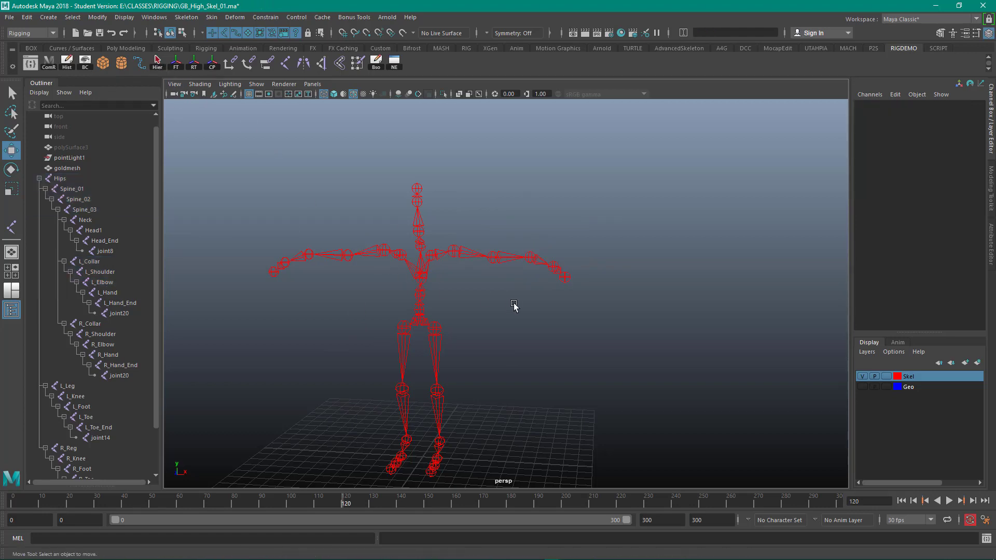
{"action": "mouse_move", "coordinate": [409, 336]}
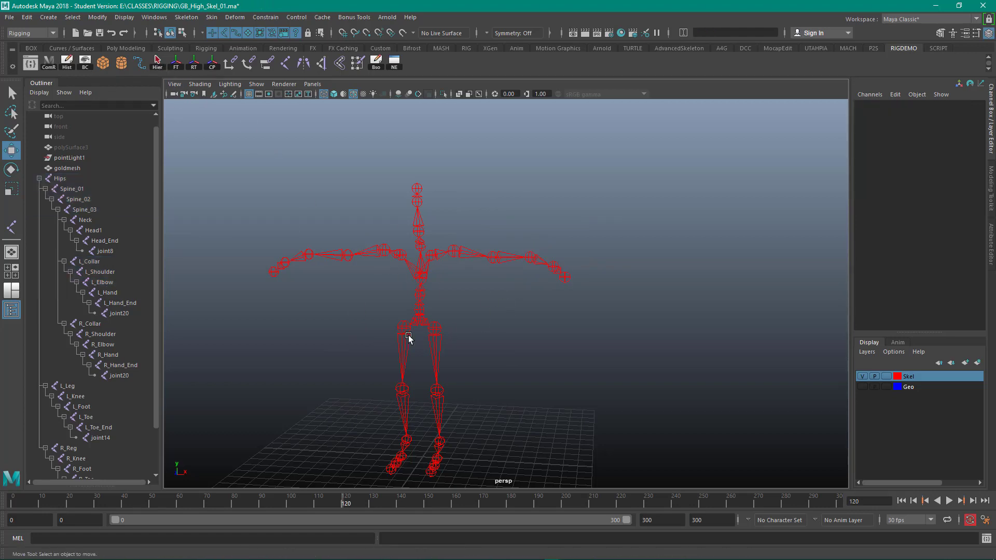
{"action": "left_click", "coordinate": [405, 328]}
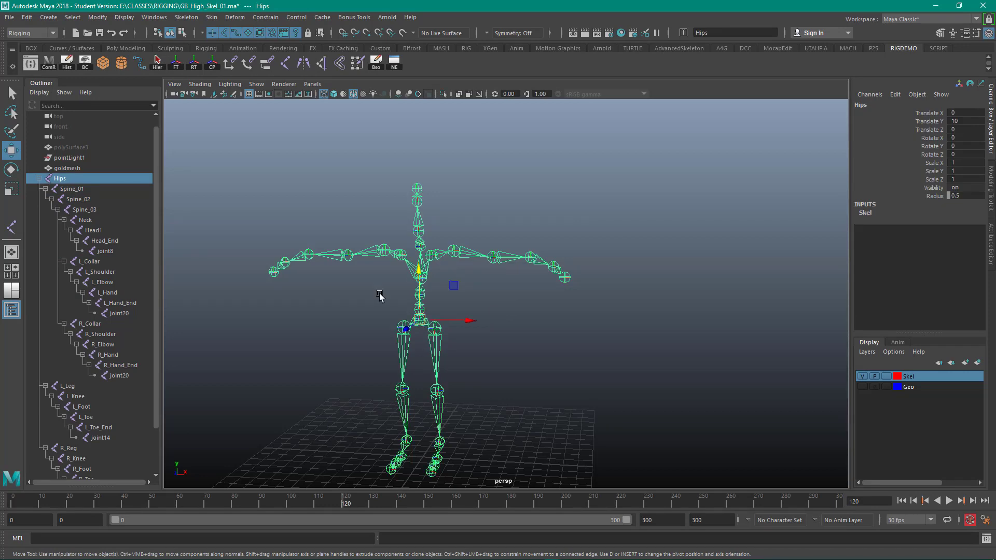
{"action": "mouse_move", "coordinate": [210, 18]}
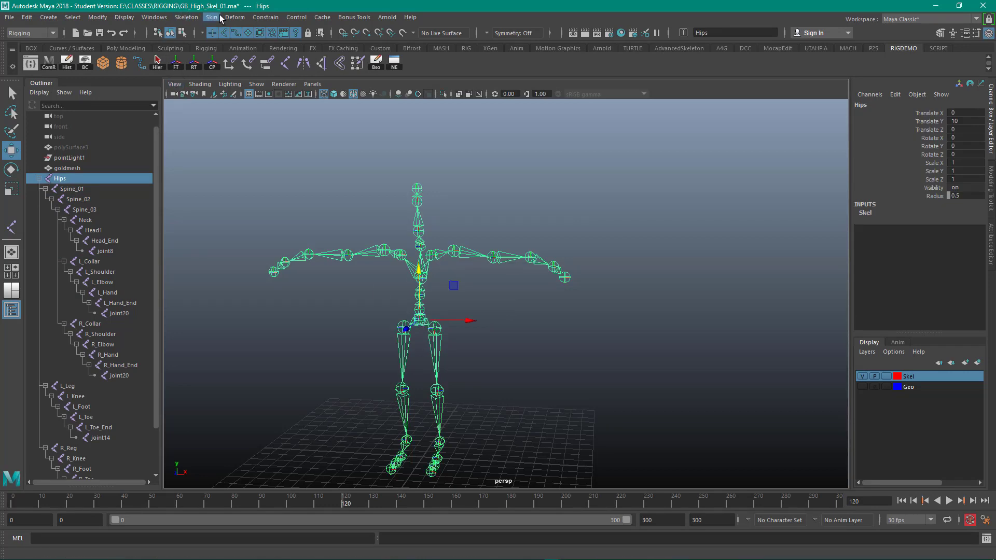
- Apply Orient Joint with primary axis X and Y-up secondary to the whole skeleton
{"action": "left_click", "coordinate": [186, 18]}
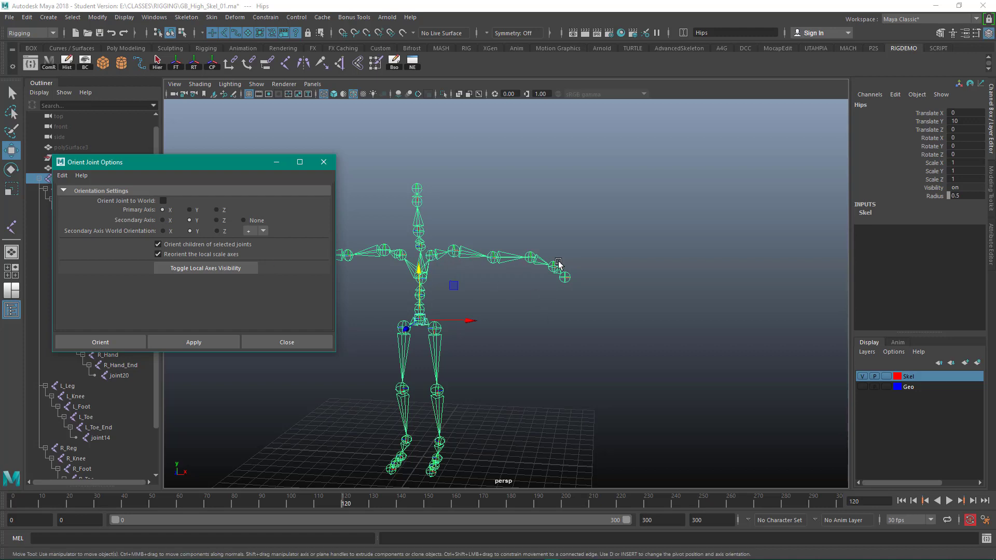
{"action": "mouse_move", "coordinate": [571, 266]}
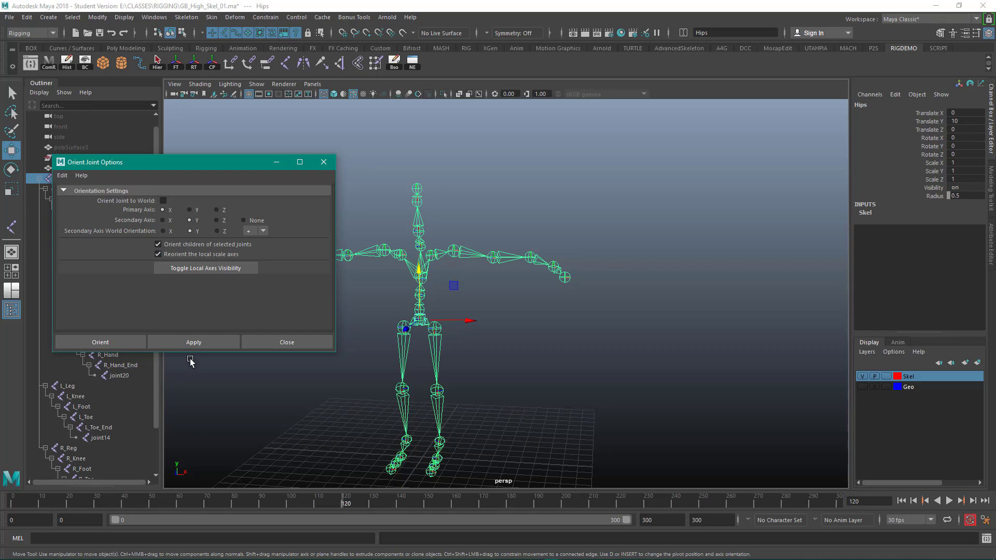
{"action": "left_click", "coordinate": [194, 342]}
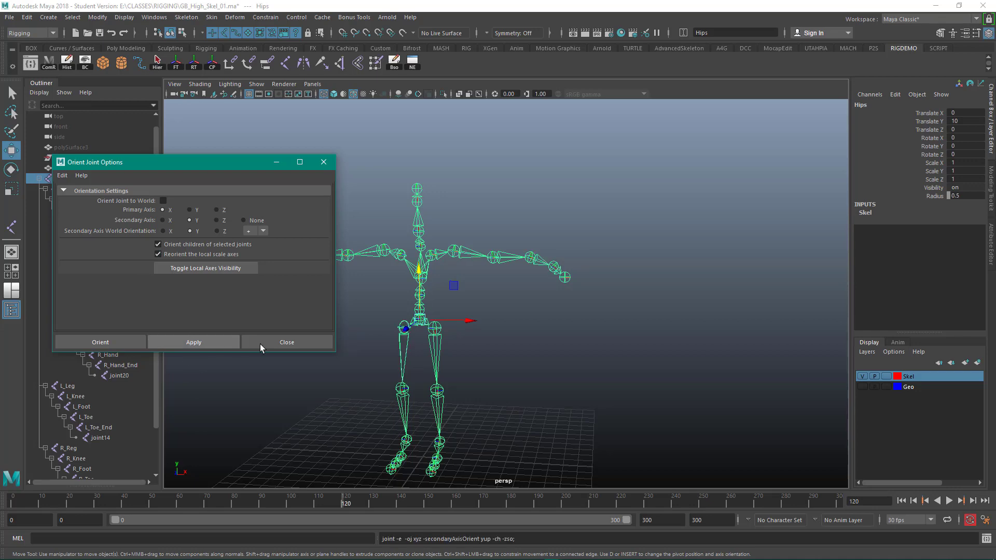
- Dismiss the Orient Joint Options window
{"action": "left_click", "coordinate": [287, 342]}
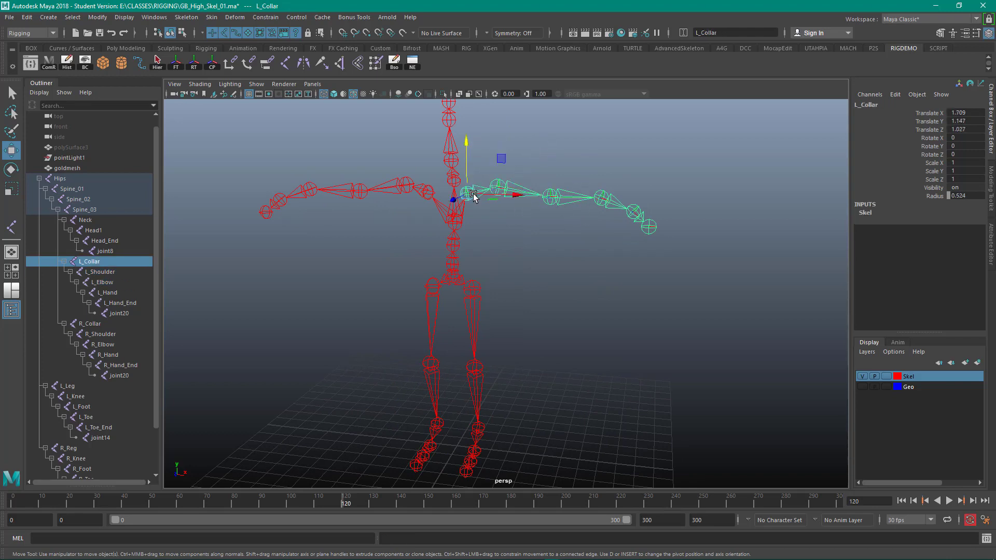
{"action": "mouse_move", "coordinate": [828, 152]}
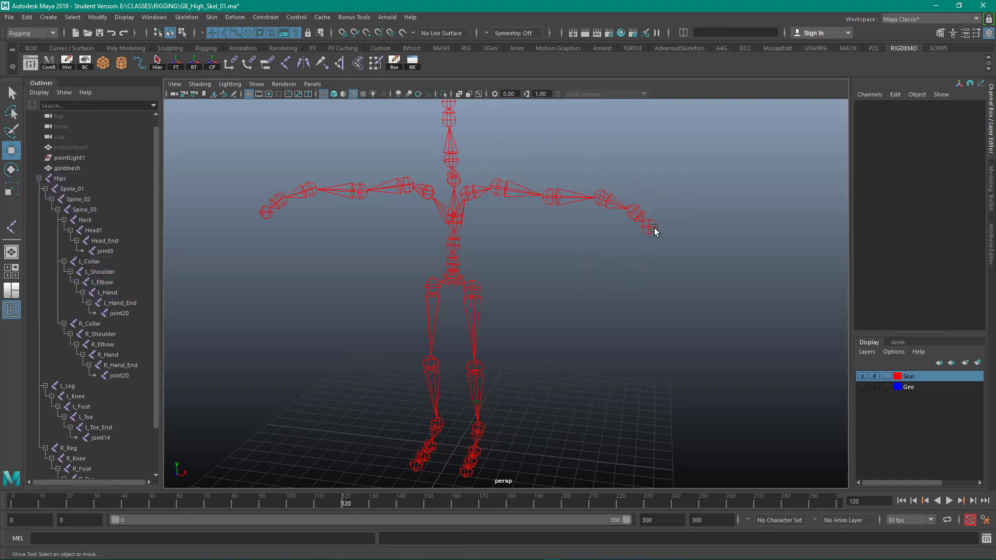
- Delete the stray joint14 toe end joint and start Save Scene As
{"action": "left_click", "coordinate": [648, 229]}
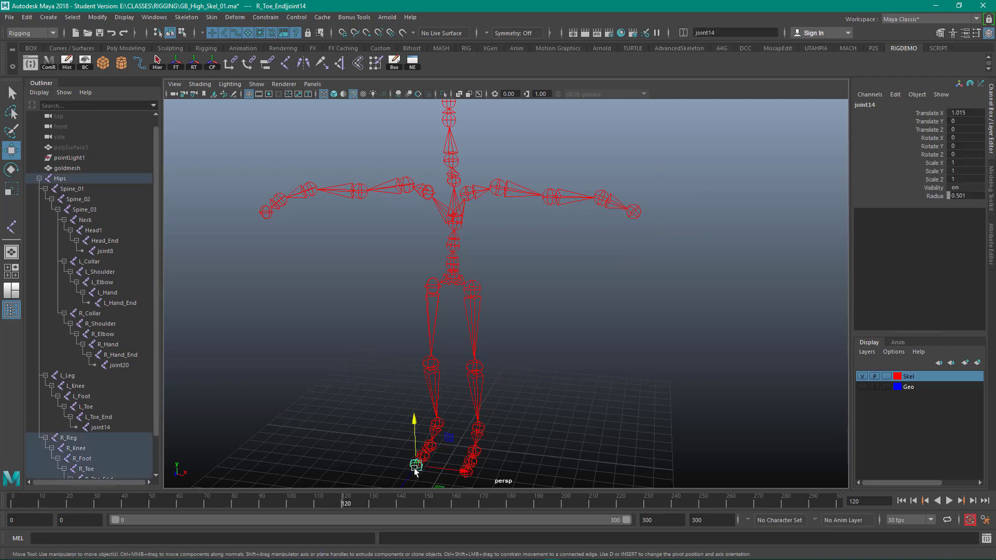
{"action": "left_click", "coordinate": [442, 469]}
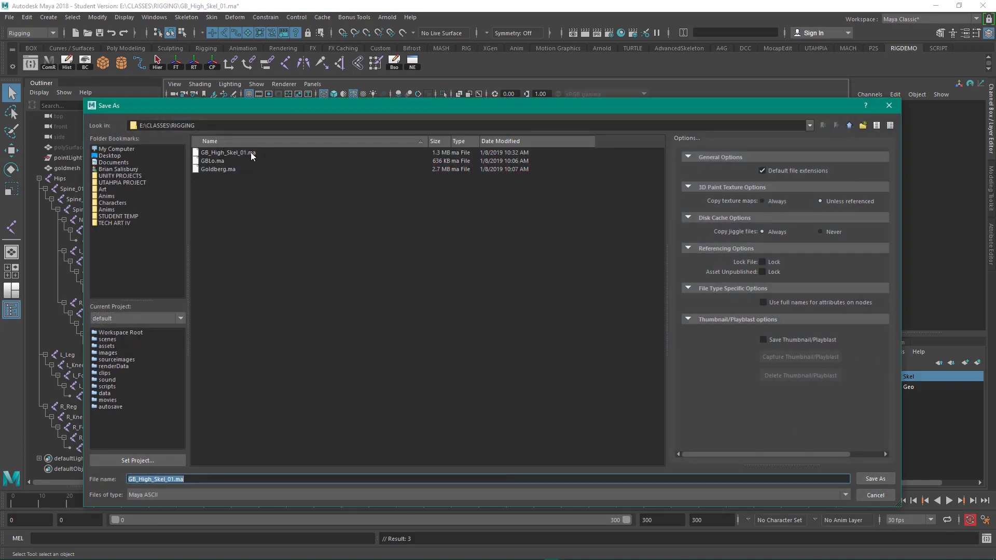
- Save the scene as GB_High_Skel_02.ma, accepting the student version notice
{"action": "left_click", "coordinate": [228, 152]}
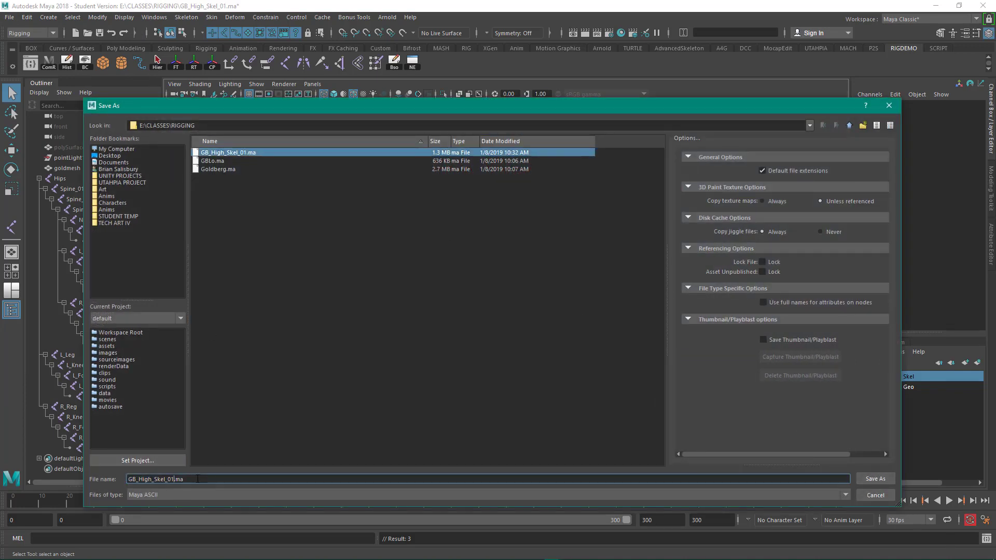
{"action": "type", "text": "GB_High_Skel_02.ma"}
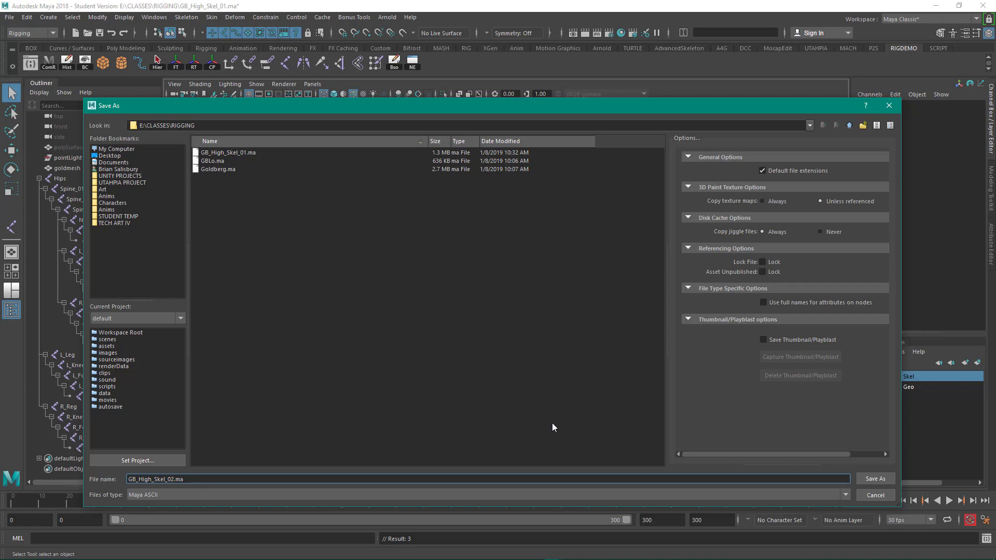
{"action": "left_click", "coordinate": [874, 479]}
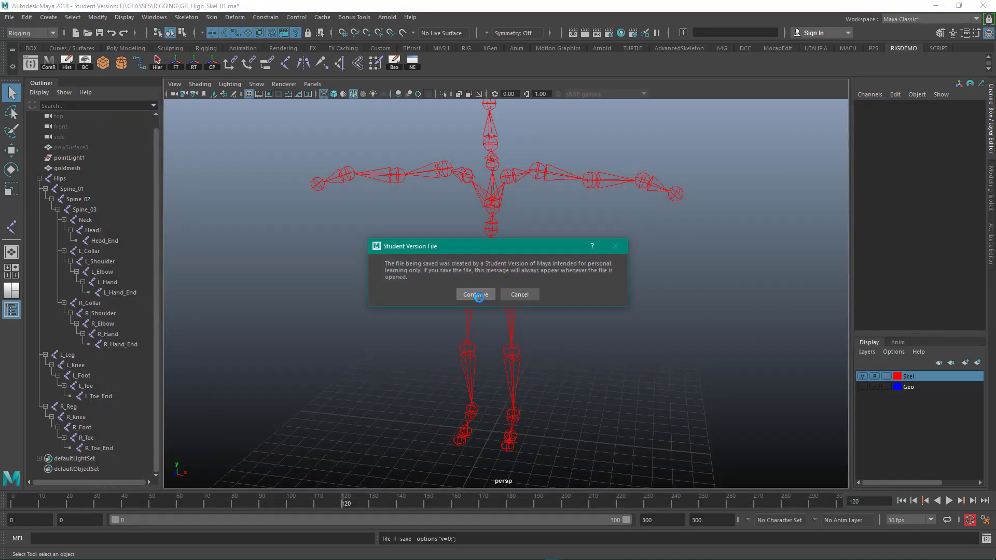
{"action": "left_click", "coordinate": [474, 294]}
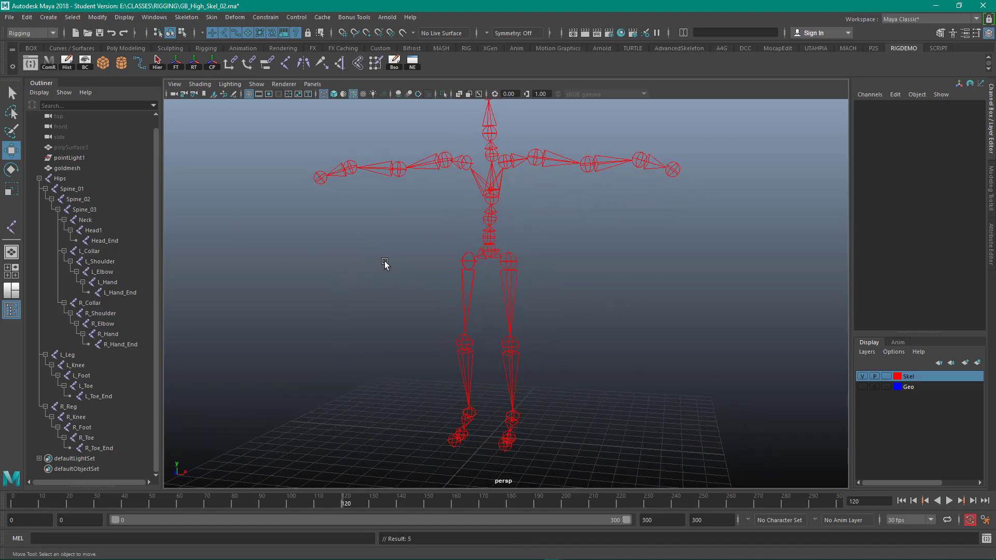
{"action": "mouse_move", "coordinate": [388, 269]}
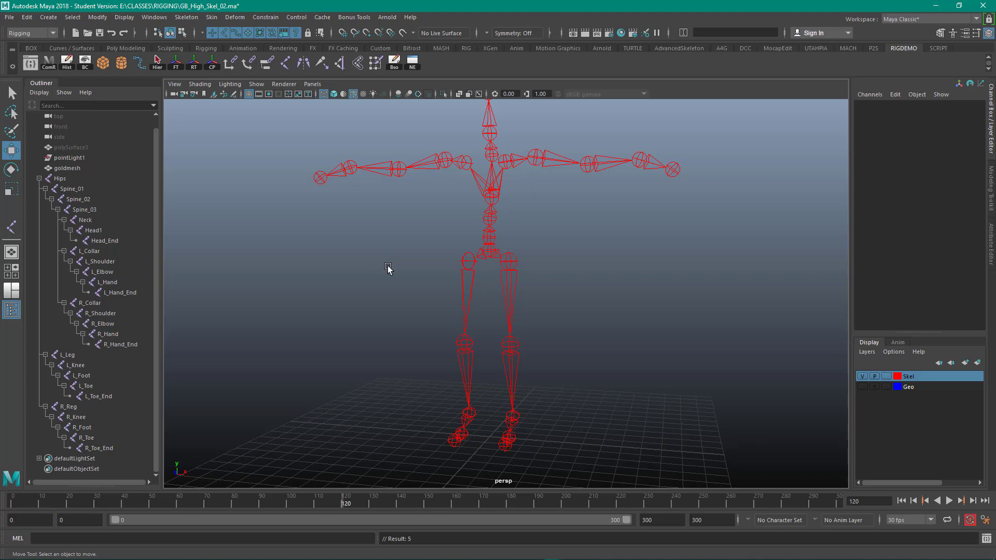
{"action": "mouse_move", "coordinate": [392, 195]}
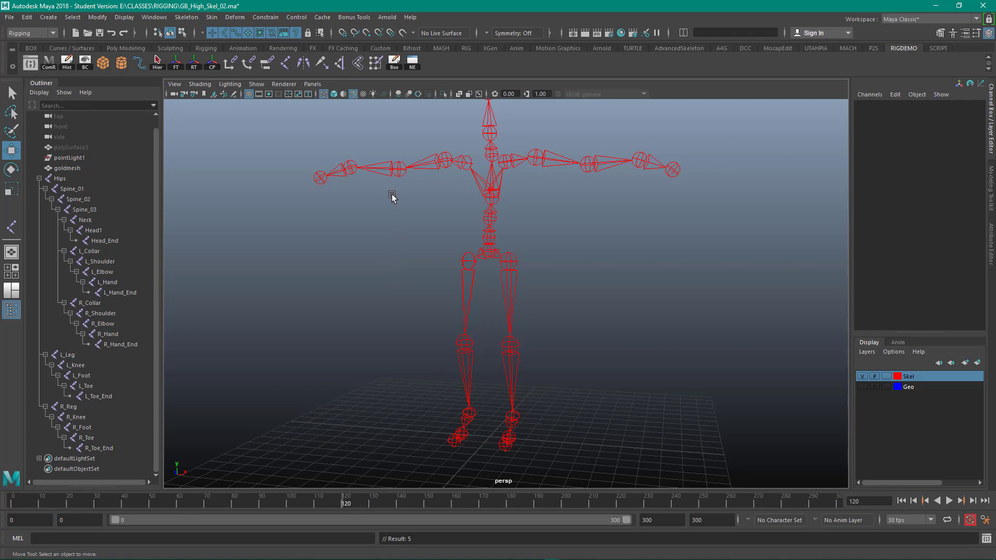
- Select the whole joint hierarchy and toggle local rotation axis visibility on every joint
{"action": "left_click_drag", "start_coordinate": [392, 195], "coordinate": [366, 237]}
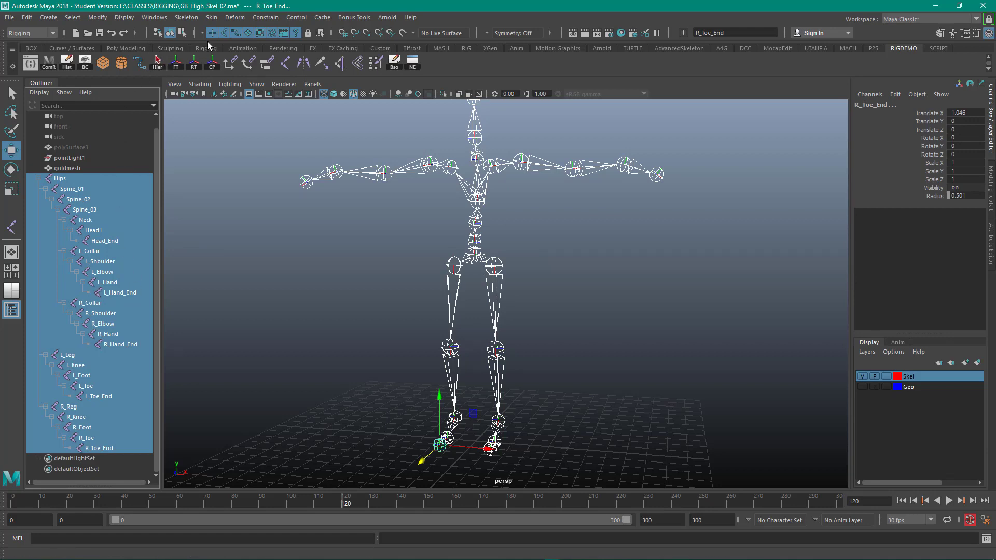
{"action": "left_click", "coordinate": [124, 17]}
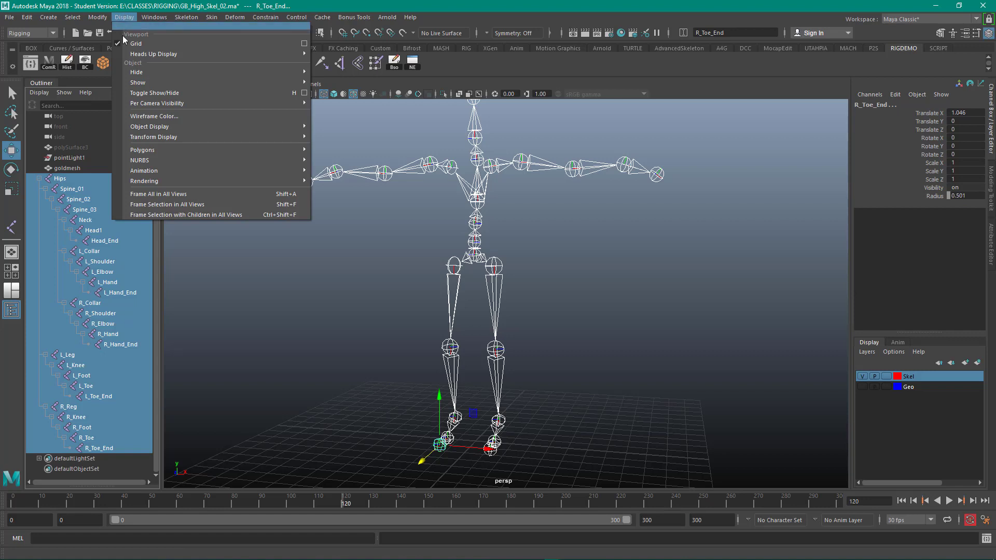
{"action": "mouse_move", "coordinate": [150, 125]}
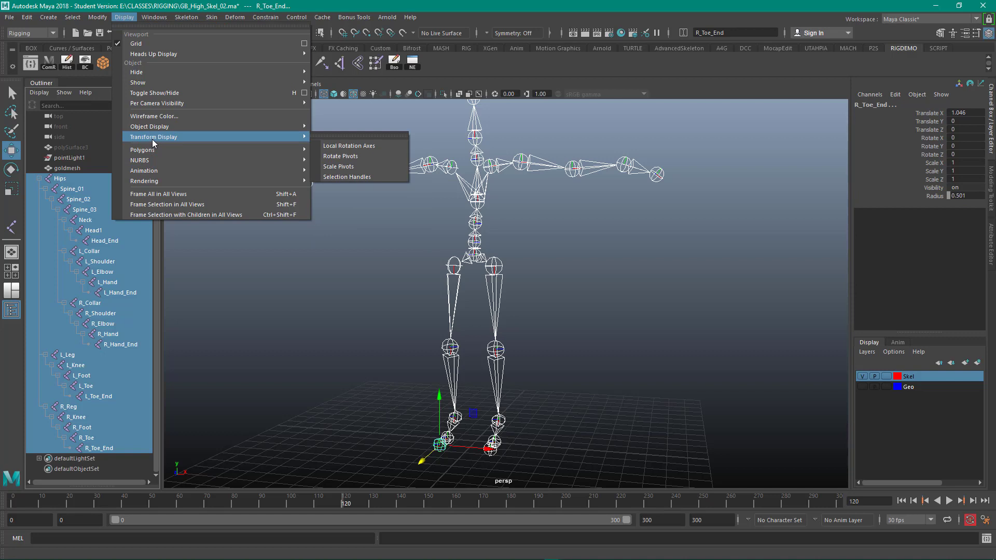
{"action": "mouse_move", "coordinate": [355, 145]}
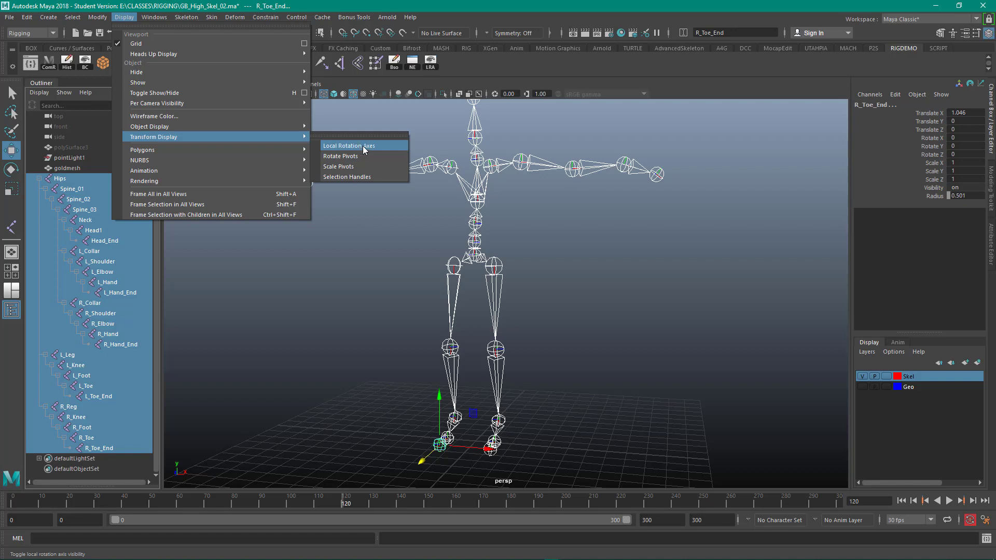
{"action": "left_click", "coordinate": [349, 145]}
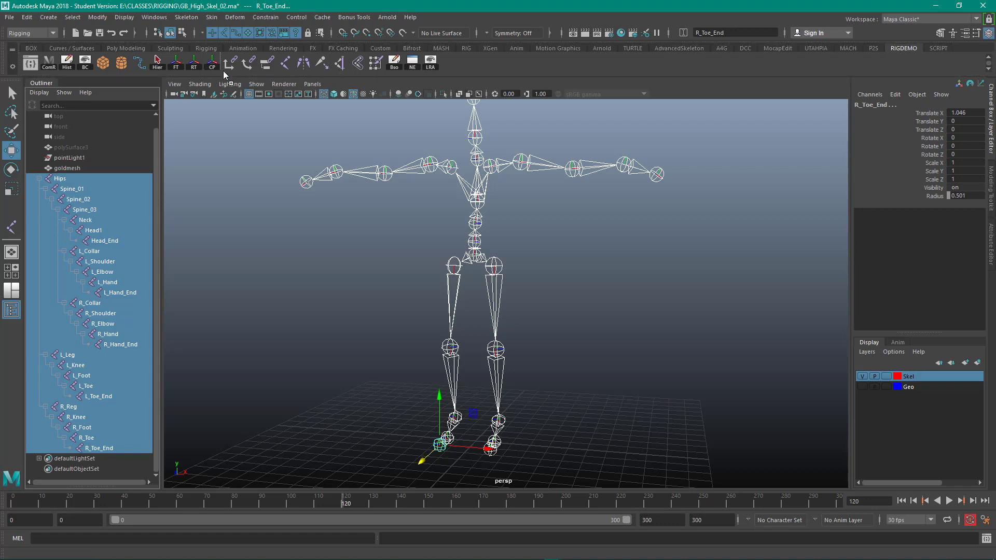
{"action": "mouse_move", "coordinate": [340, 72]}
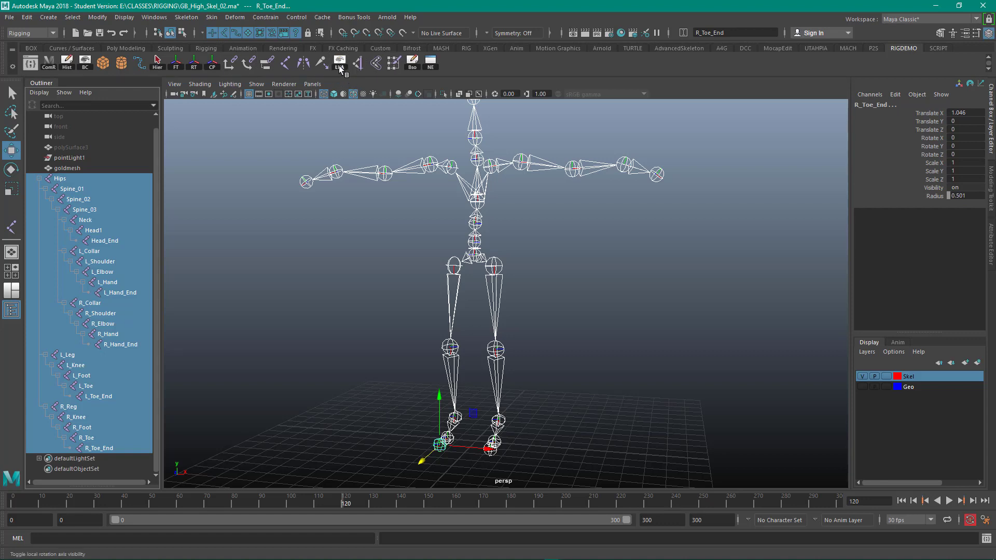
{"action": "left_click", "coordinate": [340, 61]}
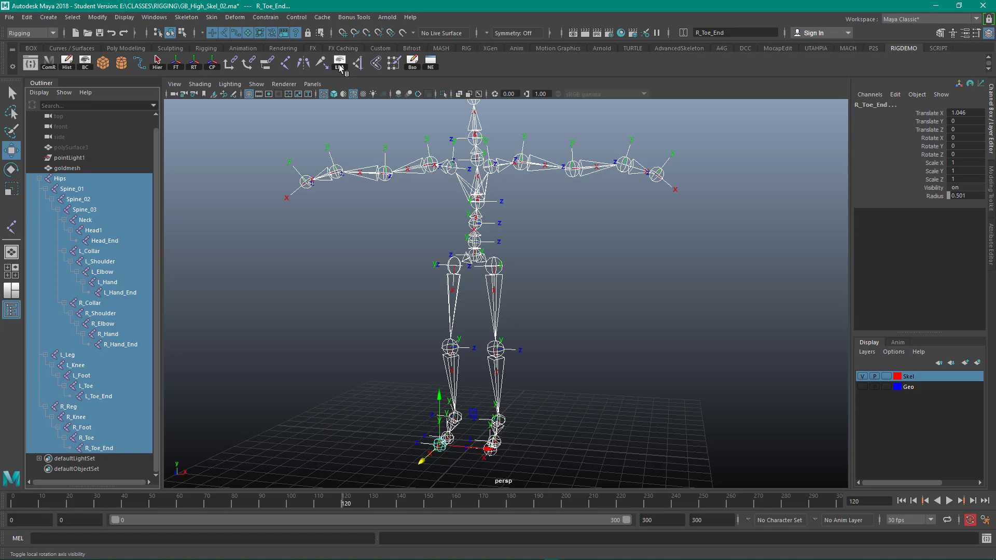
- Deselect the skeleton and zoom in on the legs to inspect the knee and foot rotation axes
{"action": "left_click", "coordinate": [338, 61]}
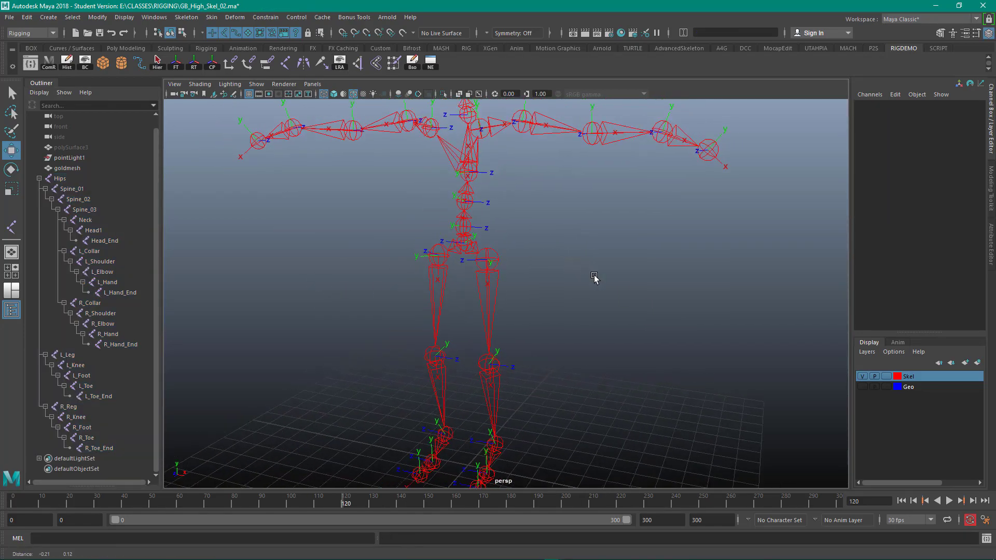
{"action": "left_click_drag", "start_coordinate": [596, 278], "coordinate": [580, 351]}
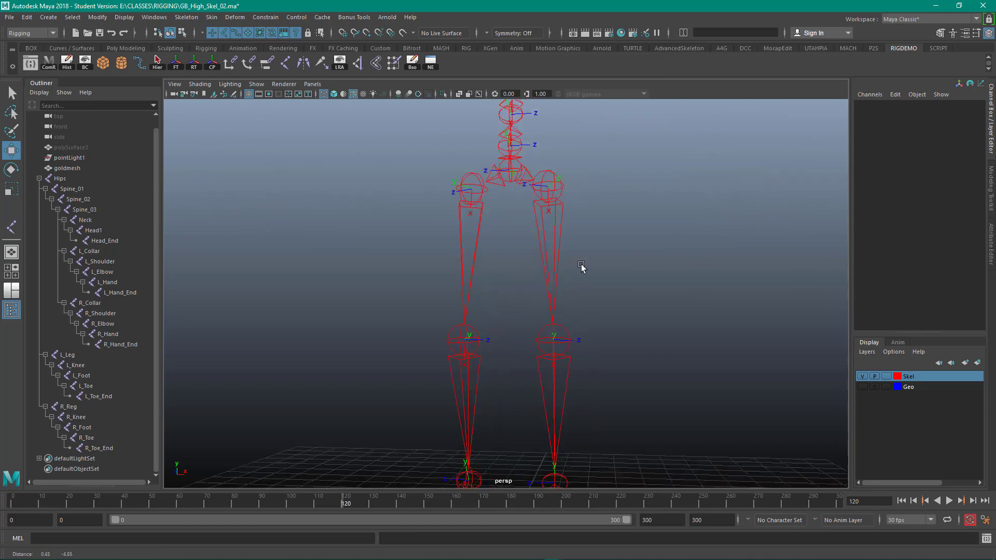
{"action": "left_click_drag", "start_coordinate": [581, 265], "coordinate": [577, 309]}
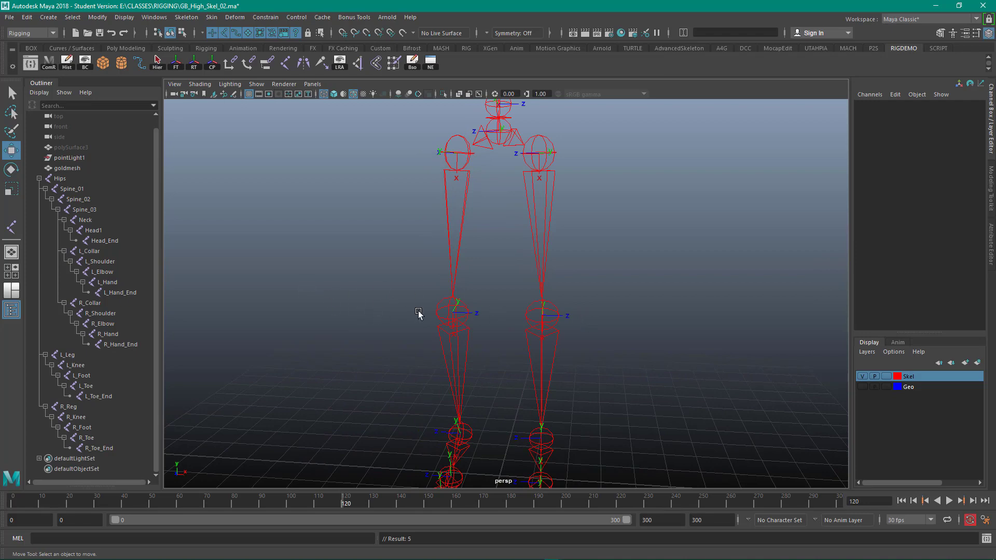
{"action": "mouse_move", "coordinate": [532, 449]}
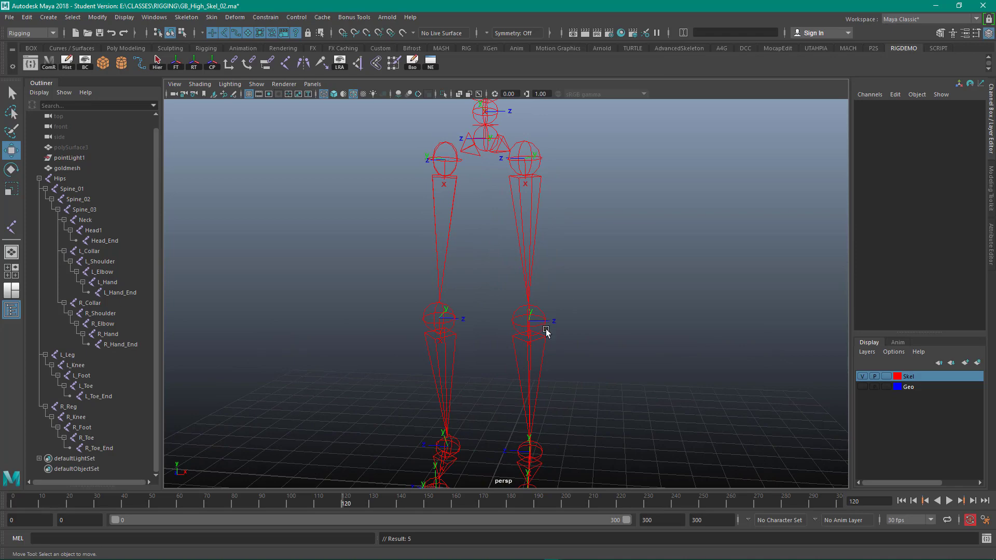
{"action": "mouse_move", "coordinate": [499, 315]}
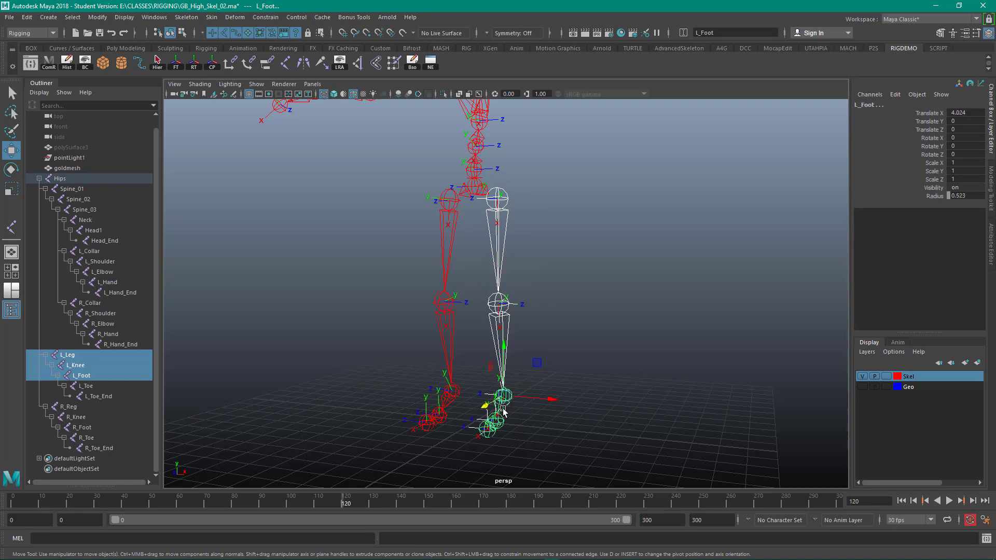
{"action": "left_click", "coordinate": [83, 386]}
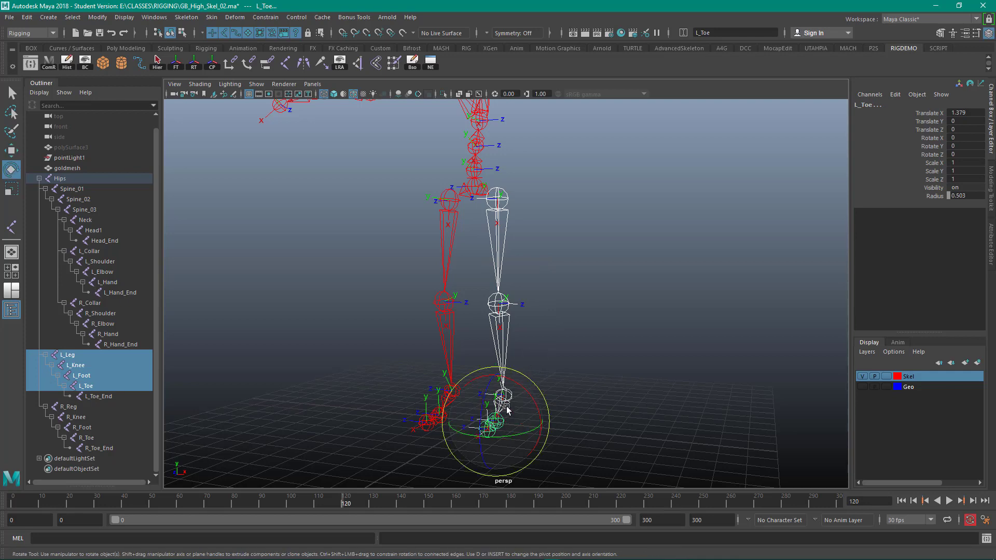
{"action": "left_click_drag", "start_coordinate": [508, 410], "coordinate": [490, 409]}
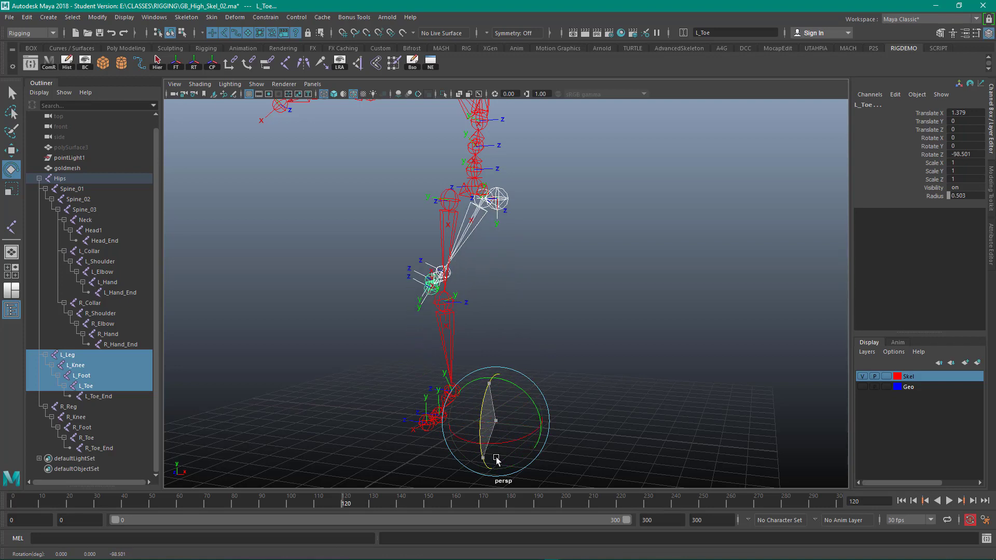
{"action": "left_click_drag", "start_coordinate": [496, 458], "coordinate": [505, 364]}
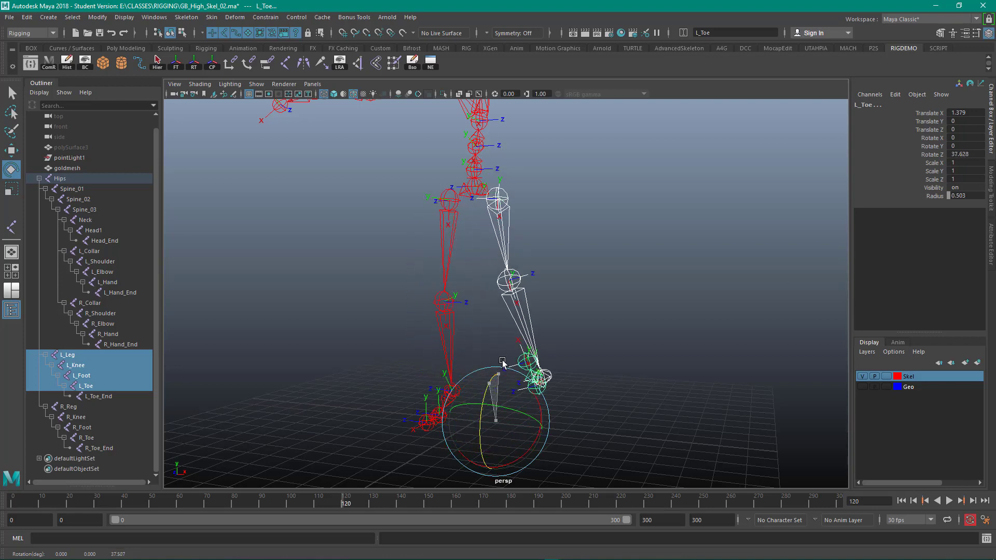
{"action": "left_click_drag", "start_coordinate": [503, 363], "coordinate": [503, 451]}
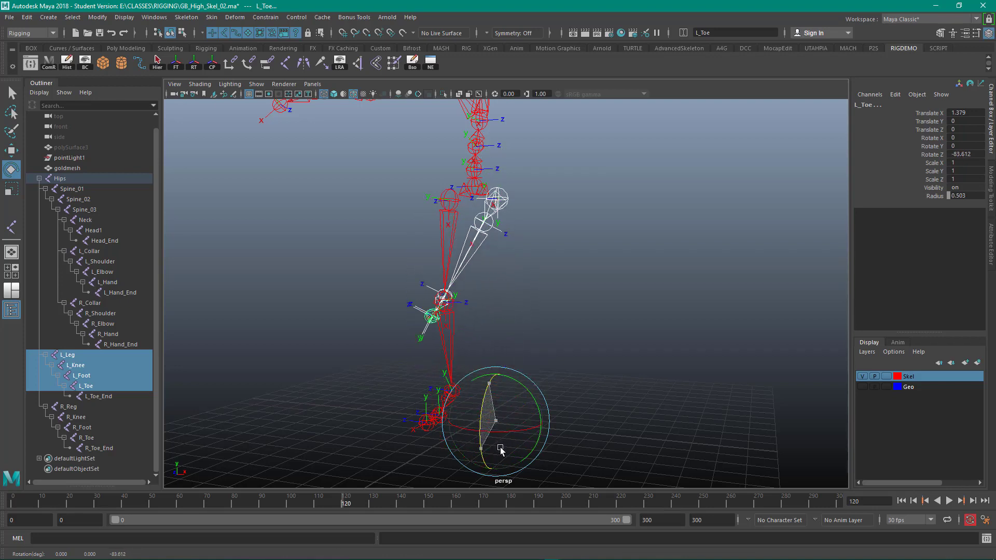
{"action": "left_click_drag", "start_coordinate": [502, 448], "coordinate": [500, 446]}
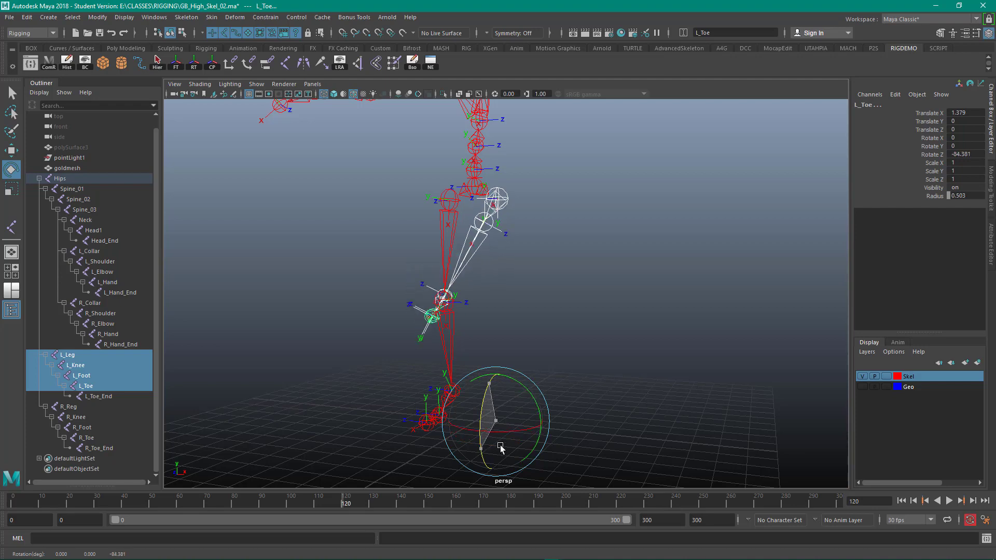
{"action": "left_click_drag", "start_coordinate": [494, 448], "coordinate": [499, 426]}
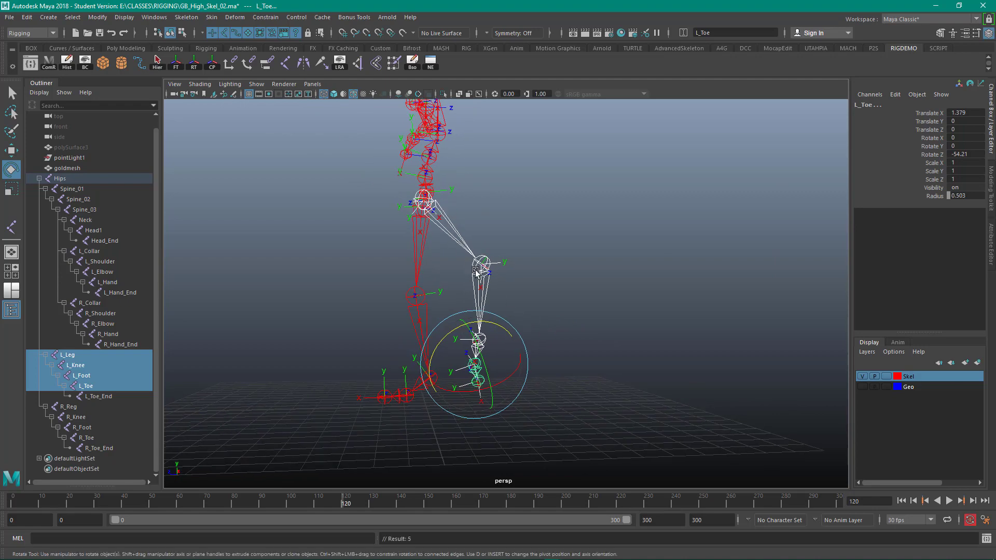
{"action": "left_click_drag", "start_coordinate": [479, 266], "coordinate": [484, 317]}
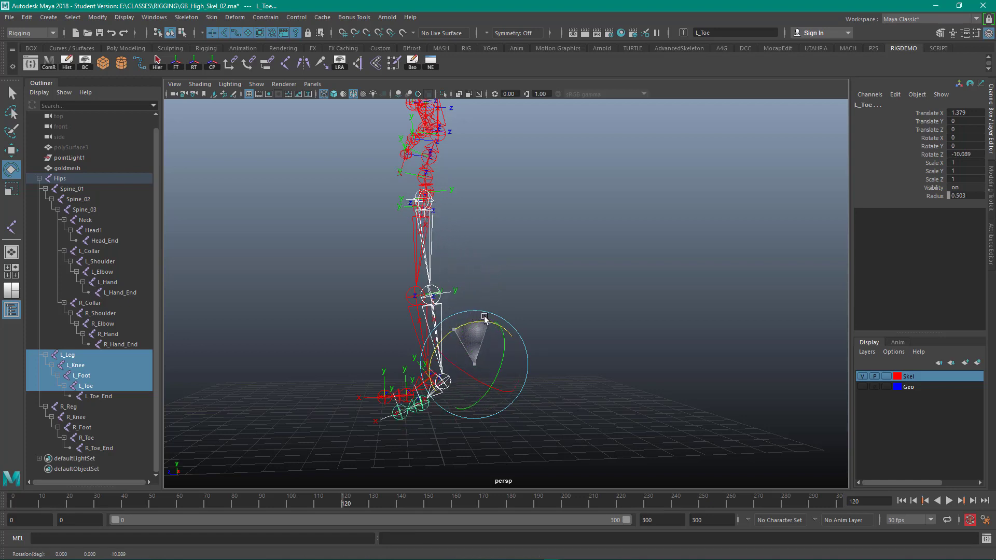
{"action": "left_click_drag", "start_coordinate": [485, 317], "coordinate": [530, 361]}
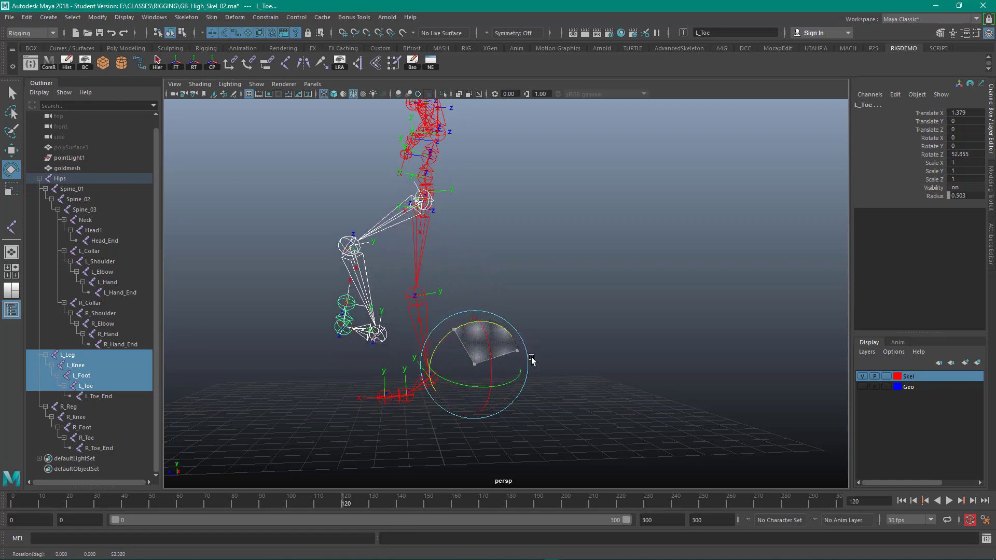
{"action": "left_click_drag", "start_coordinate": [532, 359], "coordinate": [526, 364]}
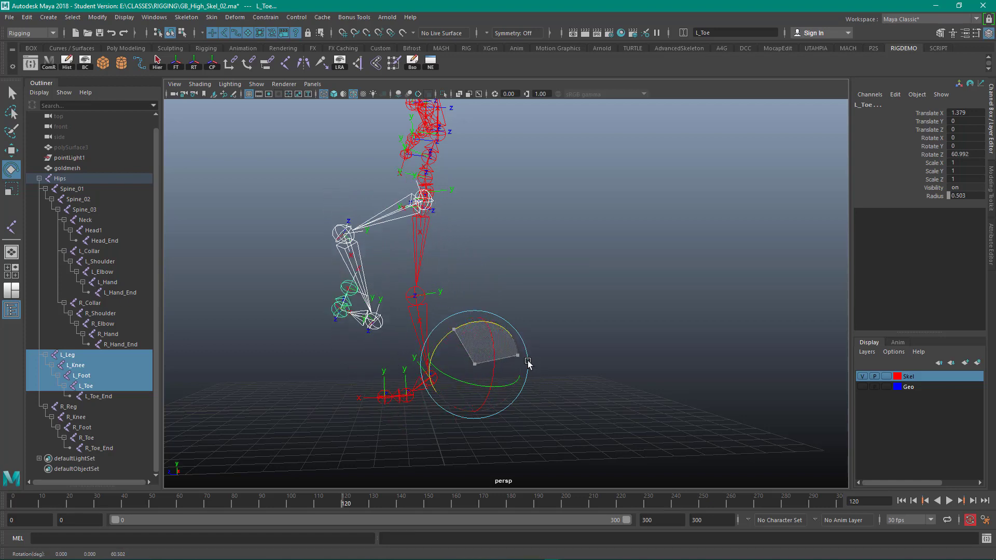
{"action": "left_click_drag", "start_coordinate": [530, 364], "coordinate": [518, 330]}
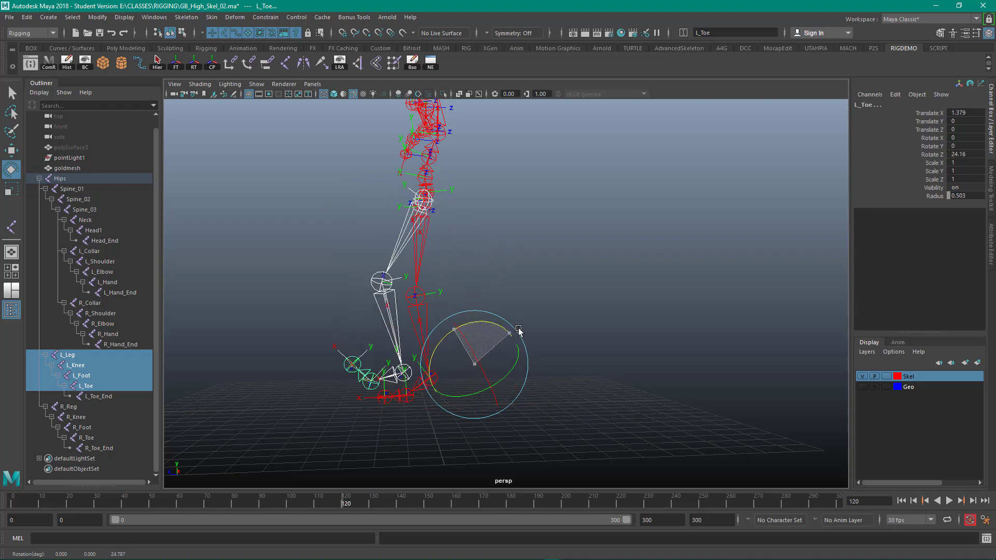
{"action": "left_click_drag", "start_coordinate": [518, 330], "coordinate": [464, 353]}
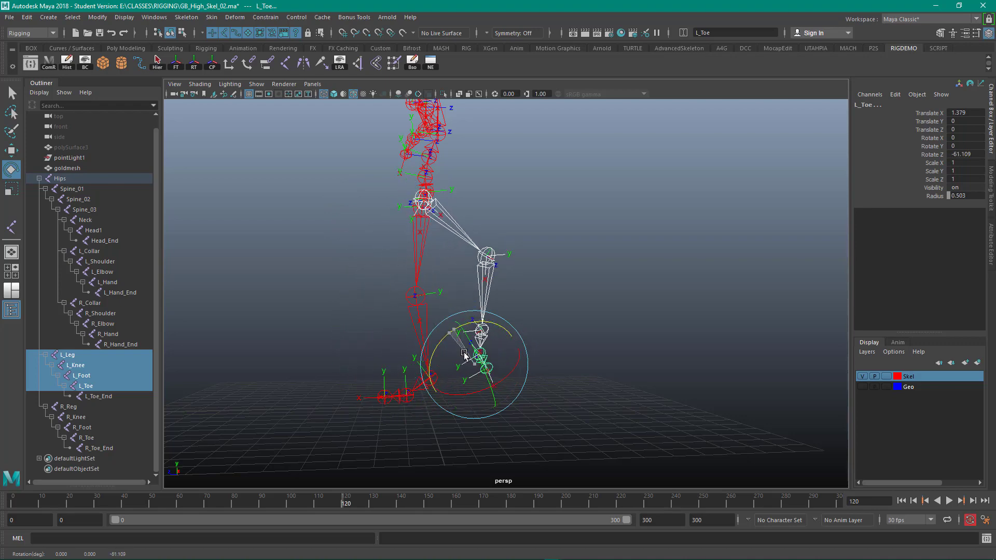
{"action": "left_click_drag", "start_coordinate": [464, 353], "coordinate": [485, 330]}
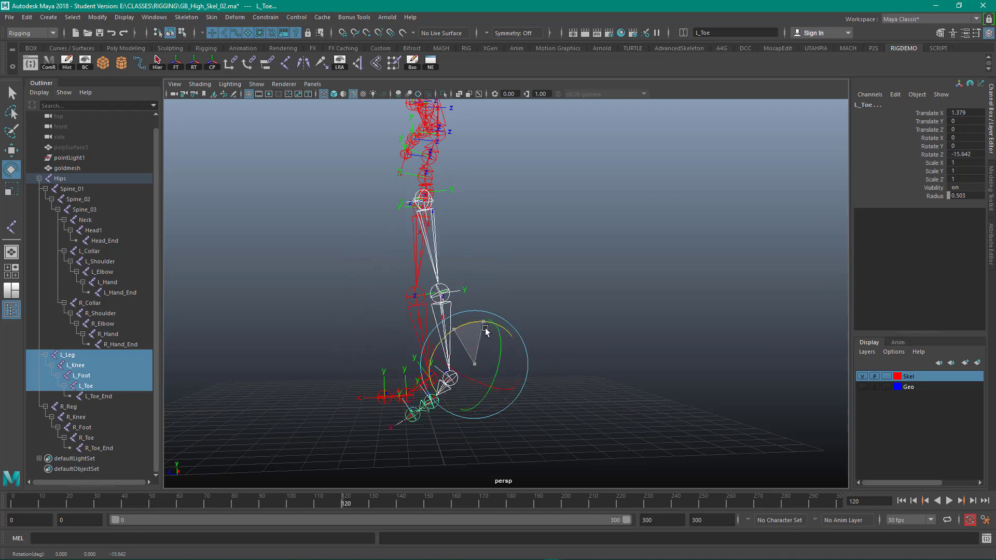
{"action": "left_click_drag", "start_coordinate": [485, 330], "coordinate": [525, 336]}
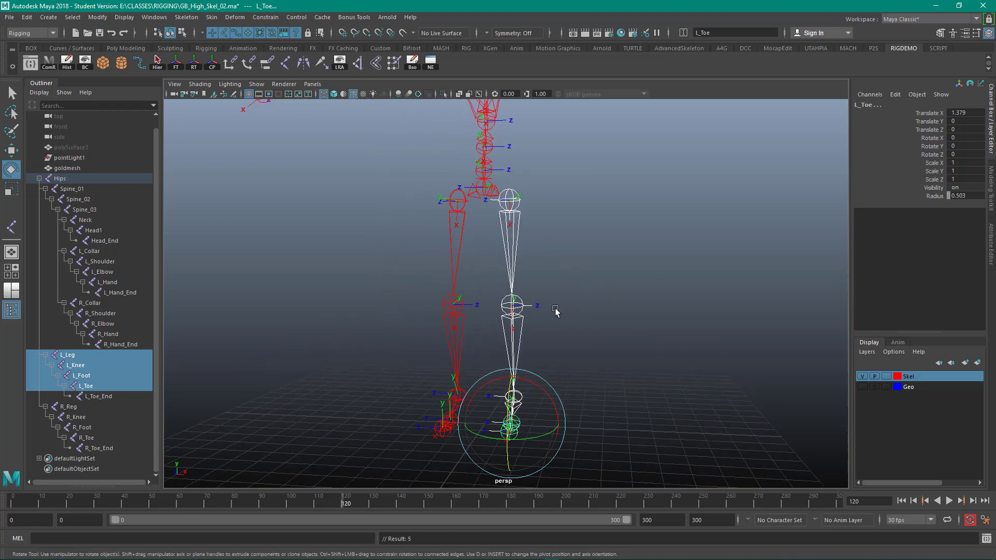
{"action": "mouse_move", "coordinate": [550, 311]}
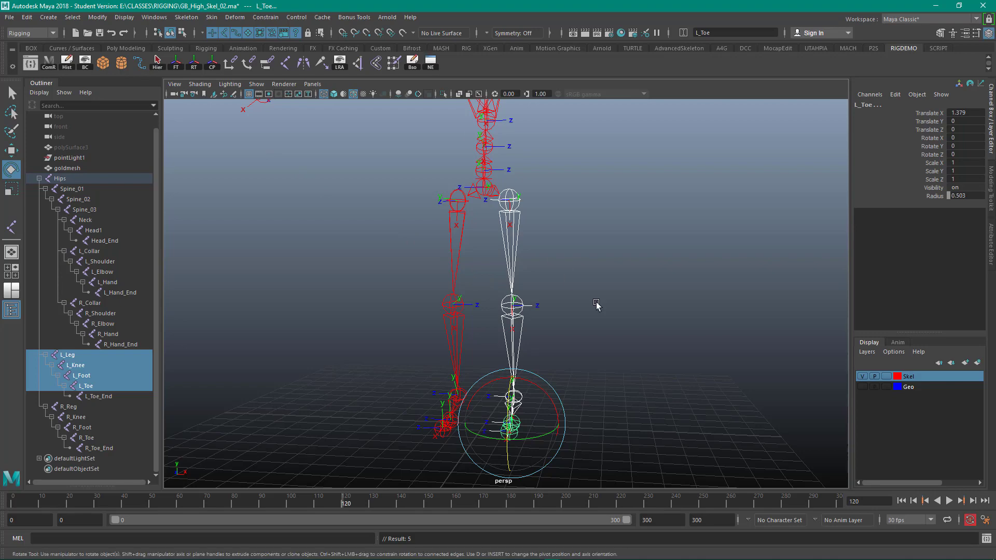
{"action": "left_click_drag", "start_coordinate": [597, 304], "coordinate": [604, 287]}
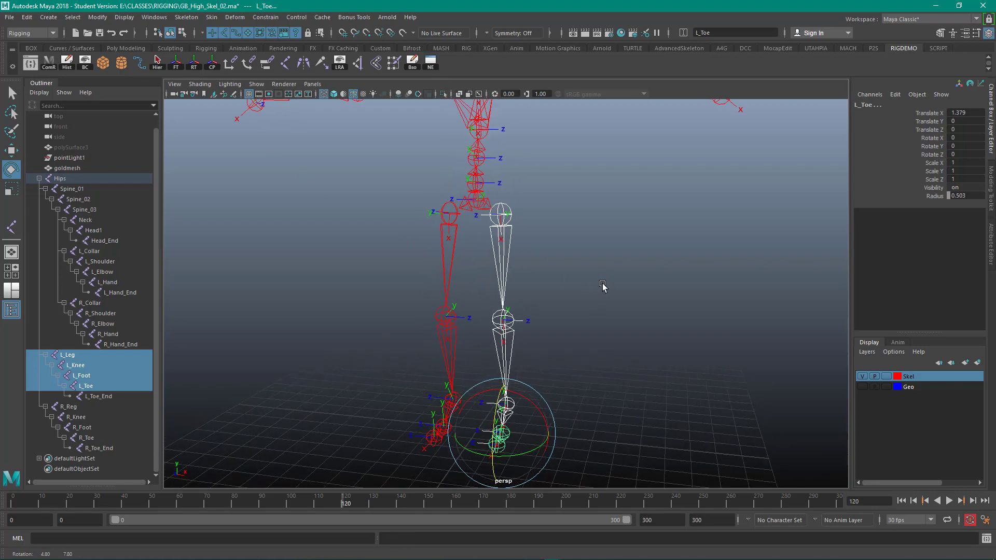
{"action": "left_click_drag", "start_coordinate": [602, 286], "coordinate": [588, 281]}
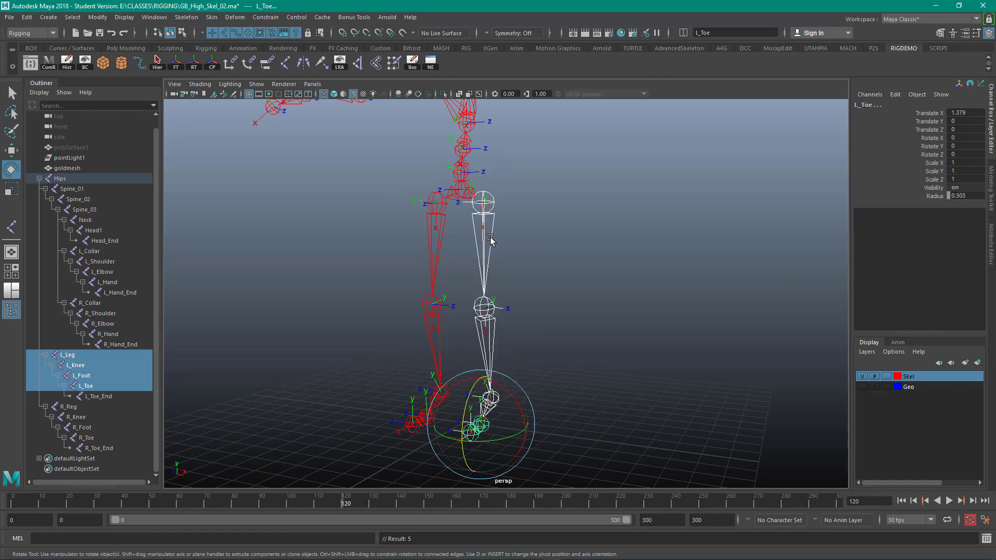
- Select L_Knee, switch to component mode (F8) and enable the Miscellaneous components selection mask
{"action": "right_click", "coordinate": [488, 280]}
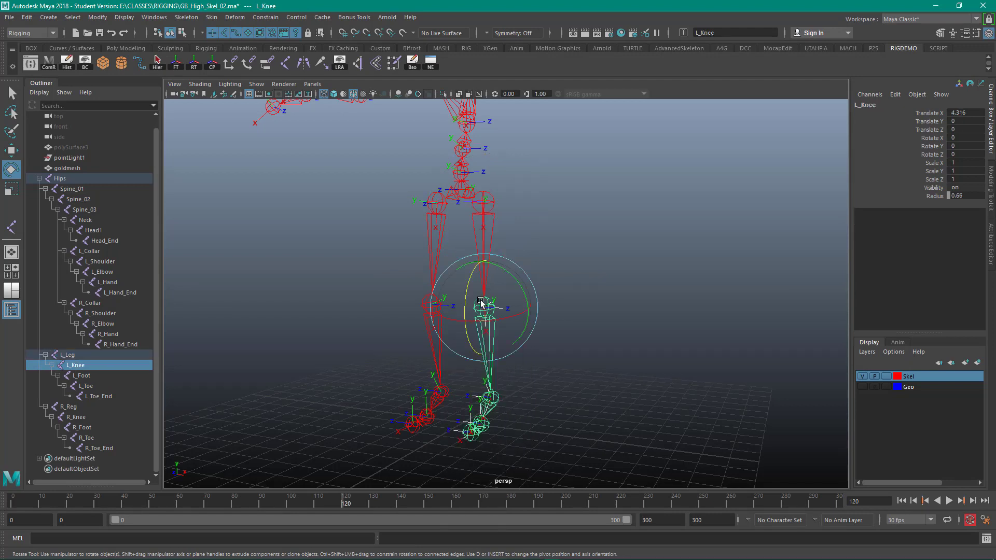
{"action": "left_click", "coordinate": [623, 364]}
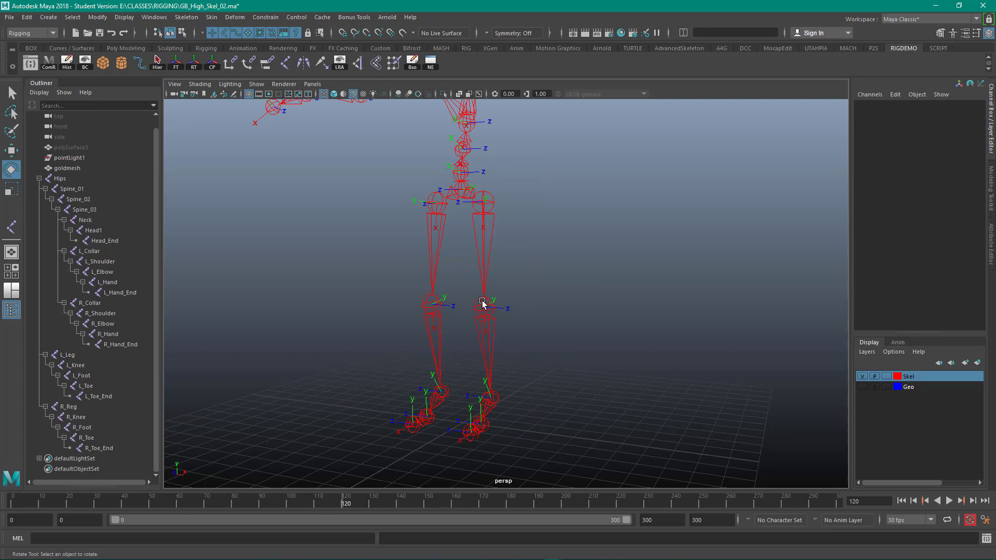
{"action": "left_click", "coordinate": [481, 302]}
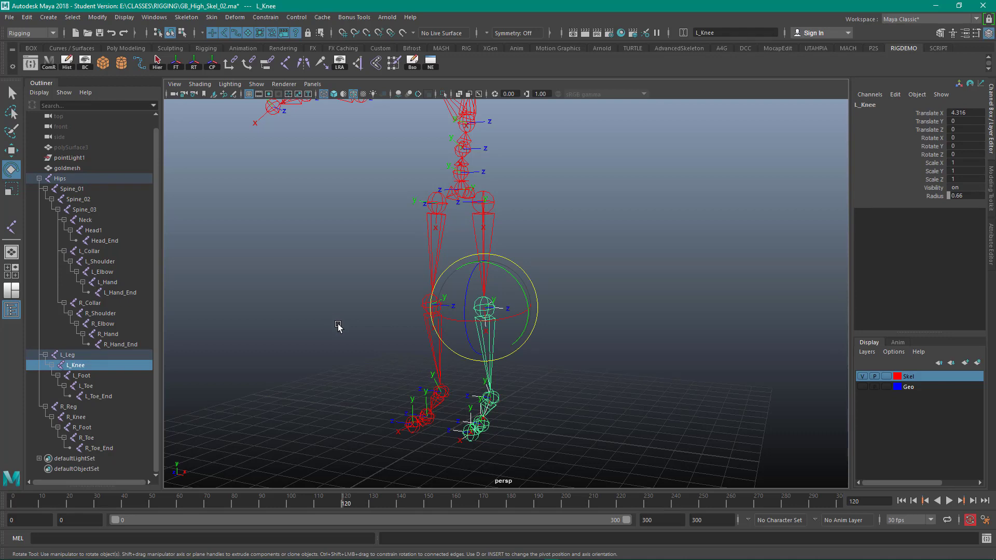
{"action": "key", "text": "F8"}
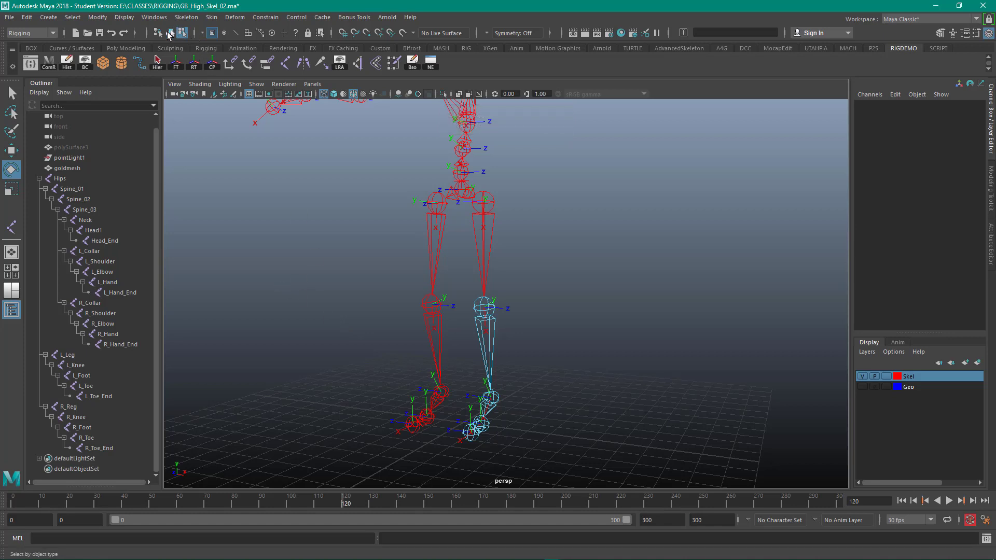
{"action": "left_click", "coordinate": [183, 32]}
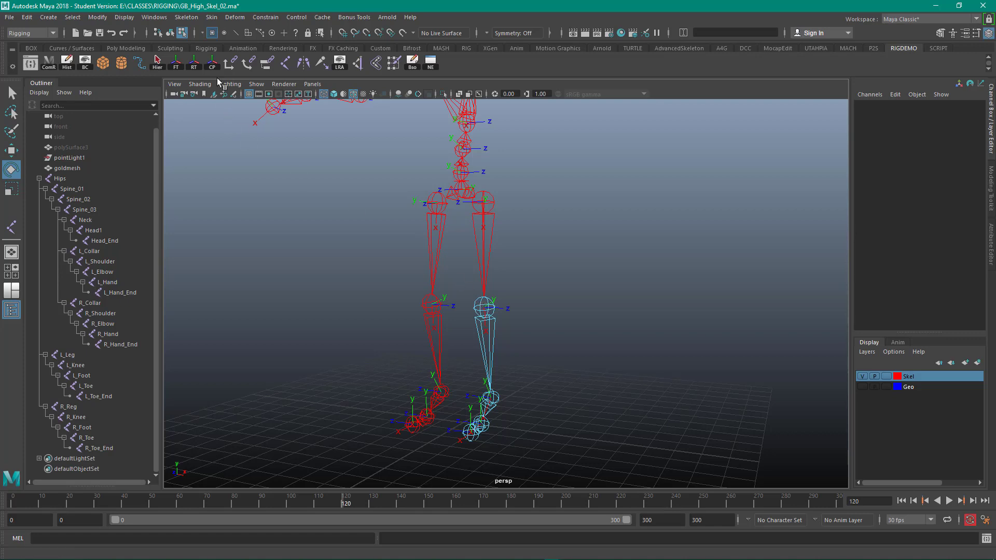
{"action": "left_click", "coordinate": [75, 365]}
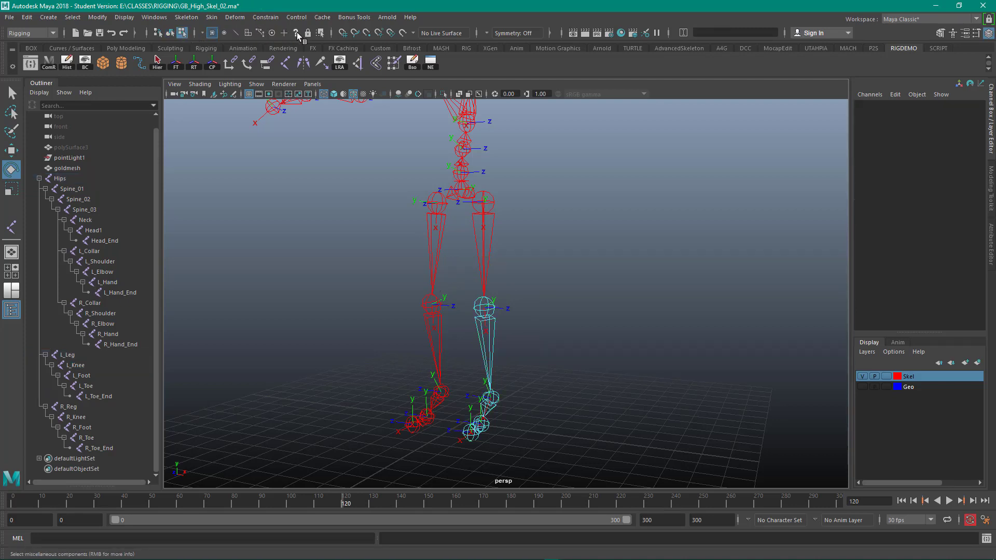
- Orbit around the knee and foot joints to inspect their local rotation axes from several angles
{"action": "left_click", "coordinate": [296, 33]}
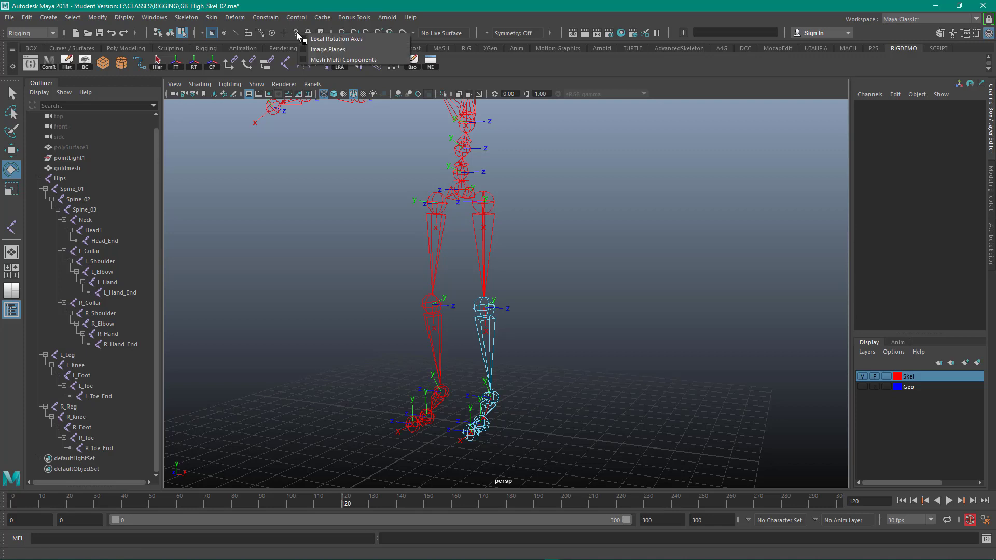
{"action": "mouse_move", "coordinate": [336, 38]}
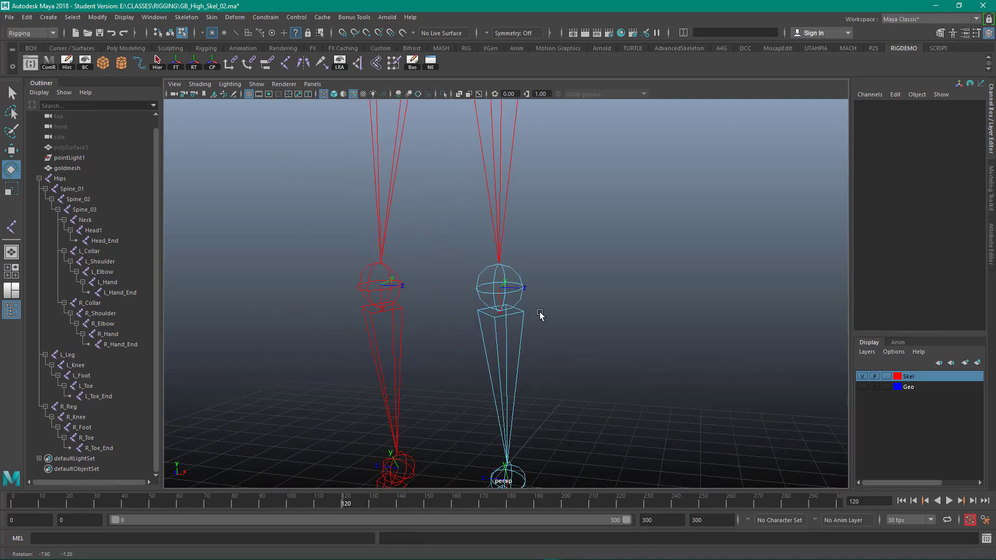
{"action": "left_click_drag", "start_coordinate": [540, 315], "coordinate": [521, 311]}
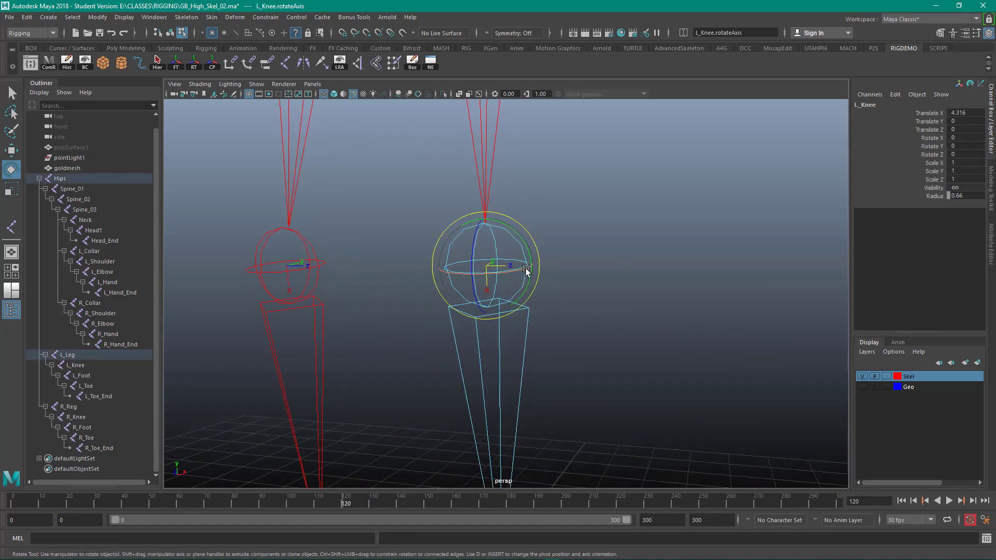
{"action": "left_click_drag", "start_coordinate": [526, 270], "coordinate": [602, 311]}
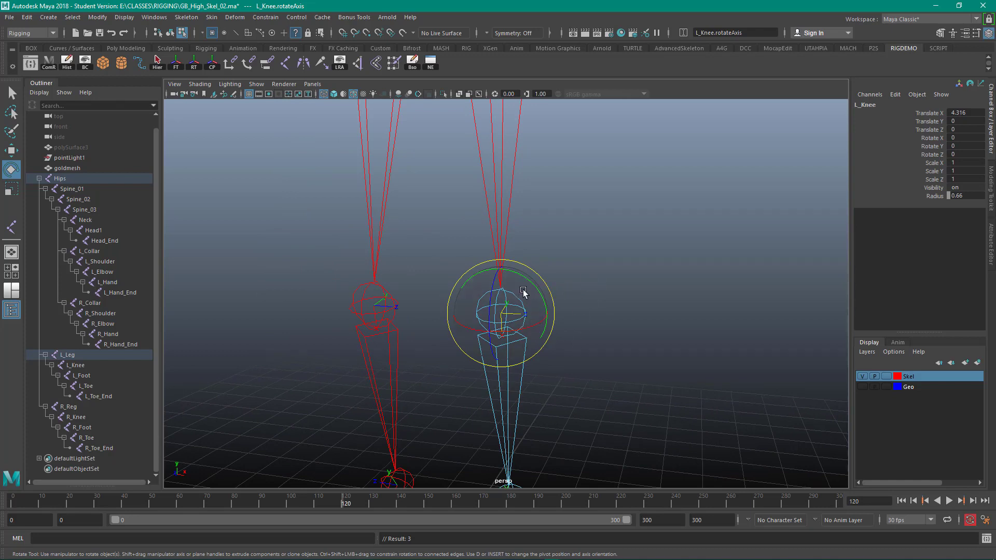
{"action": "left_click_drag", "start_coordinate": [523, 293], "coordinate": [539, 325]}
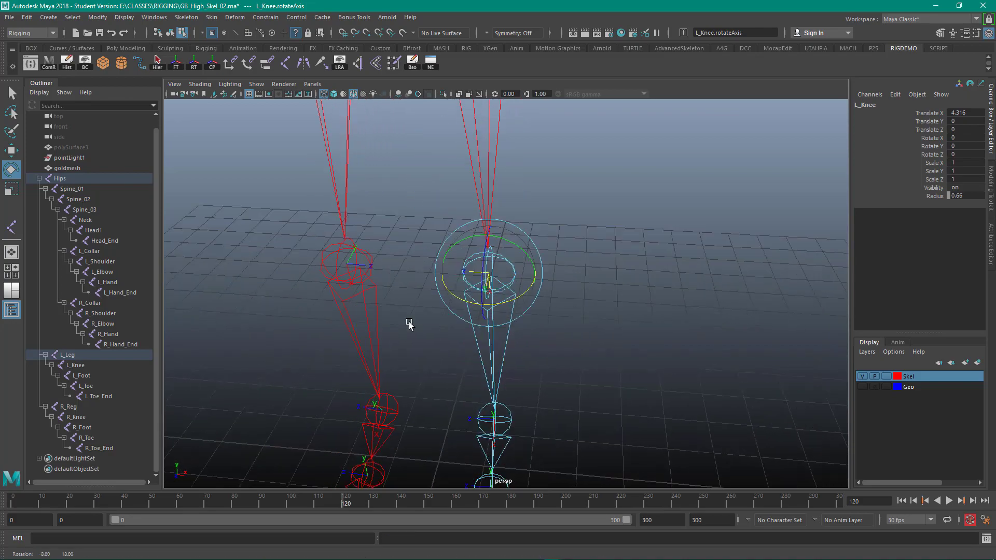
{"action": "left_click_drag", "start_coordinate": [410, 326], "coordinate": [416, 289]}
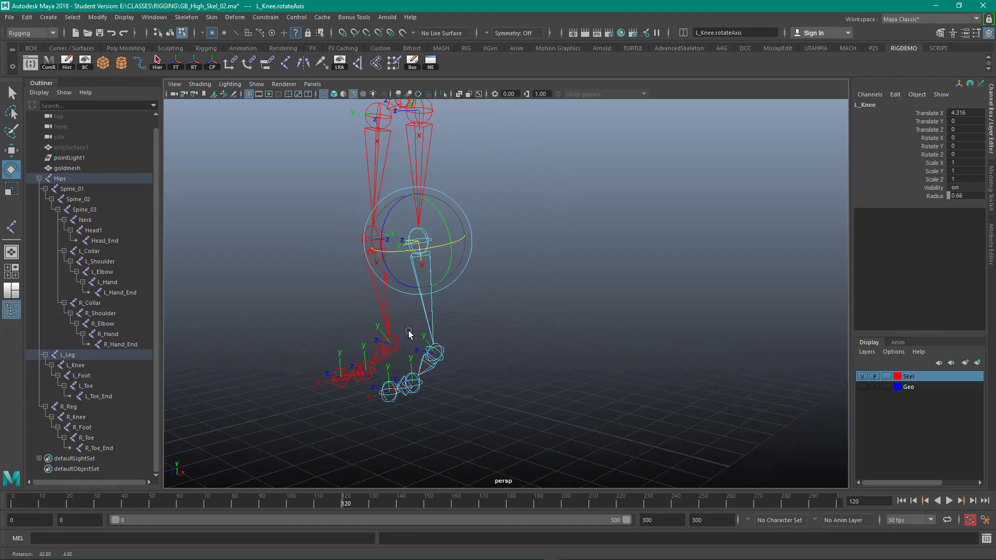
{"action": "left_click_drag", "start_coordinate": [410, 333], "coordinate": [462, 374]}
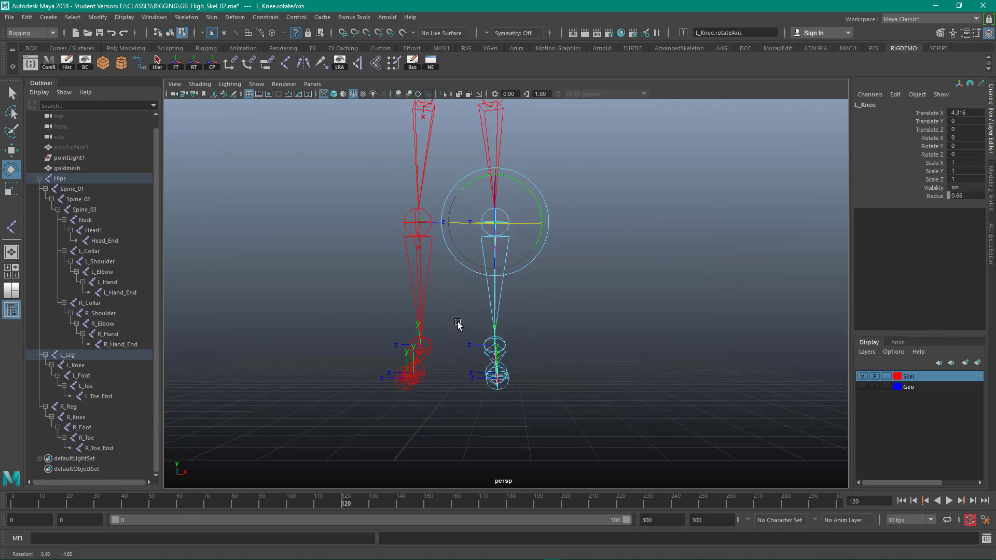
{"action": "left_click_drag", "start_coordinate": [458, 323], "coordinate": [463, 354]}
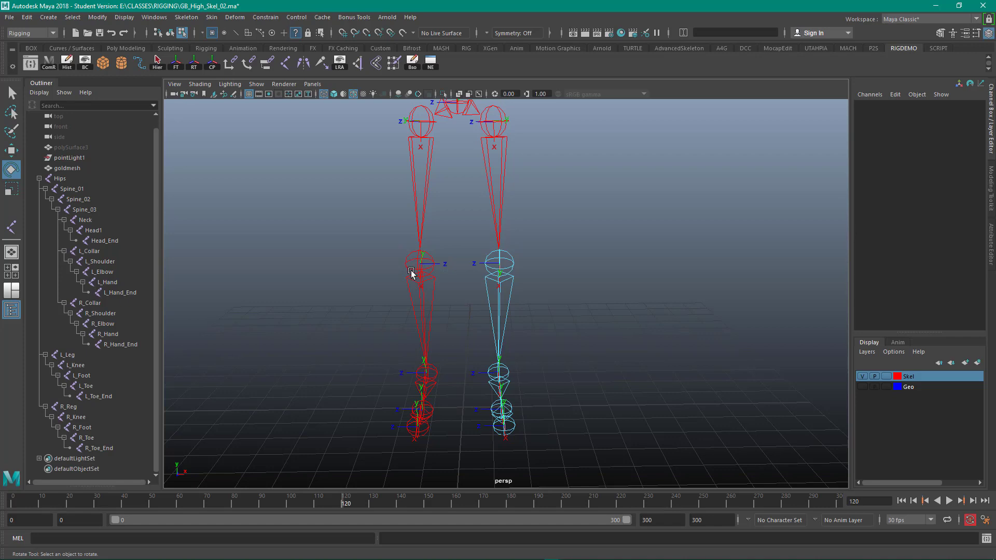
{"action": "mouse_move", "coordinate": [415, 299]}
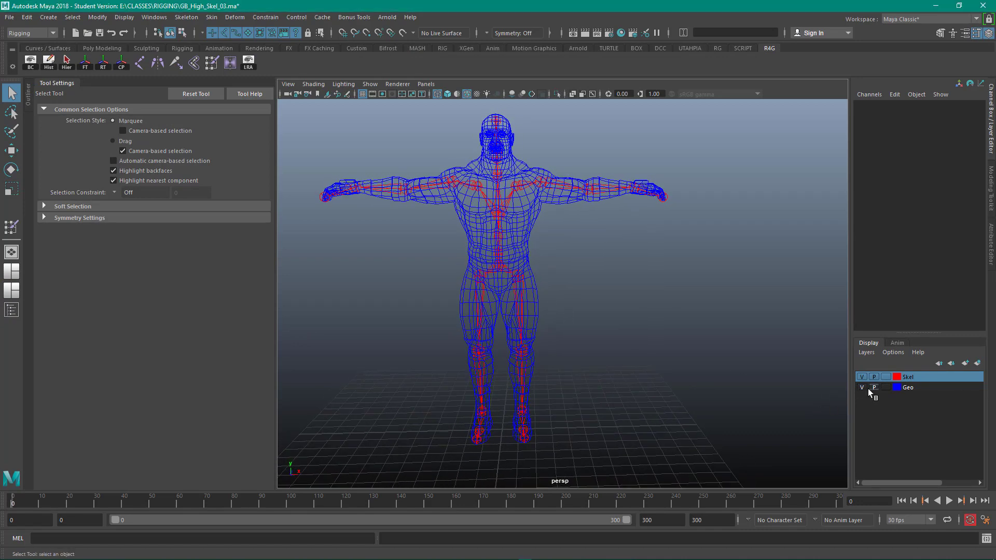
- Hide the Geo layer and show local rotation axes on the whole hierarchy in component mode
{"action": "left_click", "coordinate": [862, 387]}
{"action": "type", "text": "Hips"}
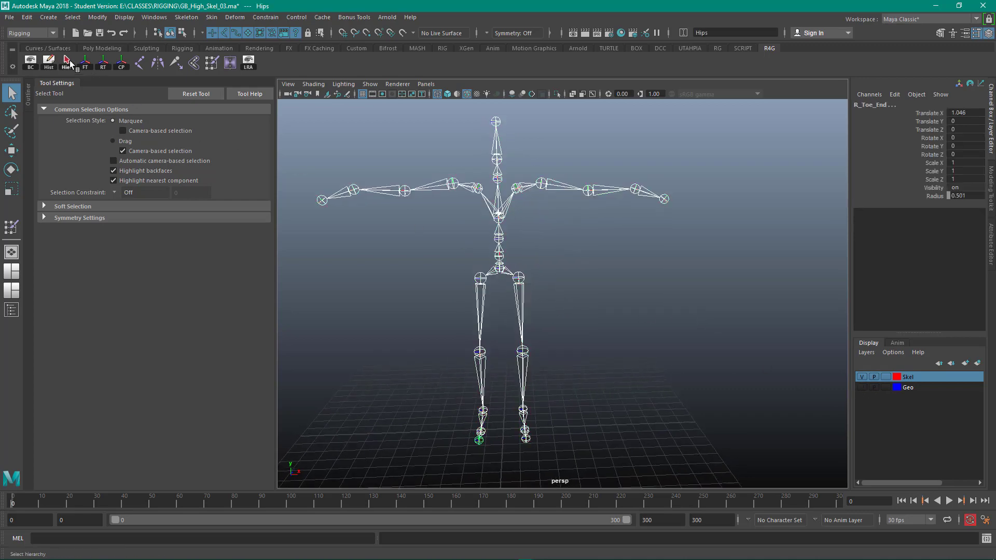
{"action": "left_click", "coordinate": [248, 62]}
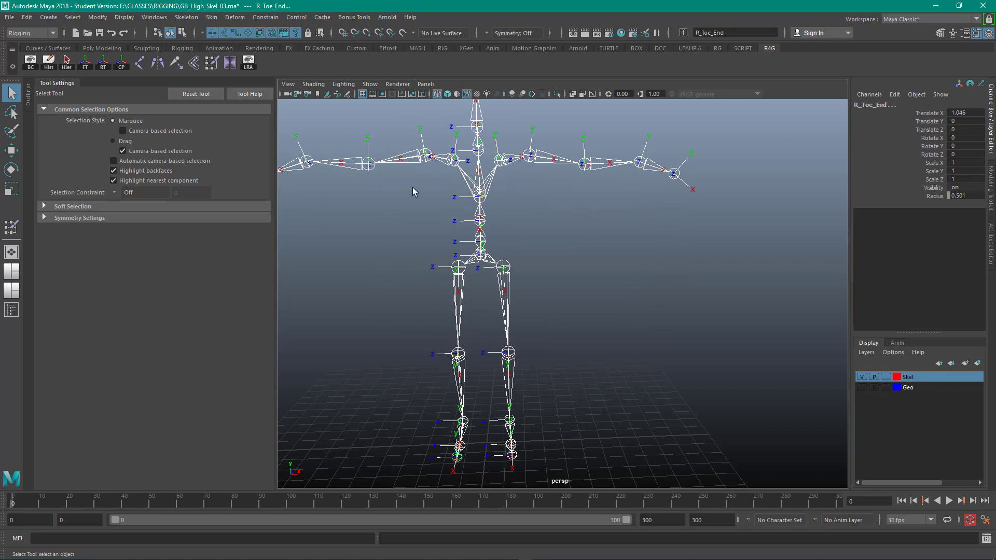
{"action": "left_click", "coordinate": [170, 32]}
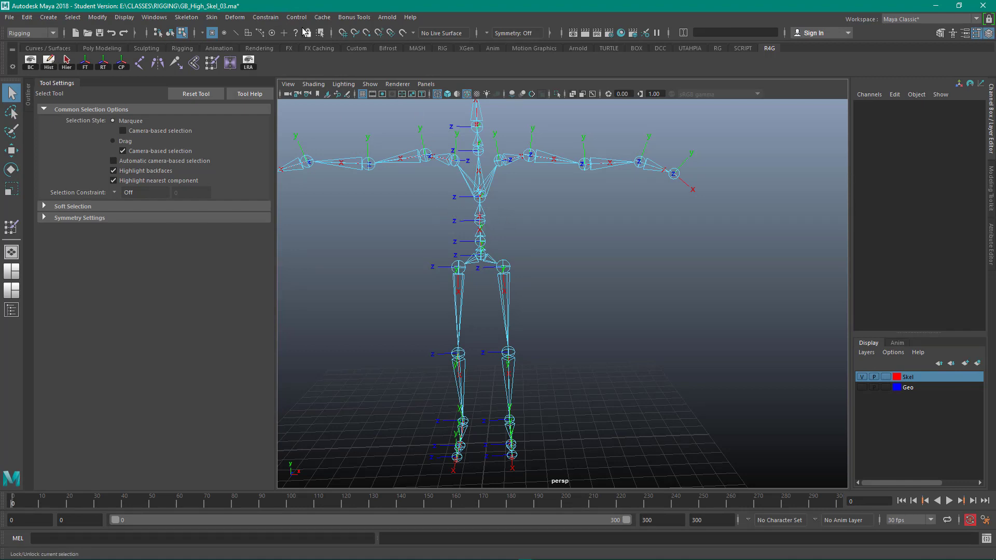
- Pick Spine_02's local rotation axis and start adjusting it with the Rotate Tool
{"action": "left_click", "coordinate": [309, 33]}
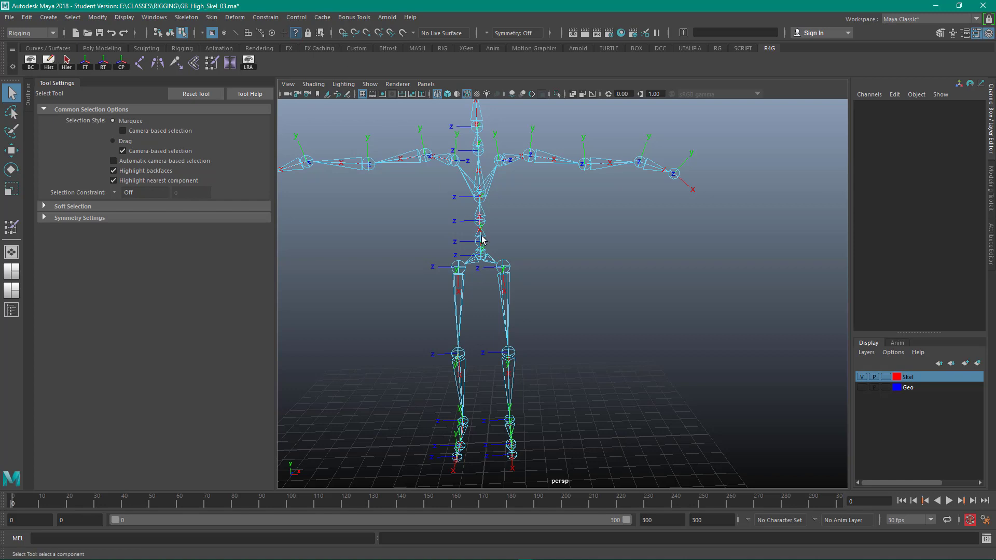
{"action": "left_click", "coordinate": [477, 224]}
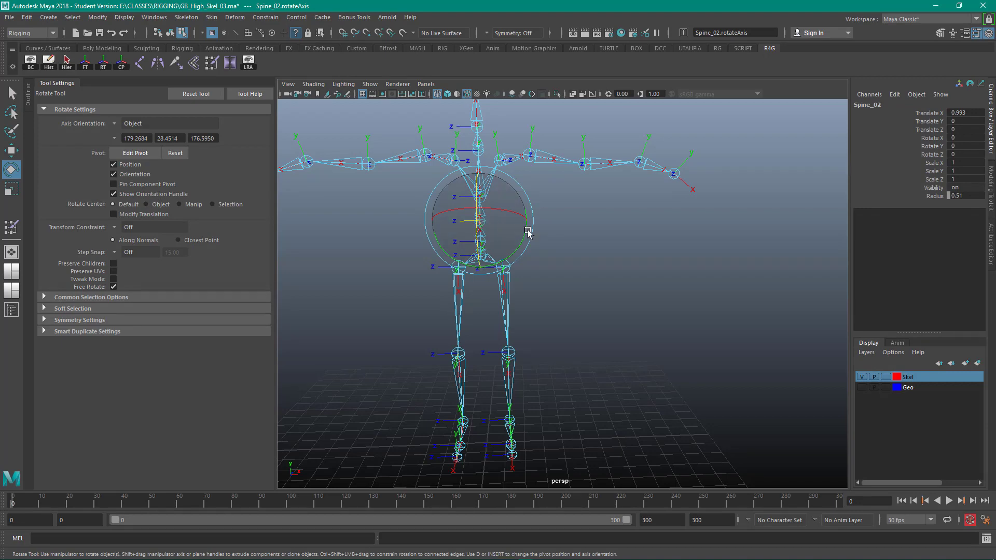
{"action": "left_click_drag", "start_coordinate": [527, 231], "coordinate": [584, 220]}
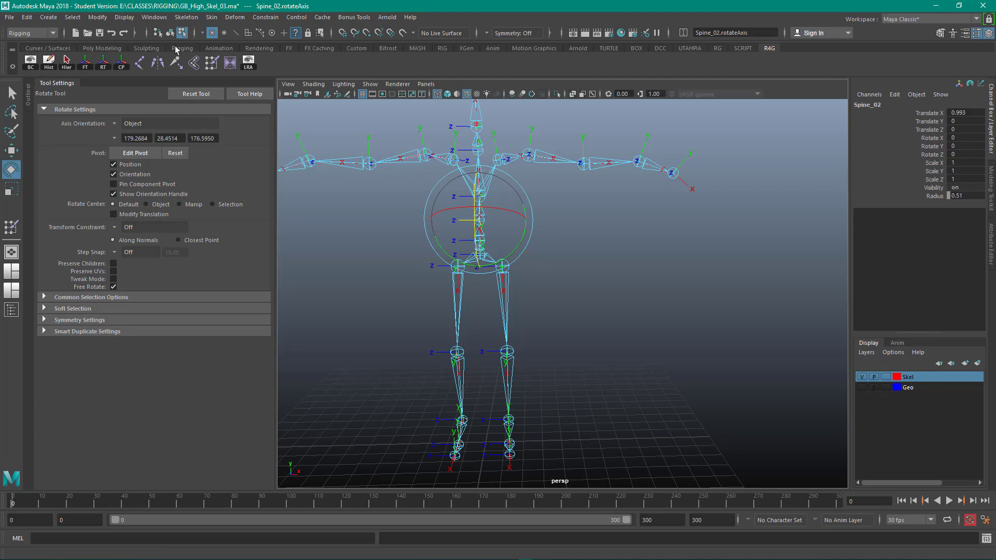
- Open the Script Editor from Windows > General Editors and add a new script tab
{"action": "left_click", "coordinate": [153, 18]}
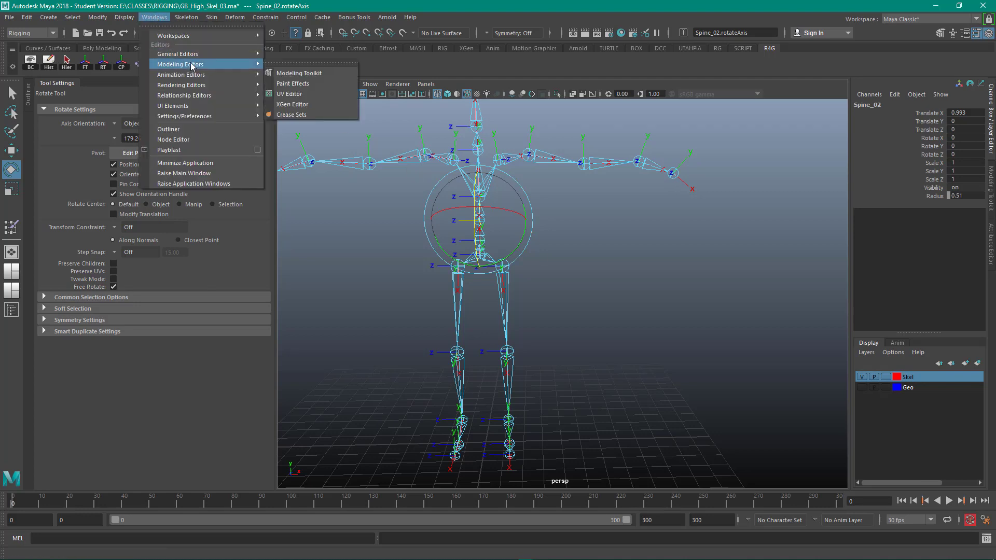
{"action": "mouse_move", "coordinate": [177, 53]}
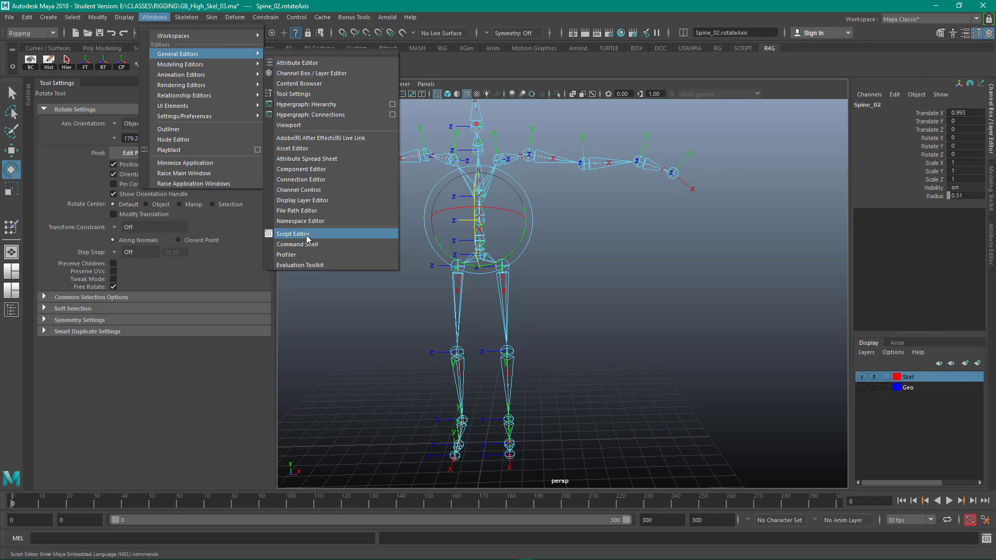
{"action": "left_click", "coordinate": [292, 234]}
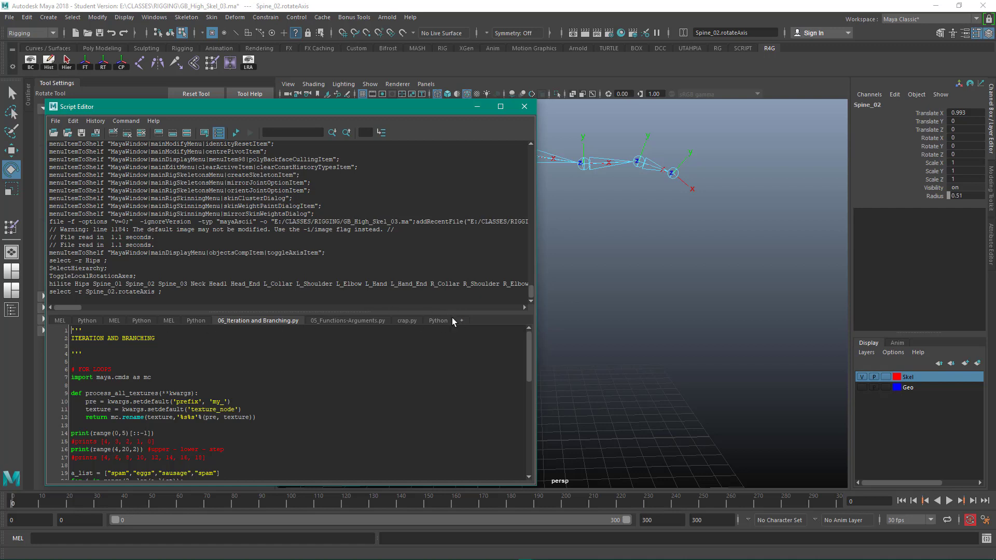
{"action": "mouse_move", "coordinate": [464, 324]}
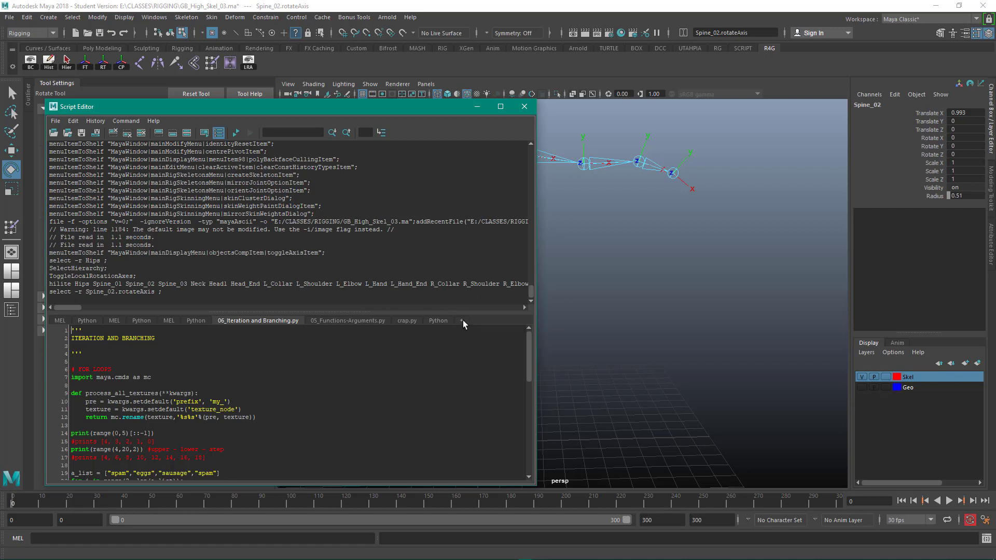
{"action": "left_click", "coordinate": [461, 320]}
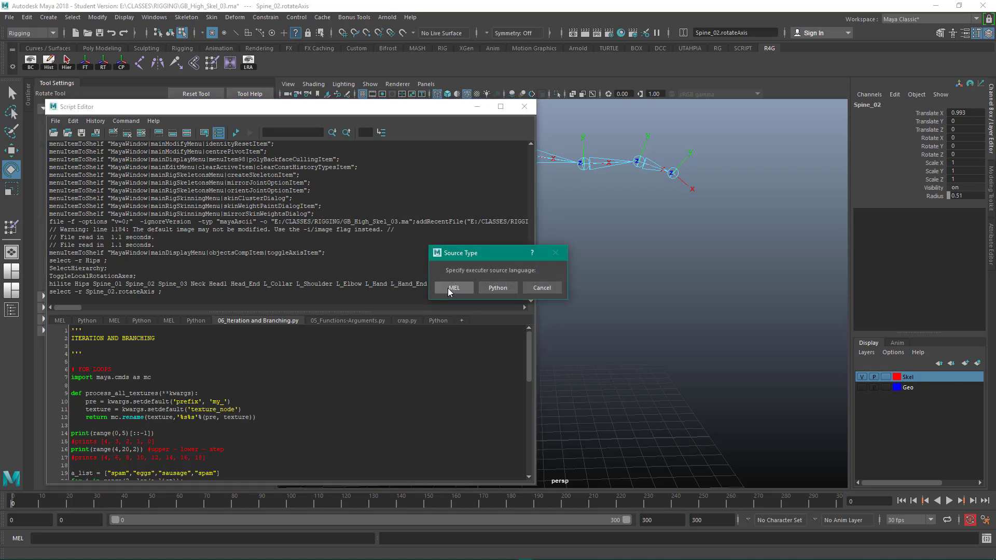
- Make the new tab a MEL tab, clear the command history and show both history and input panes
{"action": "left_click", "coordinate": [453, 287]}
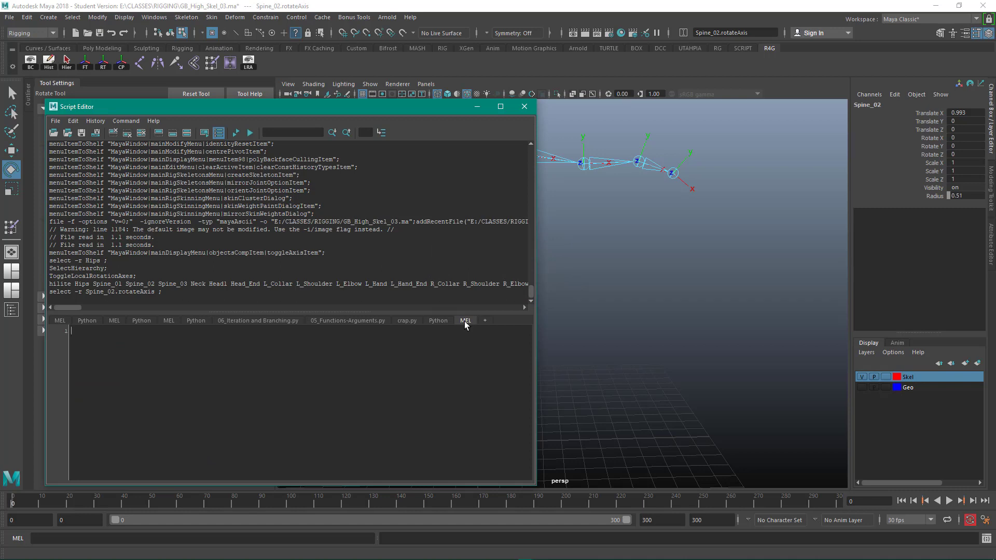
{"action": "mouse_move", "coordinate": [262, 315]}
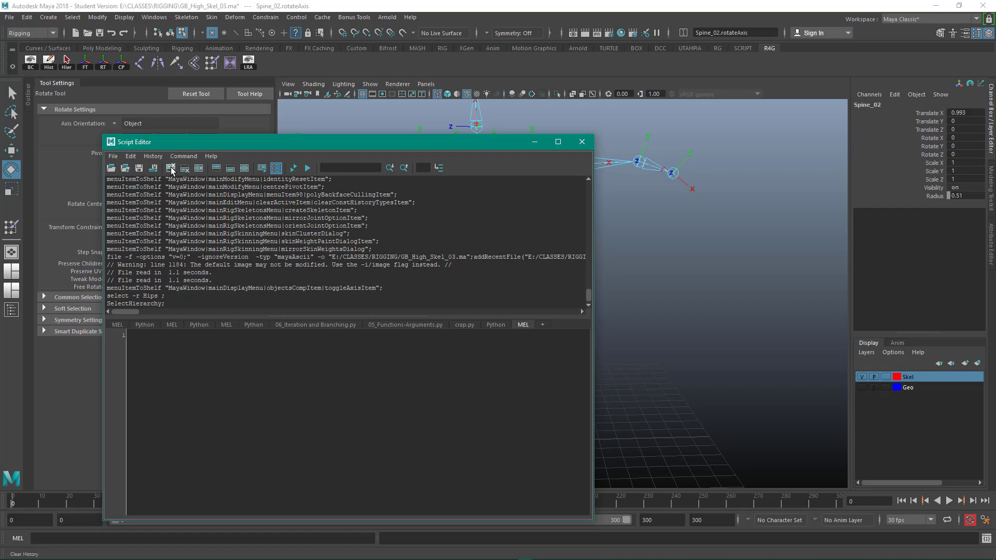
{"action": "left_click", "coordinate": [171, 169]}
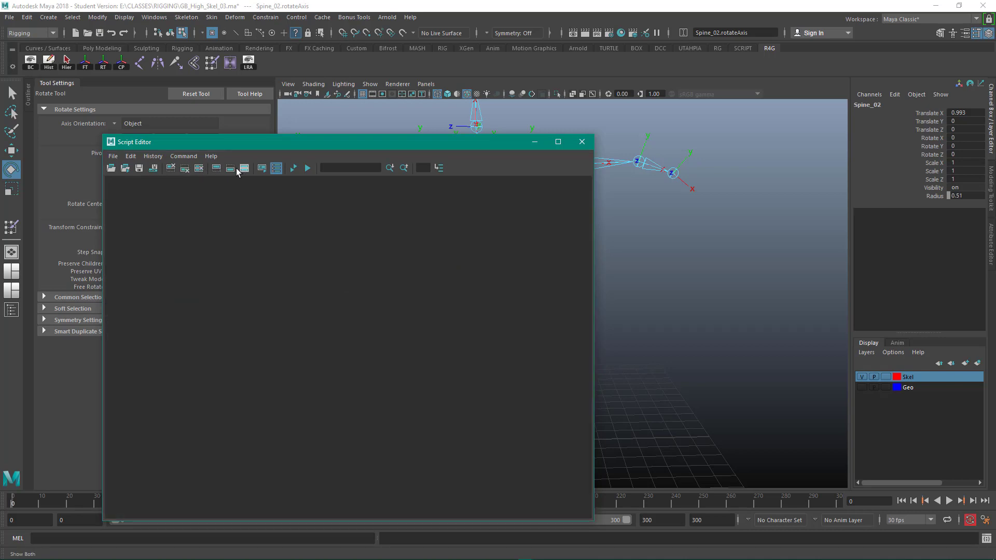
{"action": "left_click", "coordinate": [244, 168]}
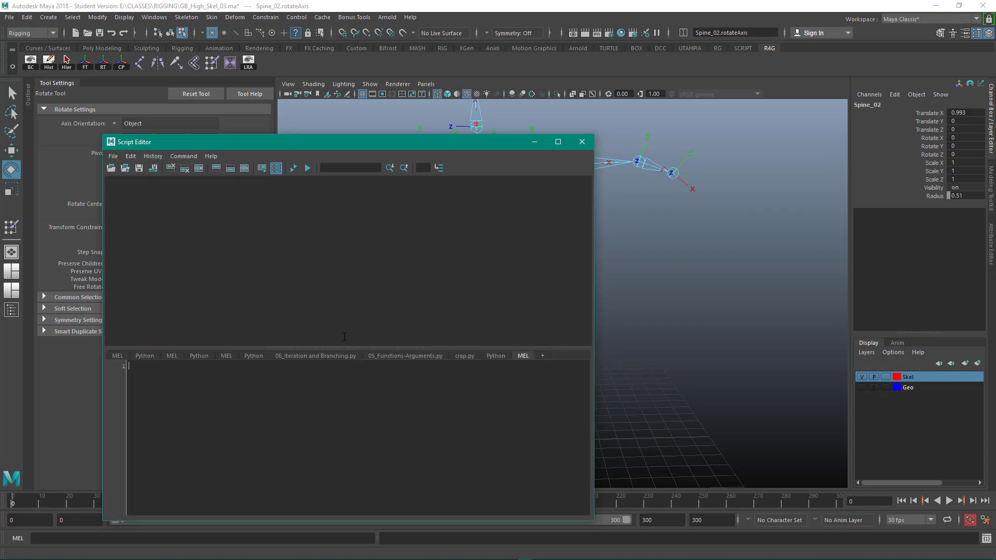
{"action": "mouse_move", "coordinate": [297, 273]}
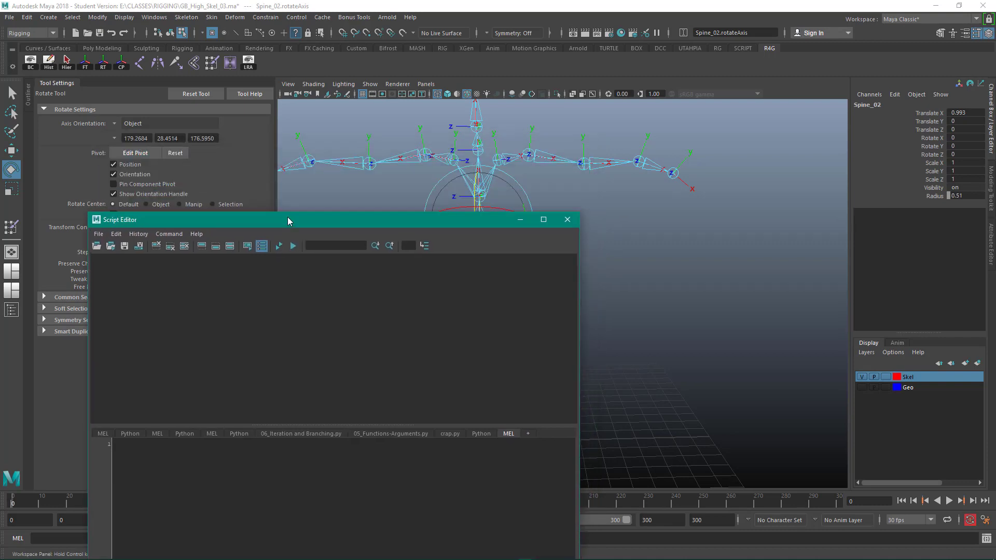
- Move and resize the Script Editor window to sit beside the viewport
{"action": "left_click_drag", "start_coordinate": [287, 220], "coordinate": [288, 211]}
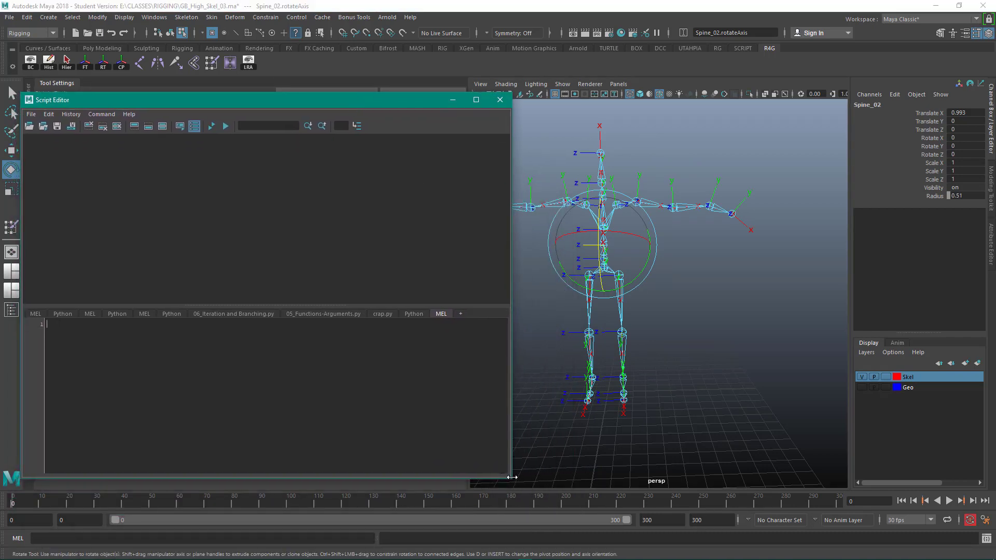
{"action": "left_click_drag", "start_coordinate": [512, 477], "coordinate": [436, 485]}
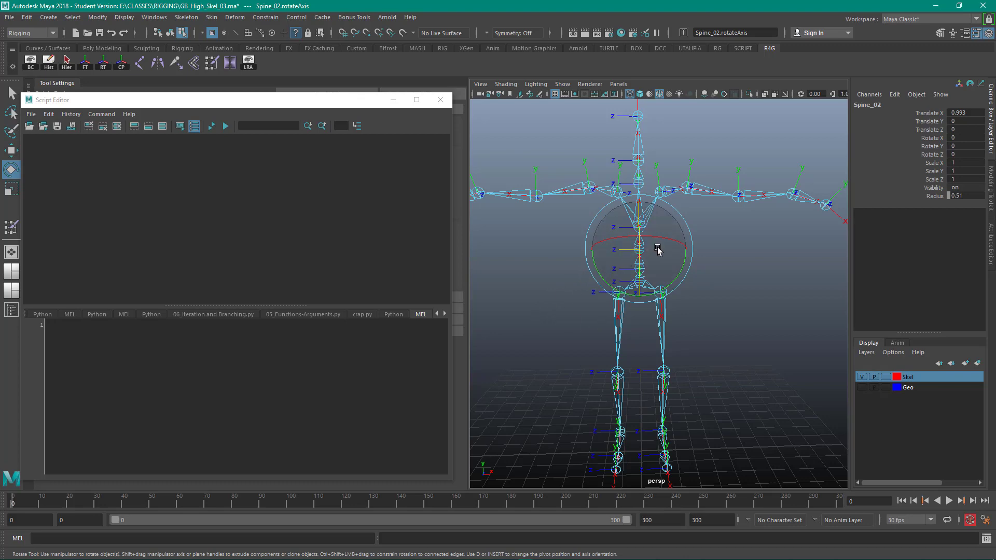
- Rotate Spine_02's local axis about X so the rotate command echoes in the history
{"action": "left_click_drag", "start_coordinate": [657, 248], "coordinate": [605, 284]}
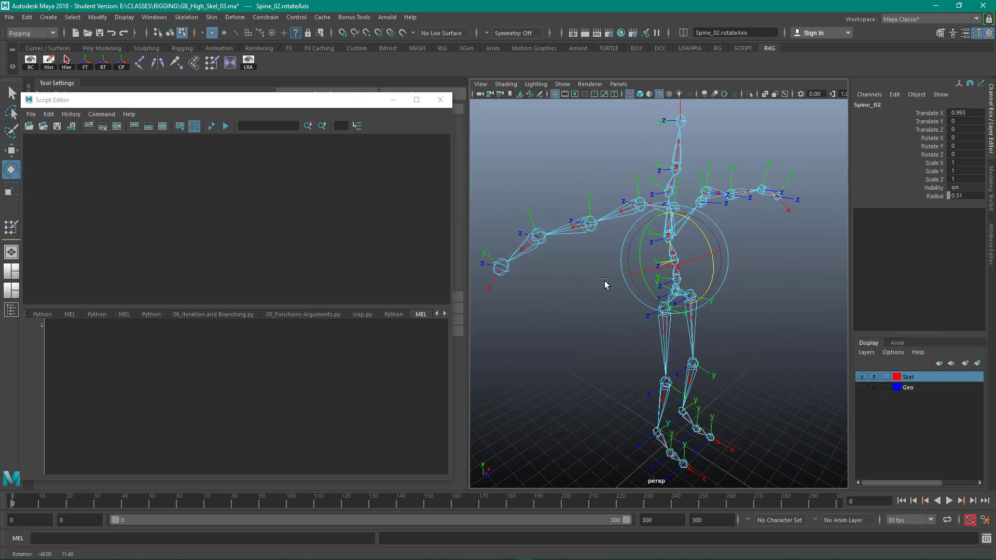
{"action": "left_click_drag", "start_coordinate": [604, 284], "coordinate": [566, 290]}
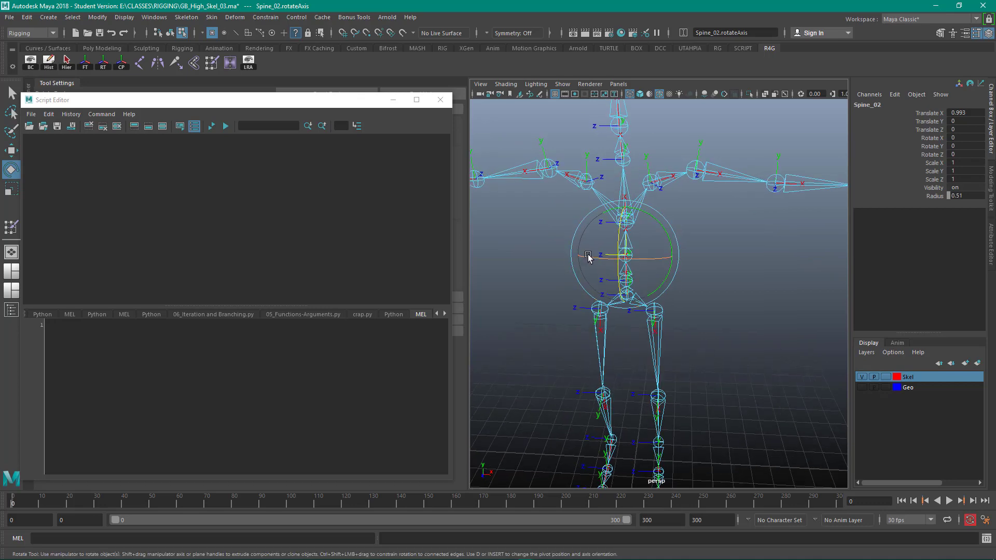
{"action": "left_click_drag", "start_coordinate": [588, 257], "coordinate": [680, 248]}
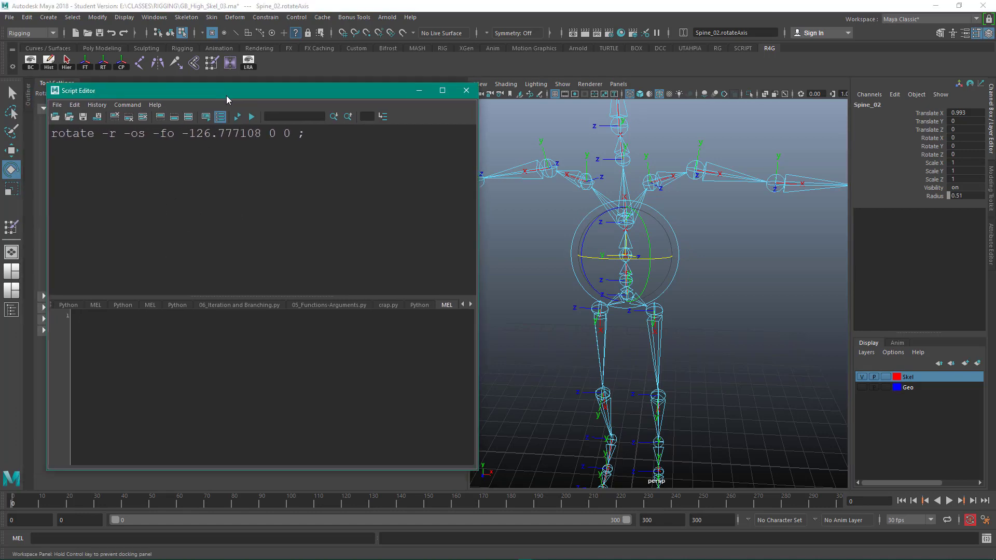
- Copy the logged rotate line into the MEL tab as rotate -r -os -fo 180 0 0 ;
{"action": "left_click_drag", "start_coordinate": [228, 91], "coordinate": [229, 88]}
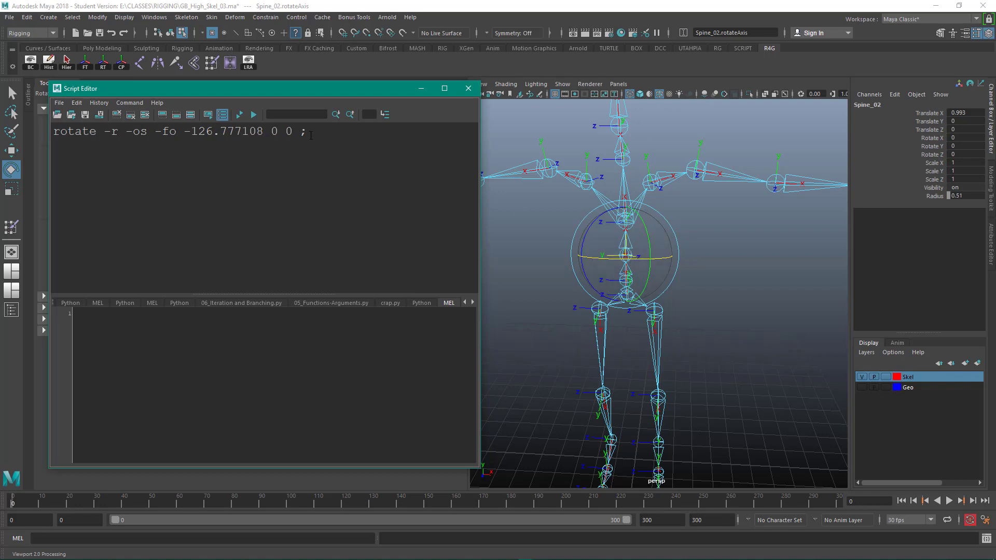
{"action": "triple_click", "coordinate": [178, 131]}
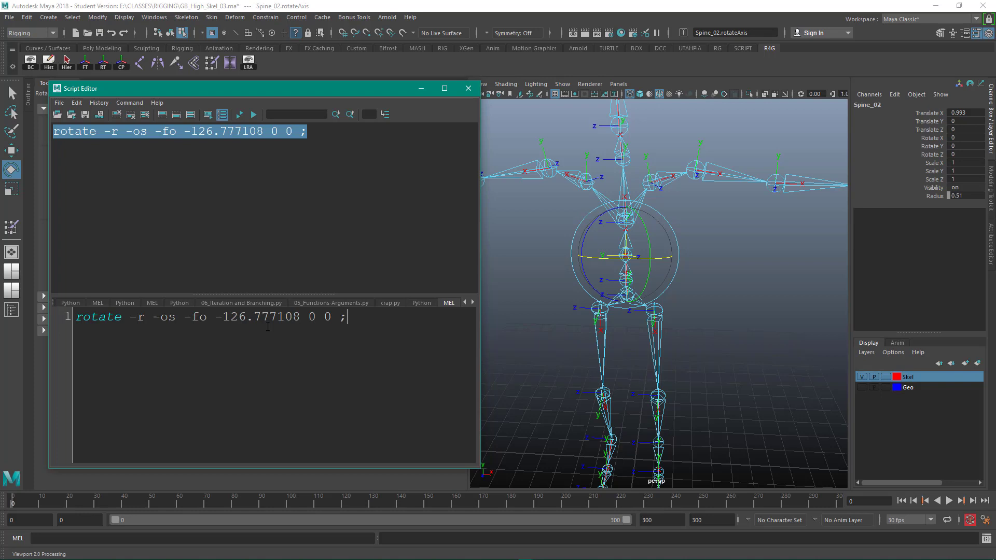
{"action": "double_click", "coordinate": [259, 316]}
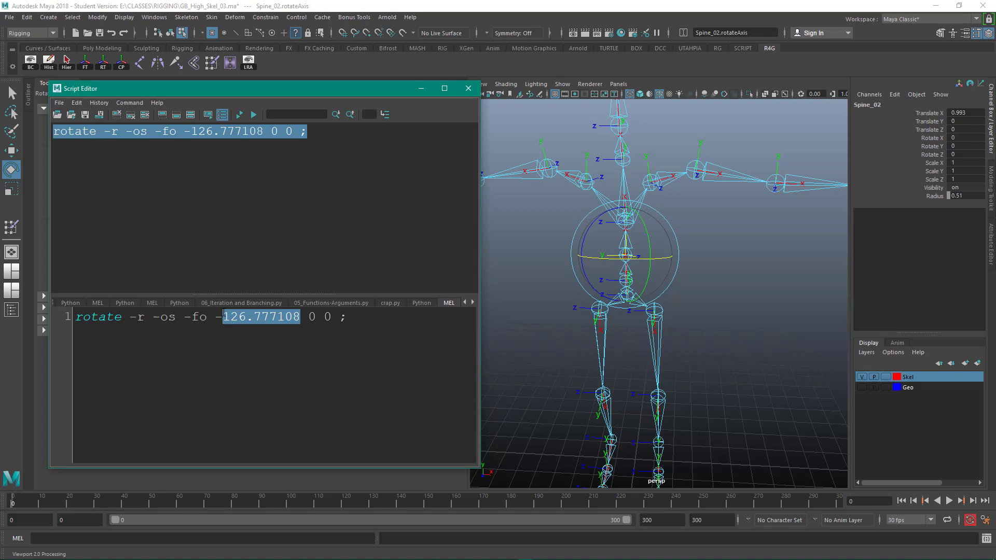
{"action": "type", "text": "-180"}
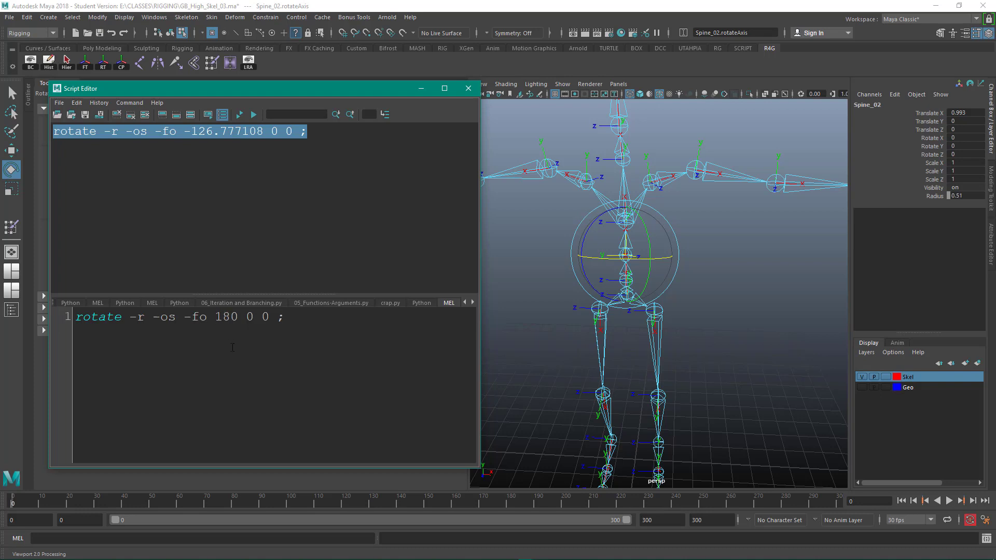
{"action": "left_click", "coordinate": [214, 317]}
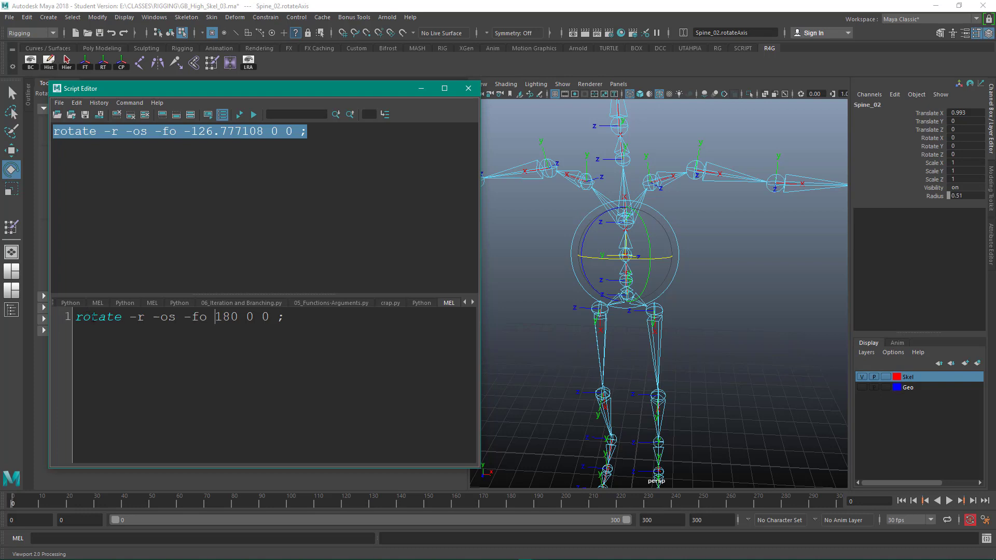
{"action": "double_click", "coordinate": [98, 318]}
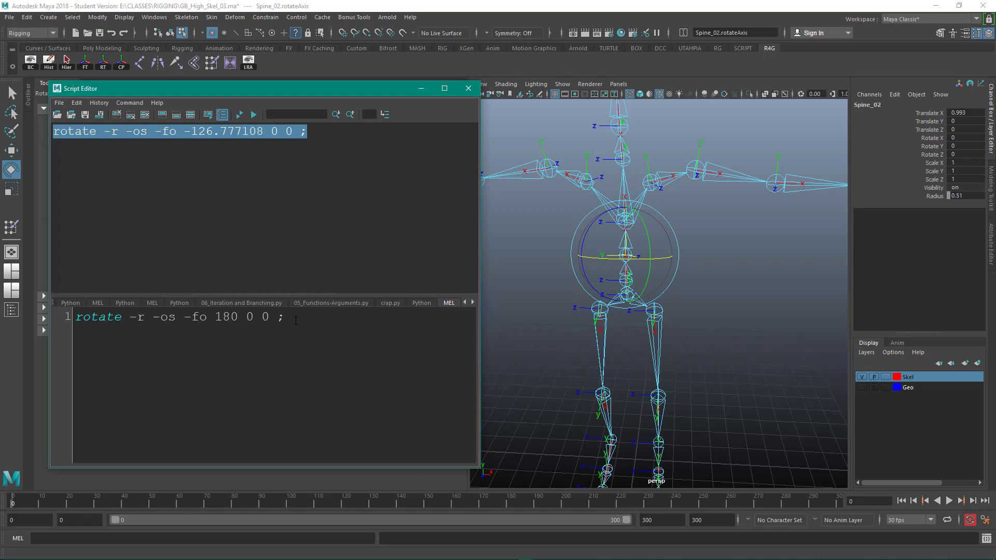
- Show Quick Help for the word rotate from the right-click menu
{"action": "double_click", "coordinate": [98, 316]}
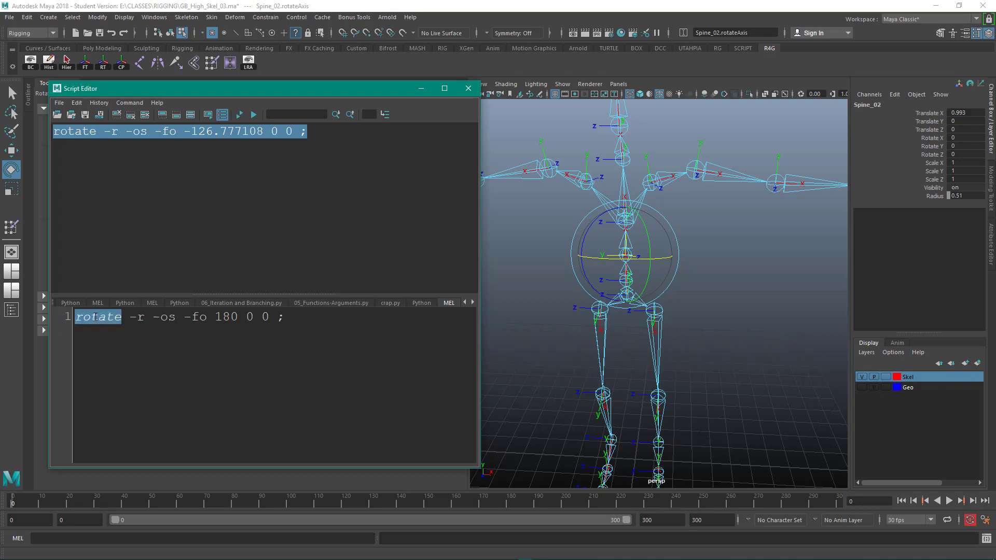
{"action": "right_click", "coordinate": [96, 318]}
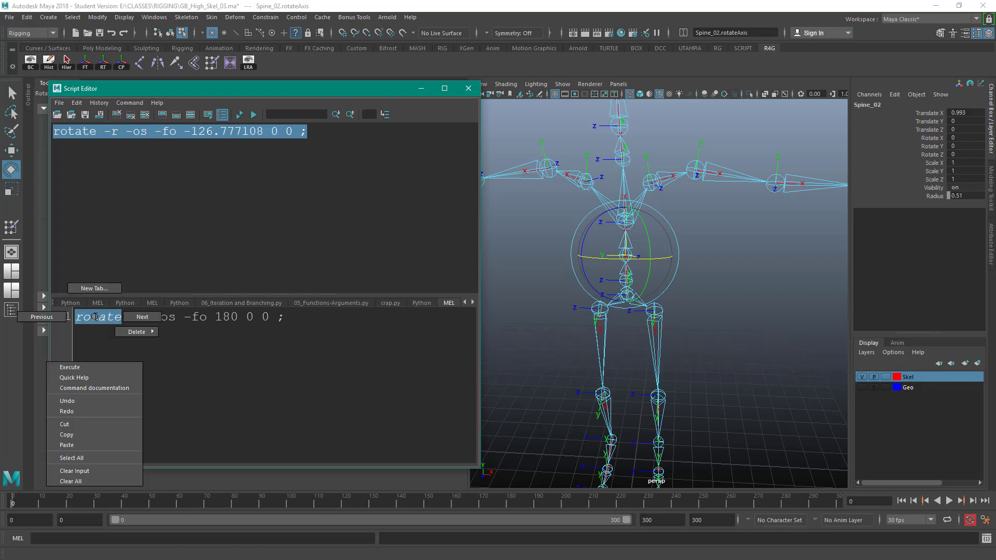
{"action": "mouse_move", "coordinate": [93, 368]}
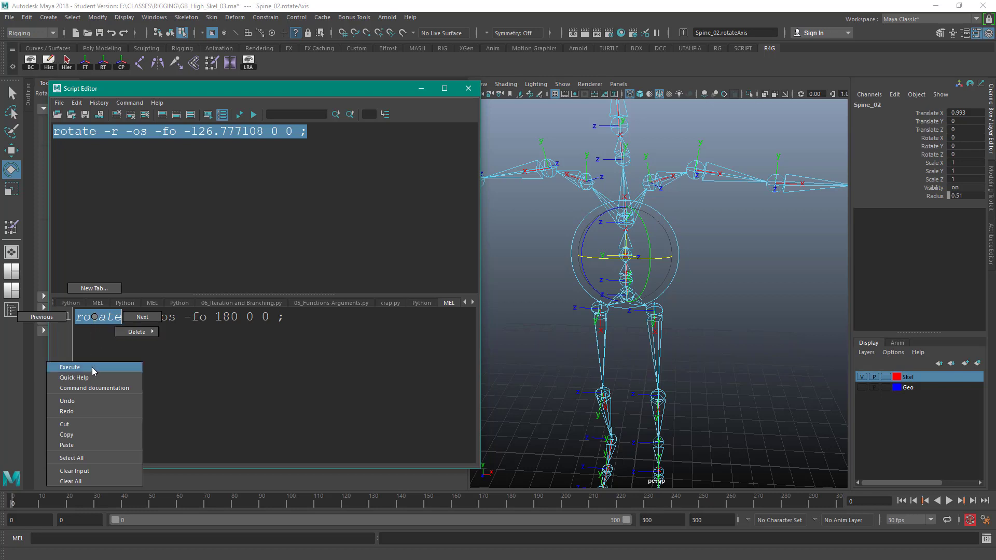
{"action": "mouse_move", "coordinate": [73, 377]}
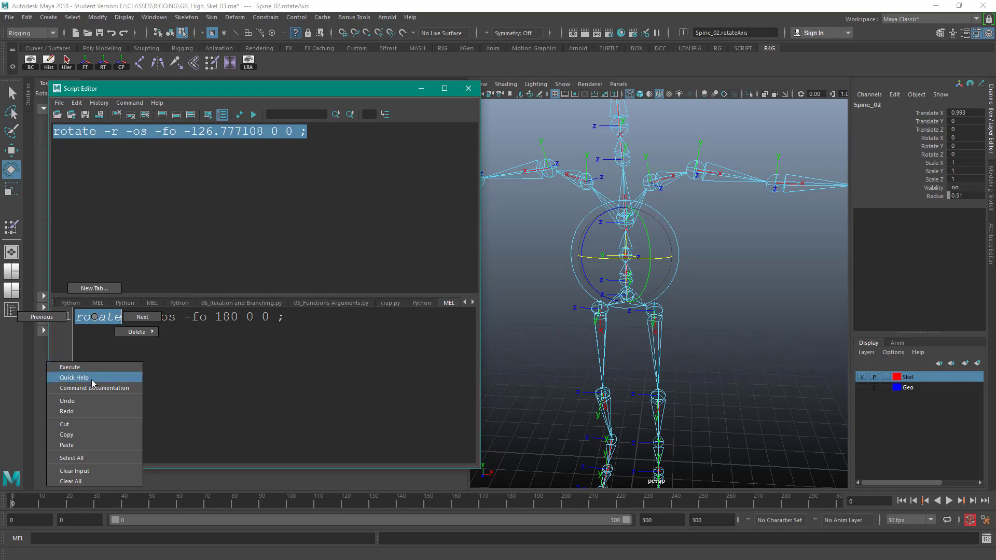
{"action": "left_click", "coordinate": [75, 377]}
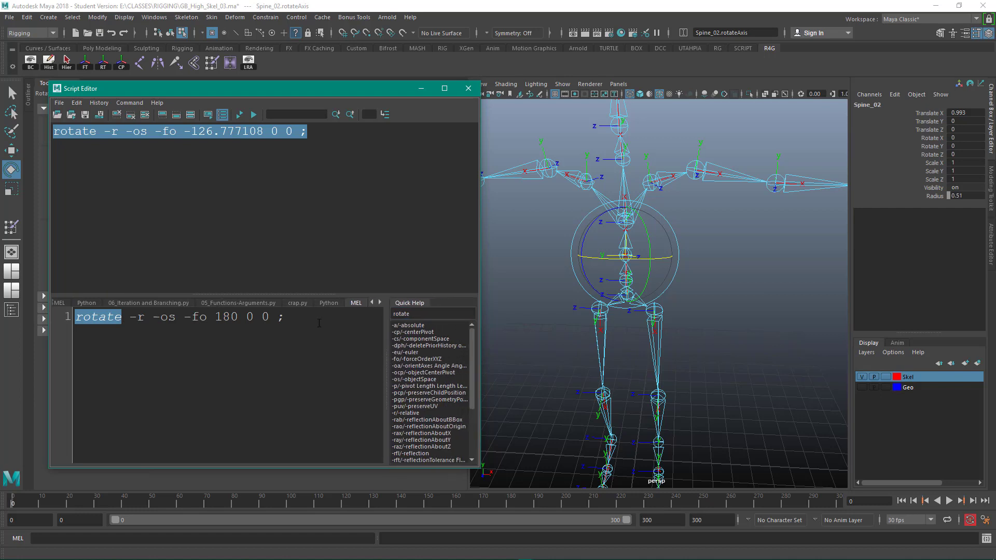
- Toggle Command > Show quick help so the rotate flag list panel is displayed
{"action": "left_click", "coordinate": [130, 103]}
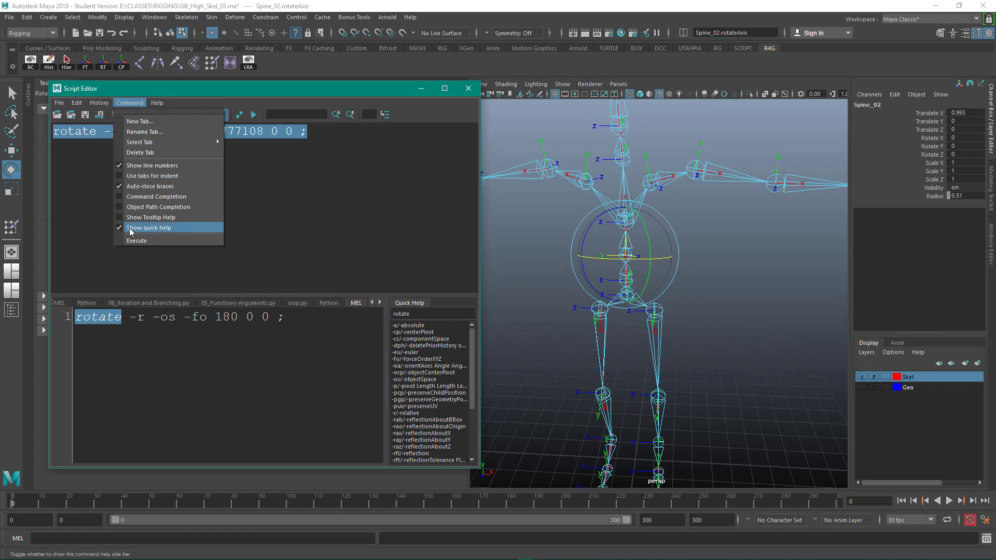
{"action": "left_click", "coordinate": [150, 227]}
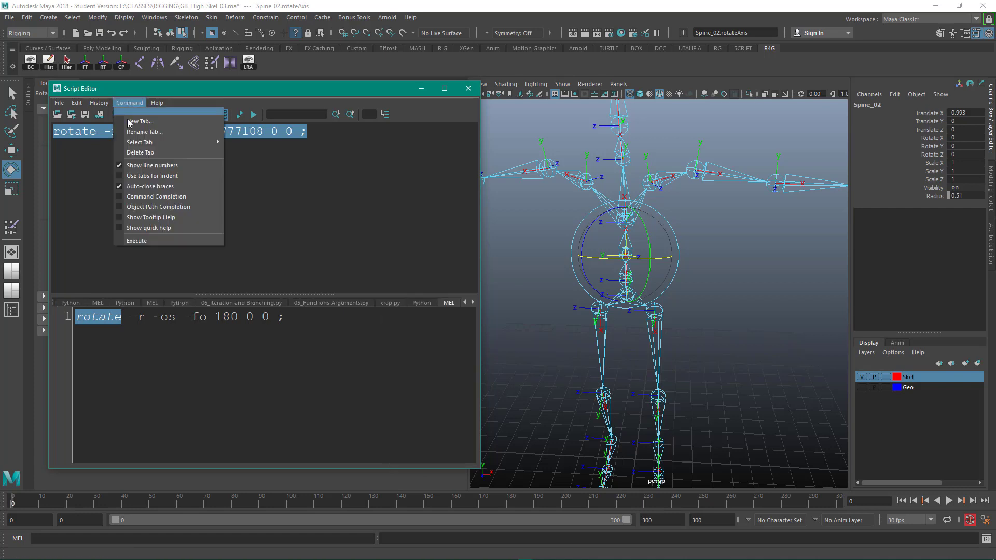
{"action": "left_click", "coordinate": [148, 227]}
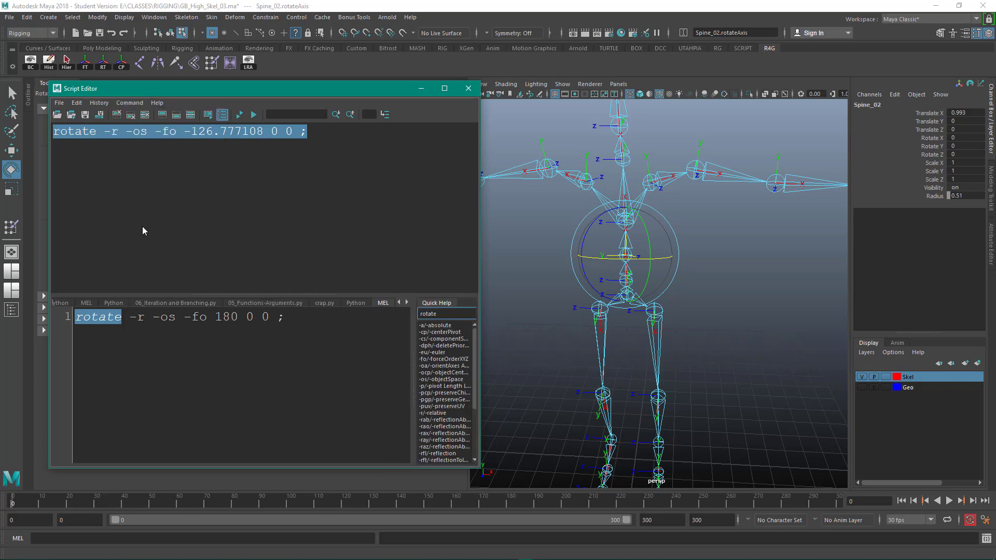
{"action": "mouse_move", "coordinate": [445, 465]}
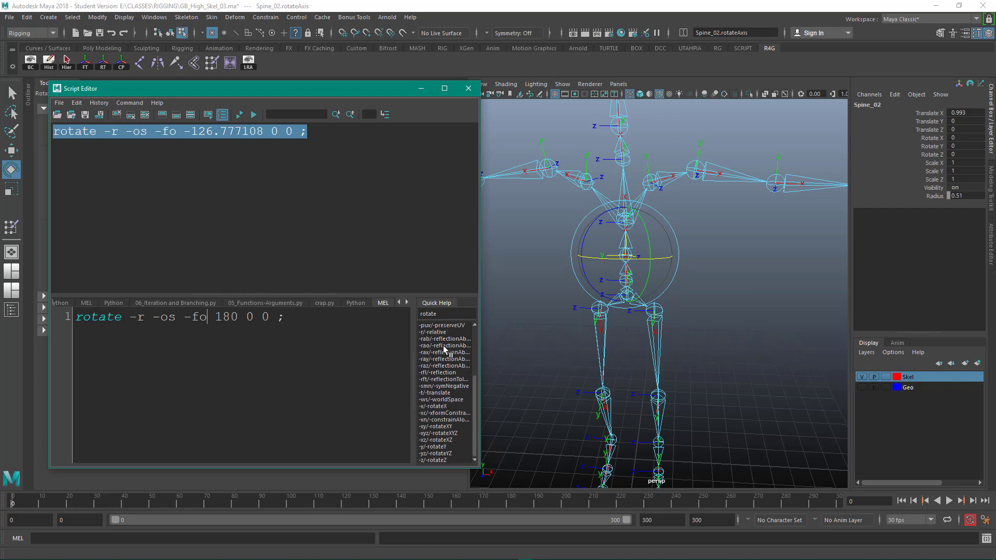
{"action": "mouse_move", "coordinate": [432, 339]}
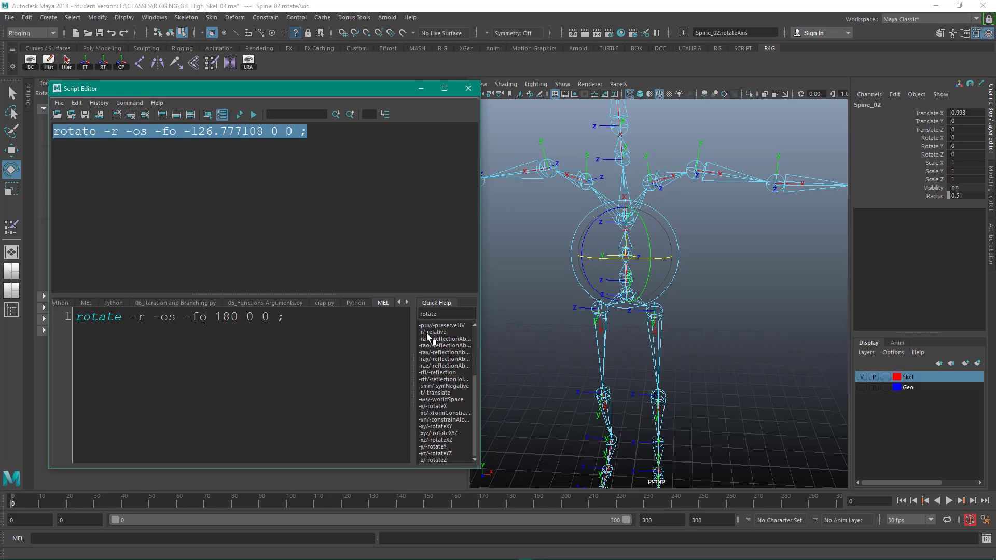
{"action": "mouse_move", "coordinate": [434, 398]}
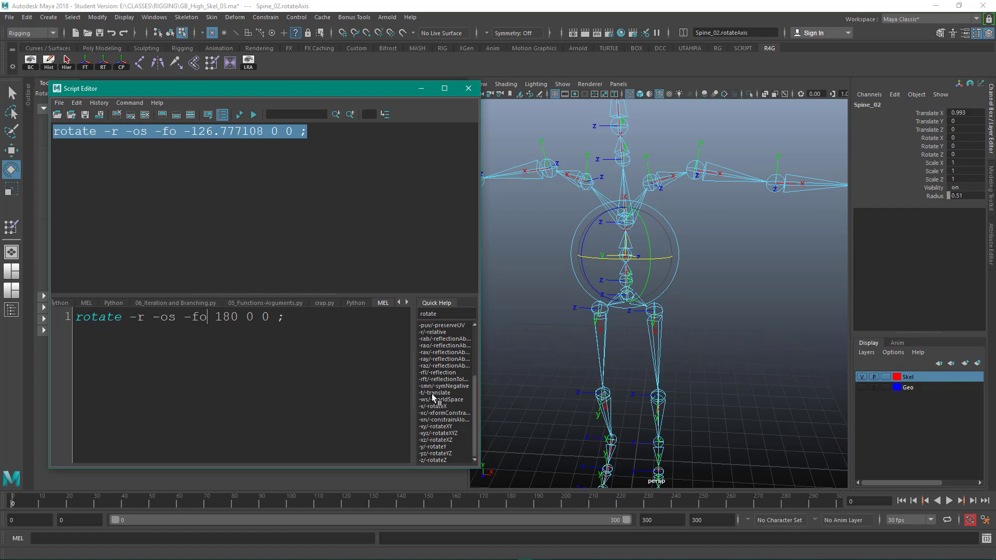
{"action": "mouse_move", "coordinate": [452, 335]}
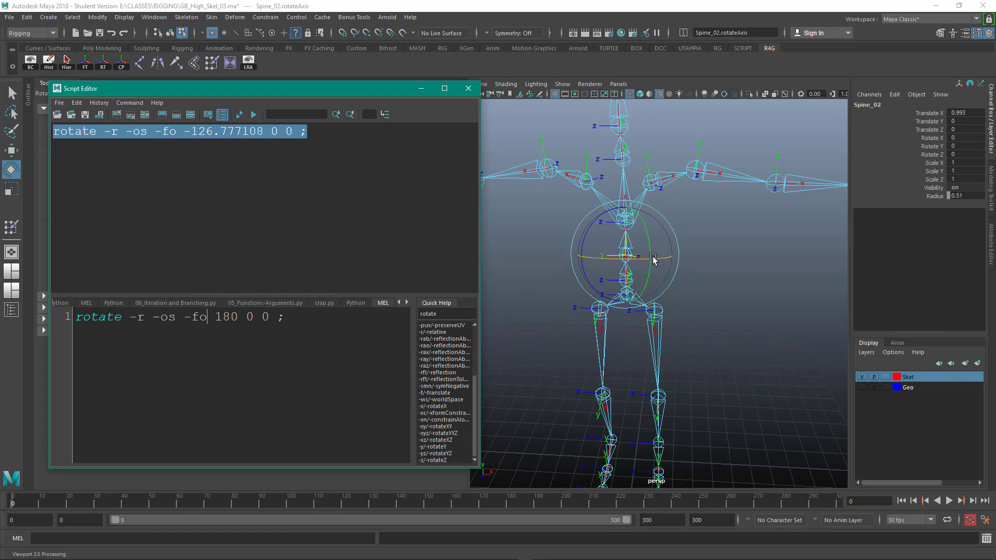
- Deselect the scene and select the whole 180-degree rotate command line for dragging to the shelf
{"action": "left_click", "coordinate": [714, 261]}
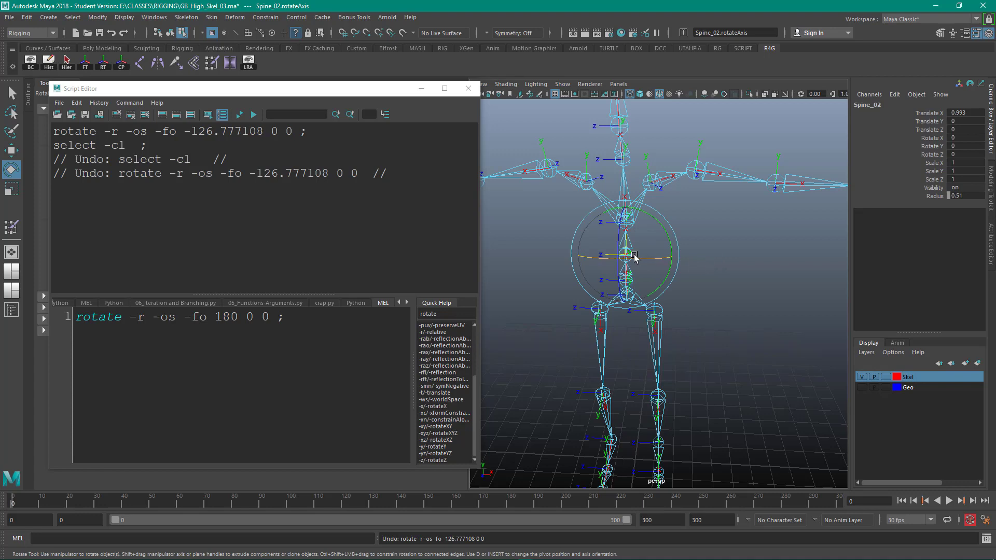
{"action": "left_click", "coordinate": [290, 317]}
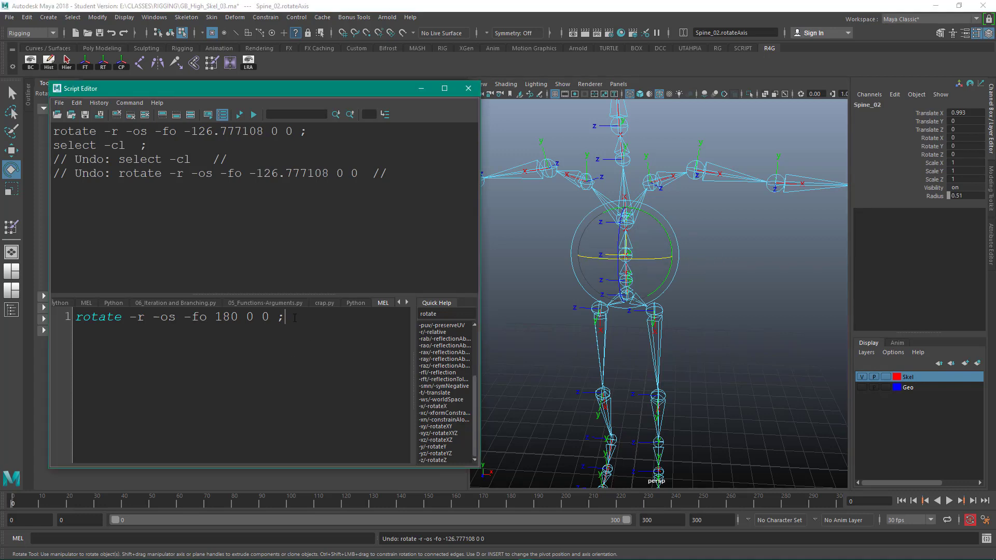
{"action": "triple_click", "coordinate": [177, 318]}
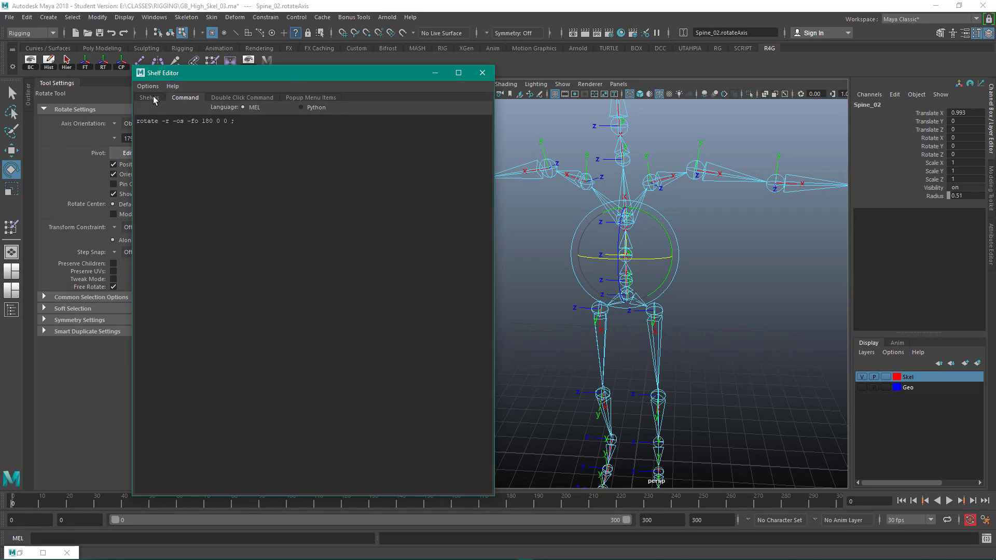
- In the Shelves list, set the new button's Icon Label to 180 and save all shelves
{"action": "left_click", "coordinate": [150, 98]}
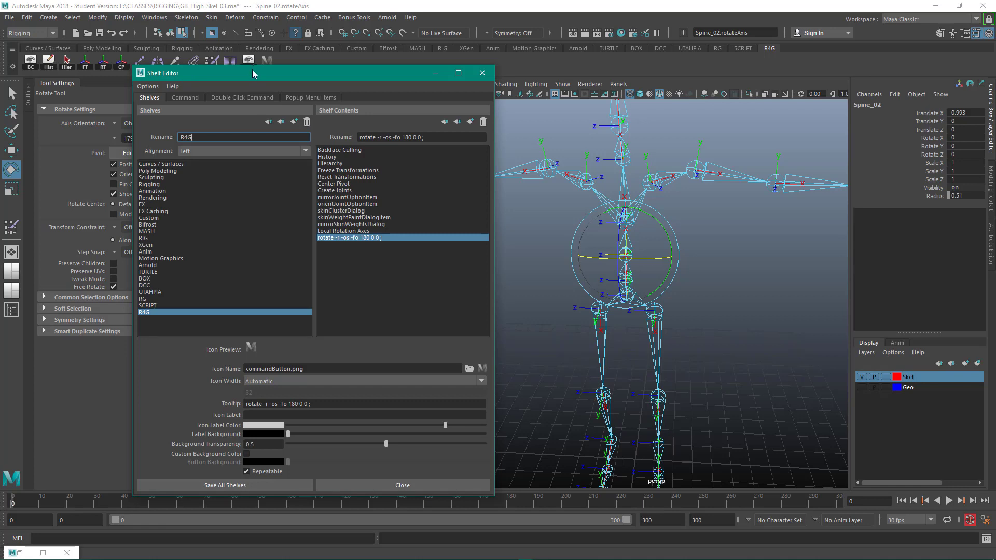
{"action": "left_click_drag", "start_coordinate": [254, 72], "coordinate": [239, 95]}
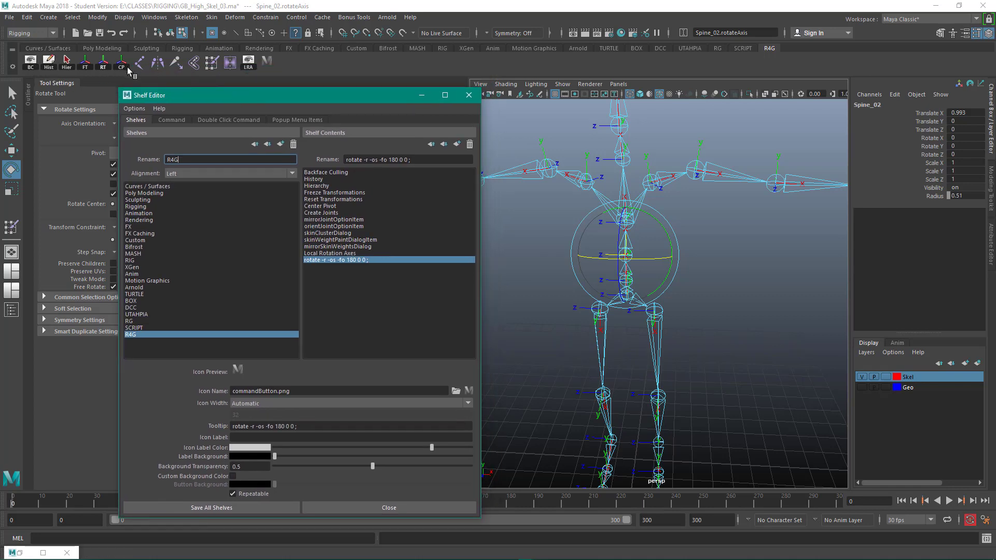
{"action": "mouse_move", "coordinate": [427, 343]}
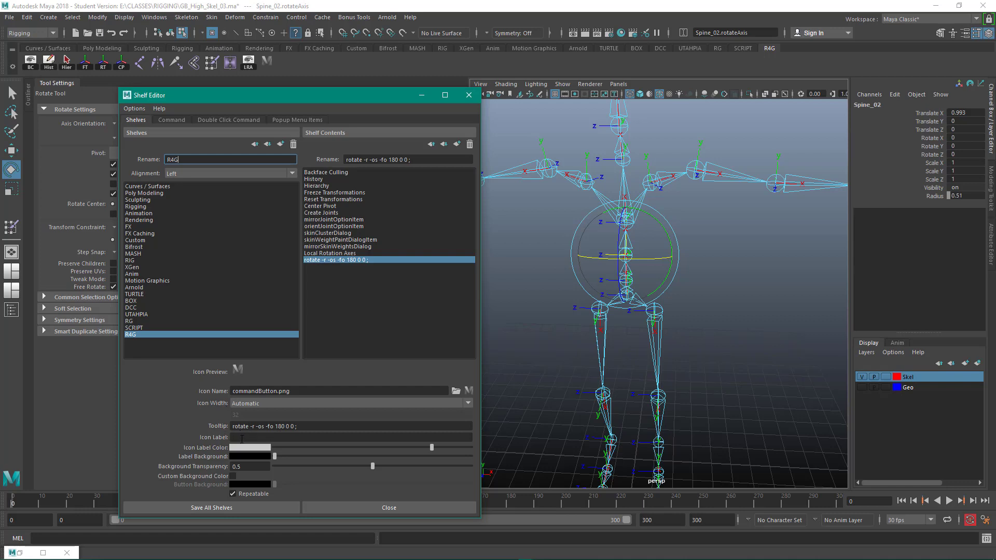
{"action": "left_click", "coordinate": [350, 436]}
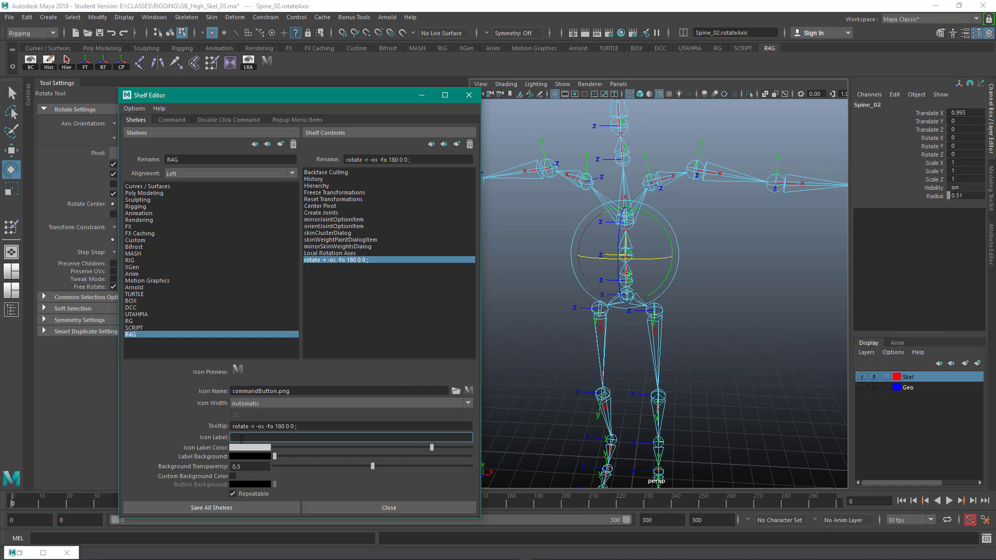
{"action": "type", "text": "180"}
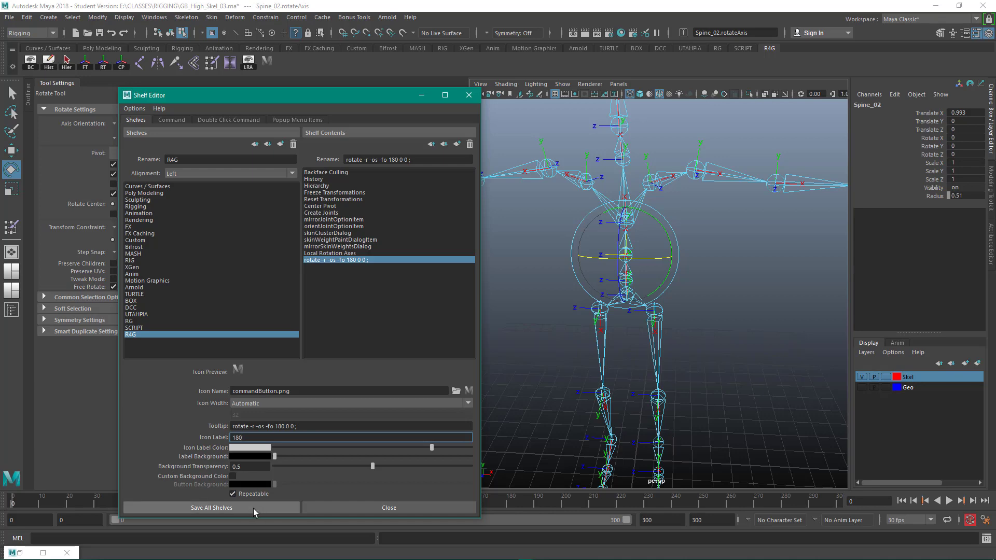
{"action": "left_click", "coordinate": [211, 507]}
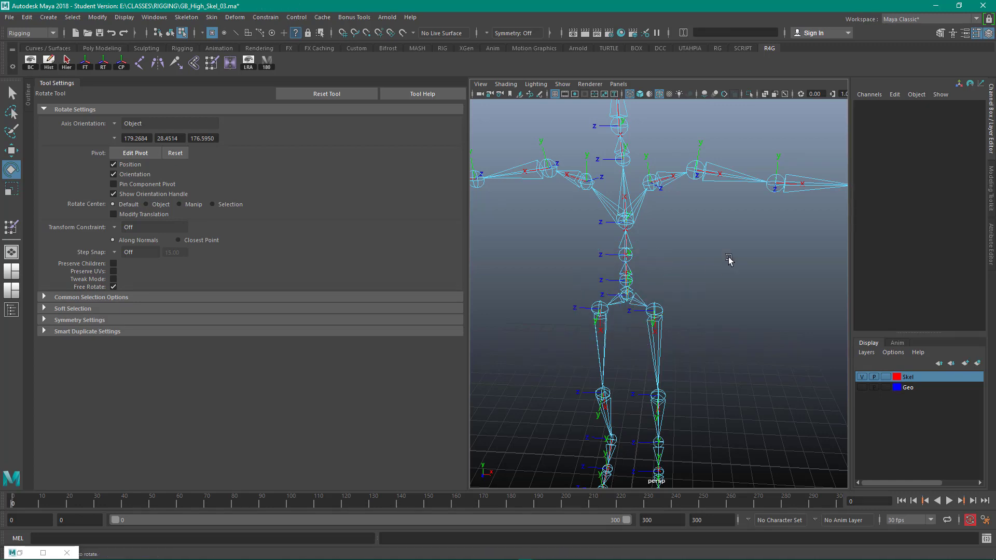
{"action": "mouse_move", "coordinate": [39, 116]}
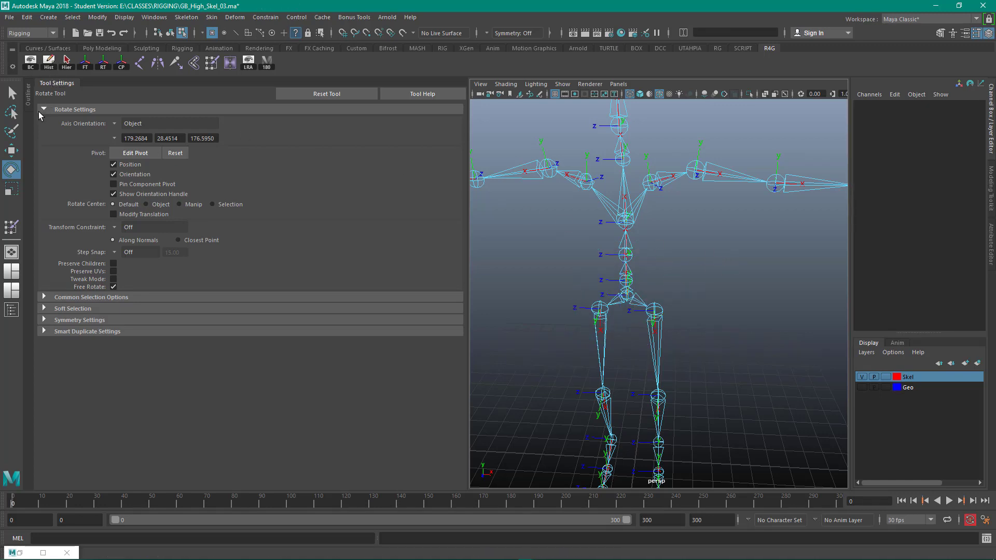
{"action": "mouse_move", "coordinate": [477, 277]}
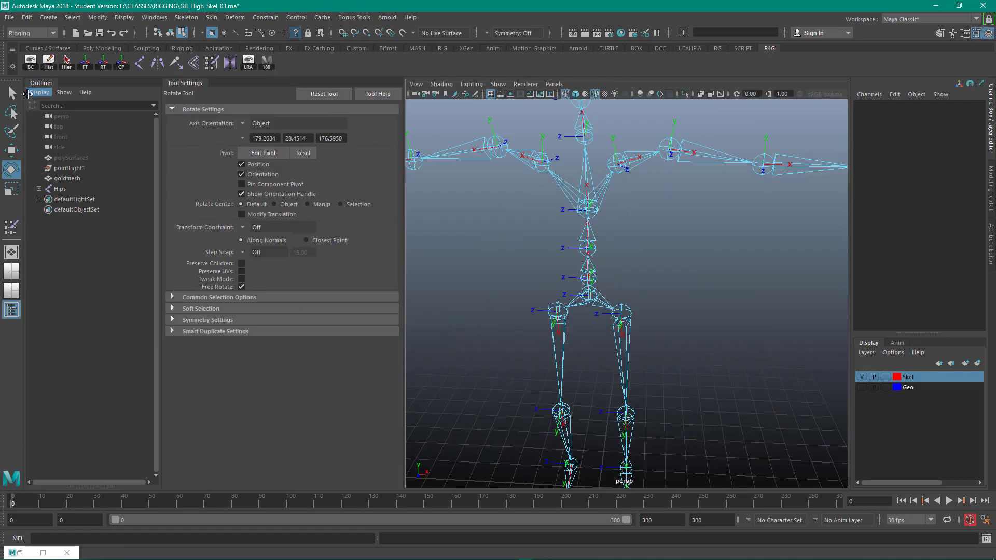
- From the Outliner, turn the Geo layer's visibility back on and select the goldmesh model
{"action": "left_click", "coordinate": [60, 189]}
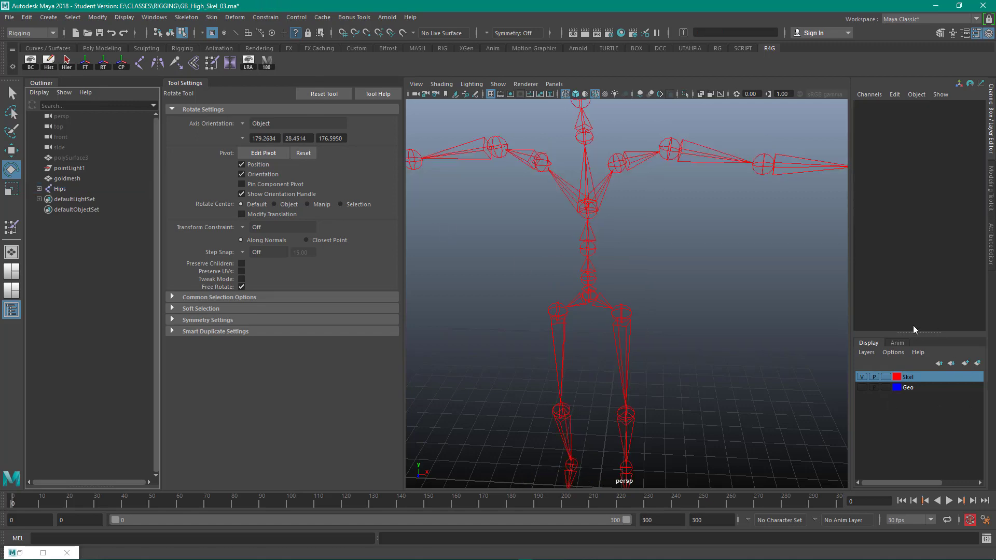
{"action": "left_click", "coordinate": [862, 387]}
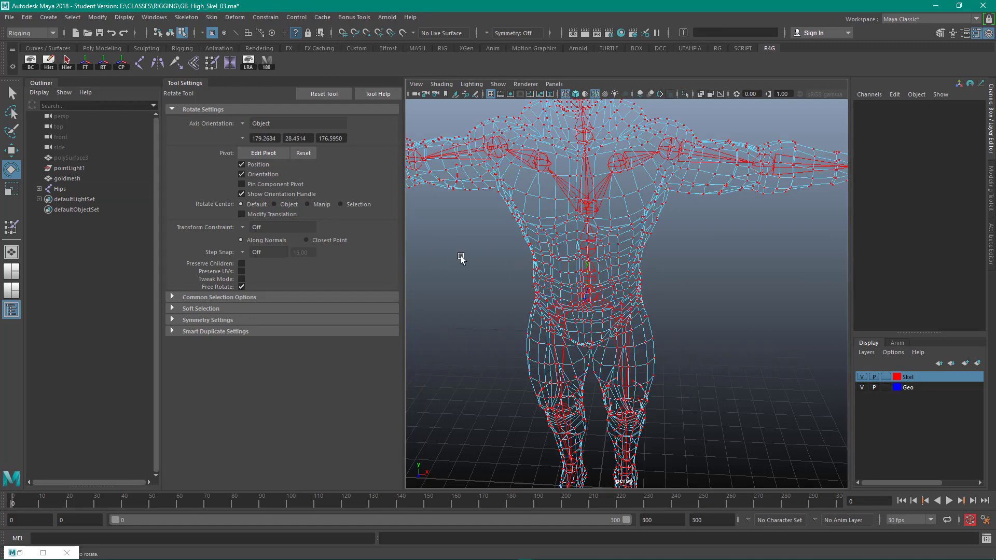
{"action": "left_click", "coordinate": [68, 179]}
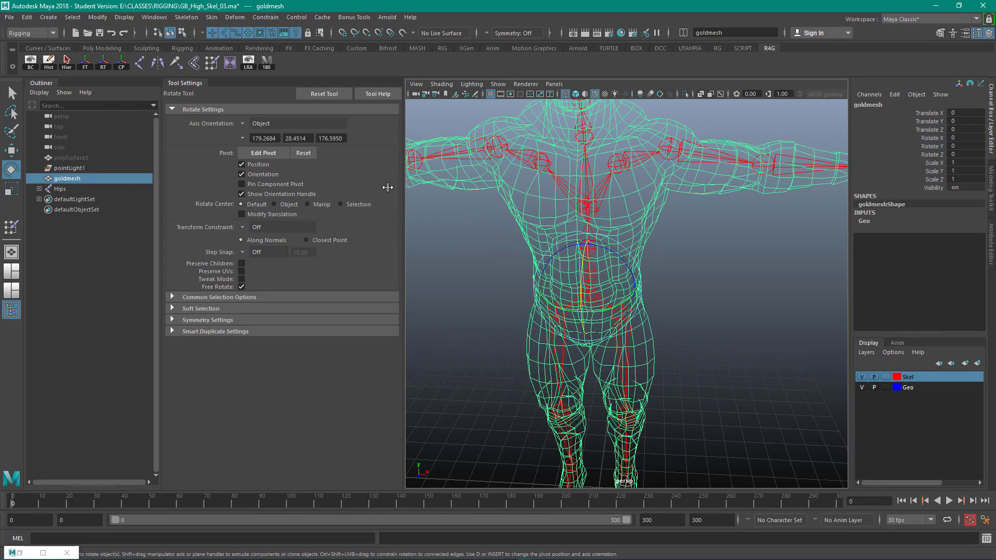